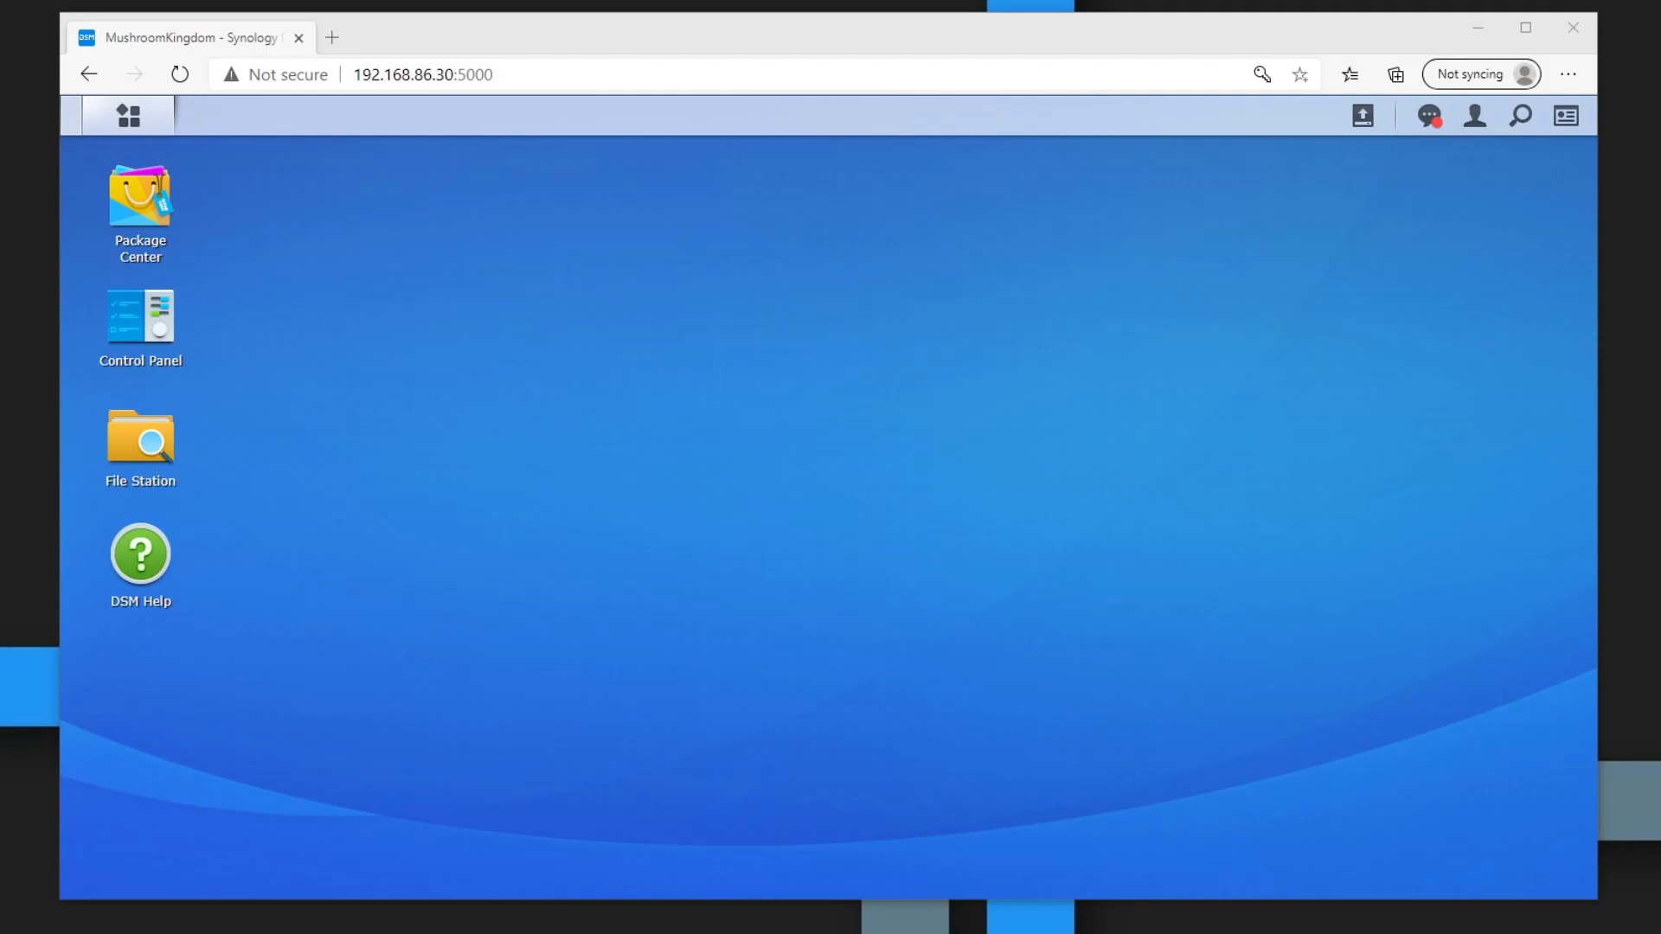
mouse_move(139, 199)
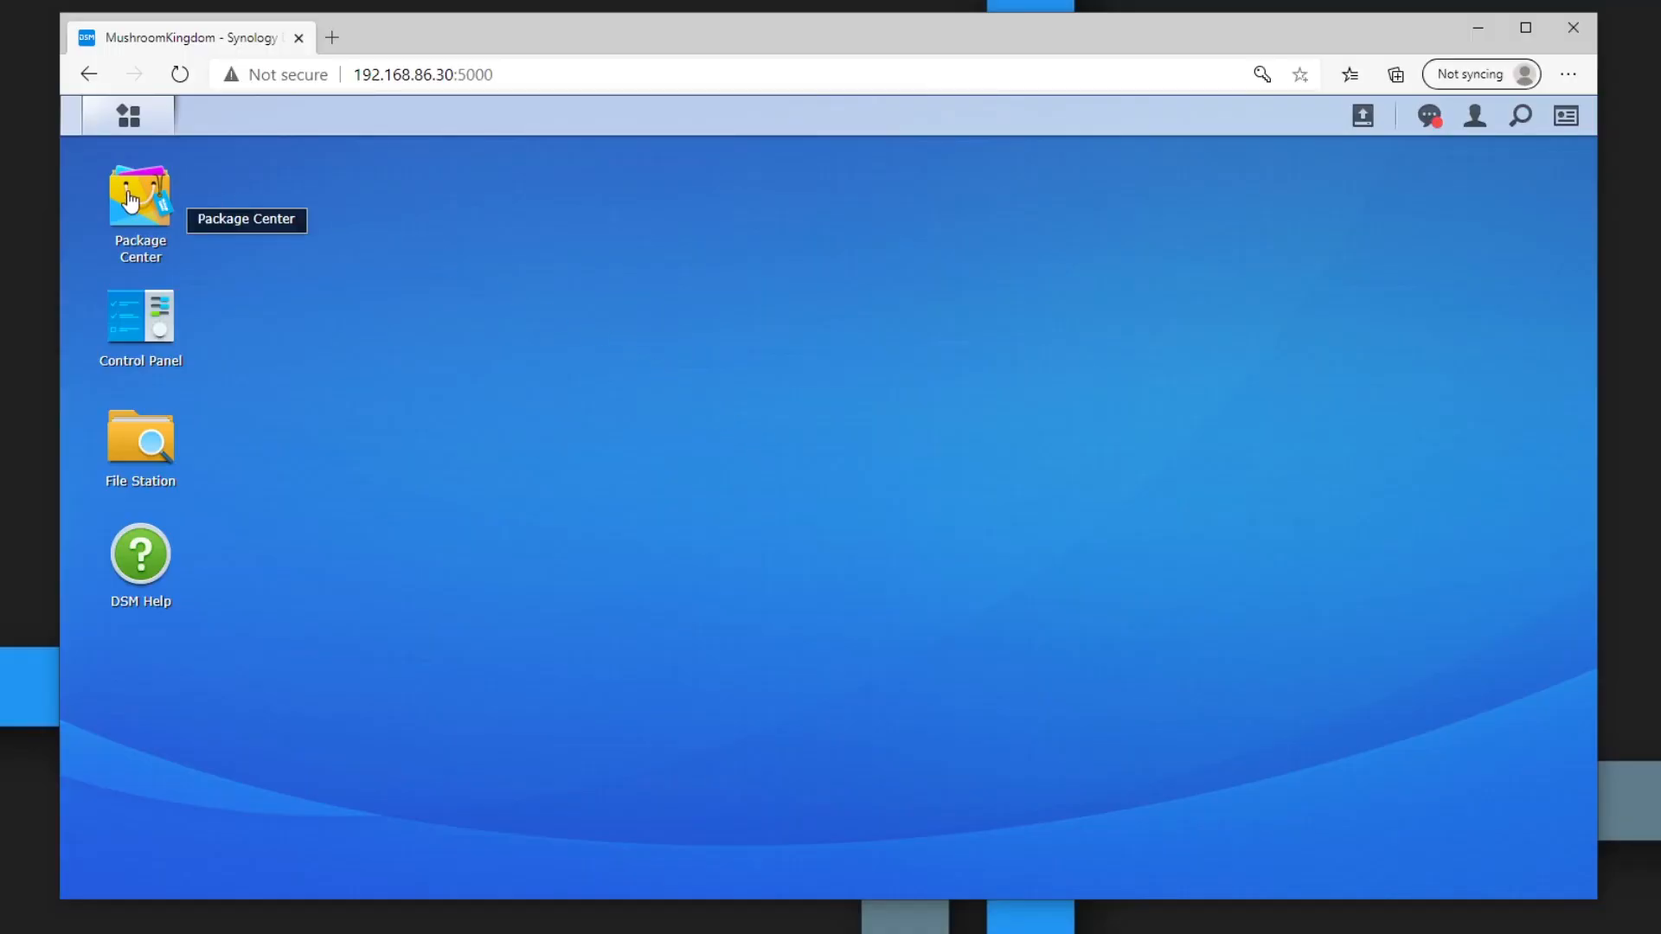
- Show the Acronis True Image package details under Third-party in Package Center
double_click(138, 199)
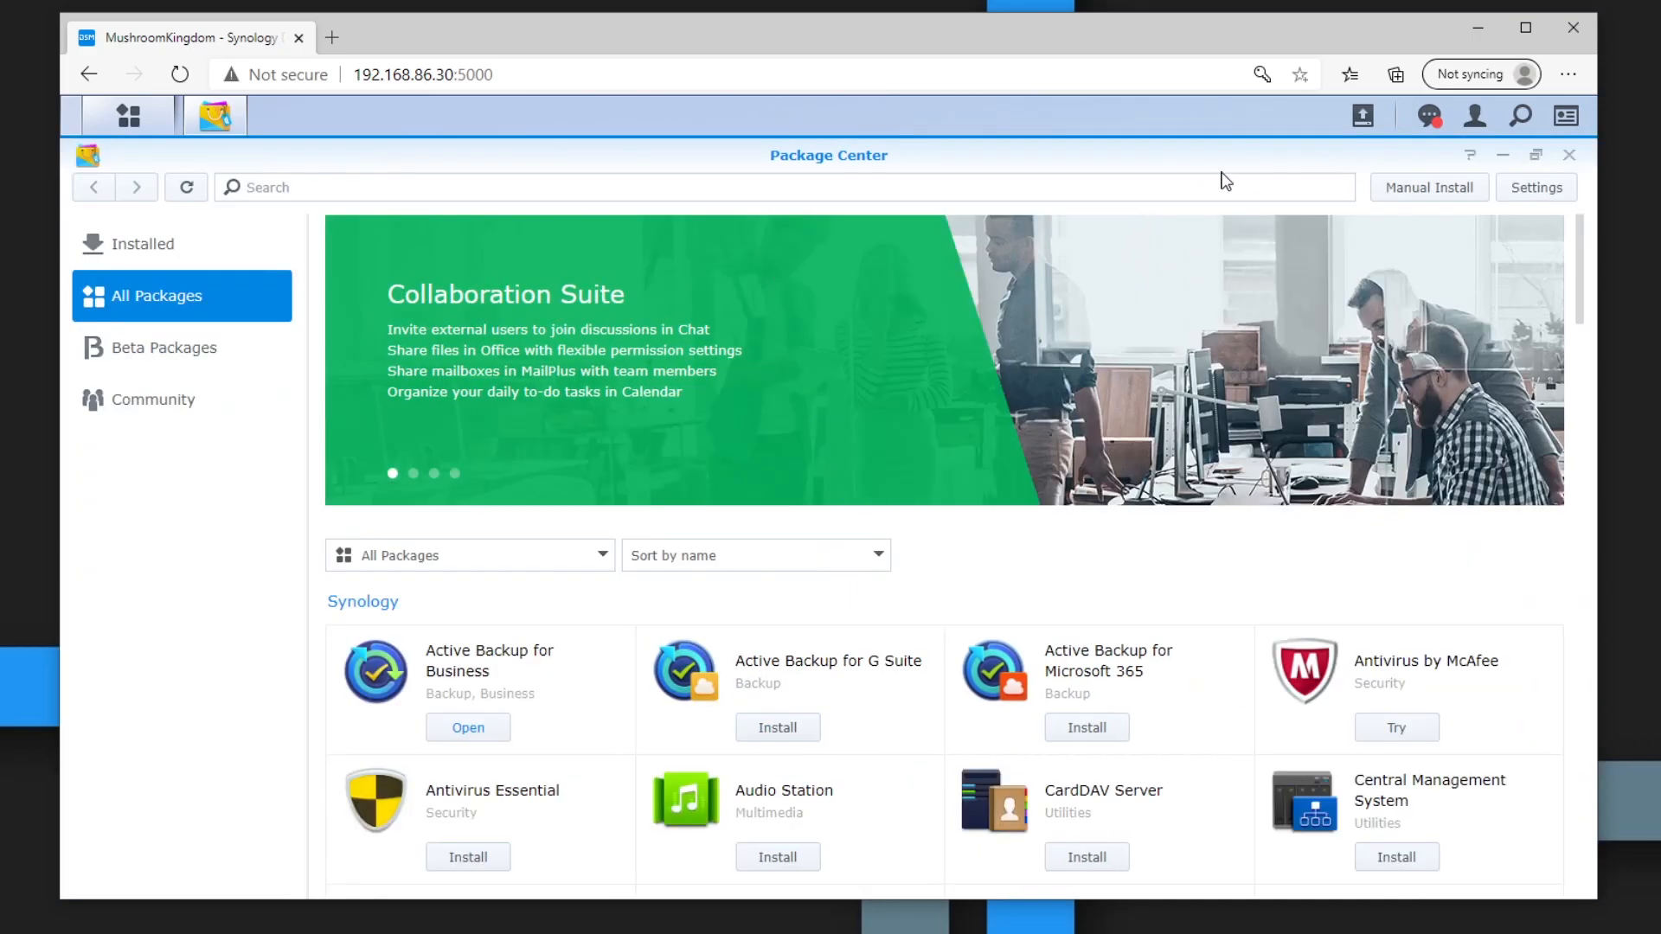
scroll(down, 3)
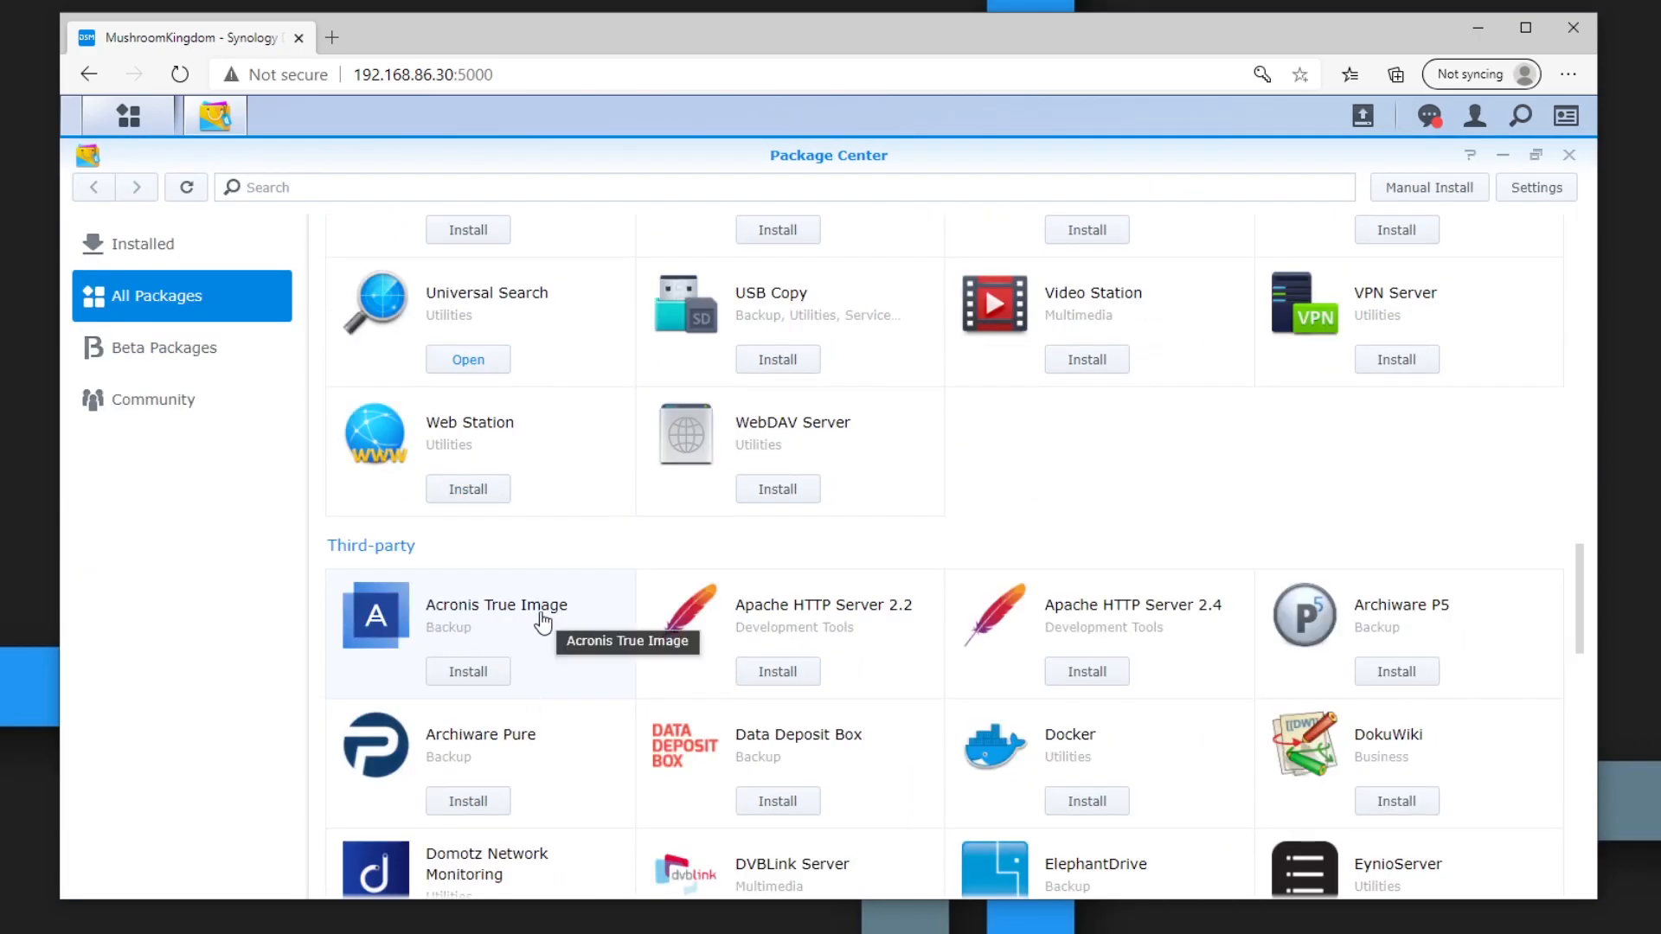
click(496, 605)
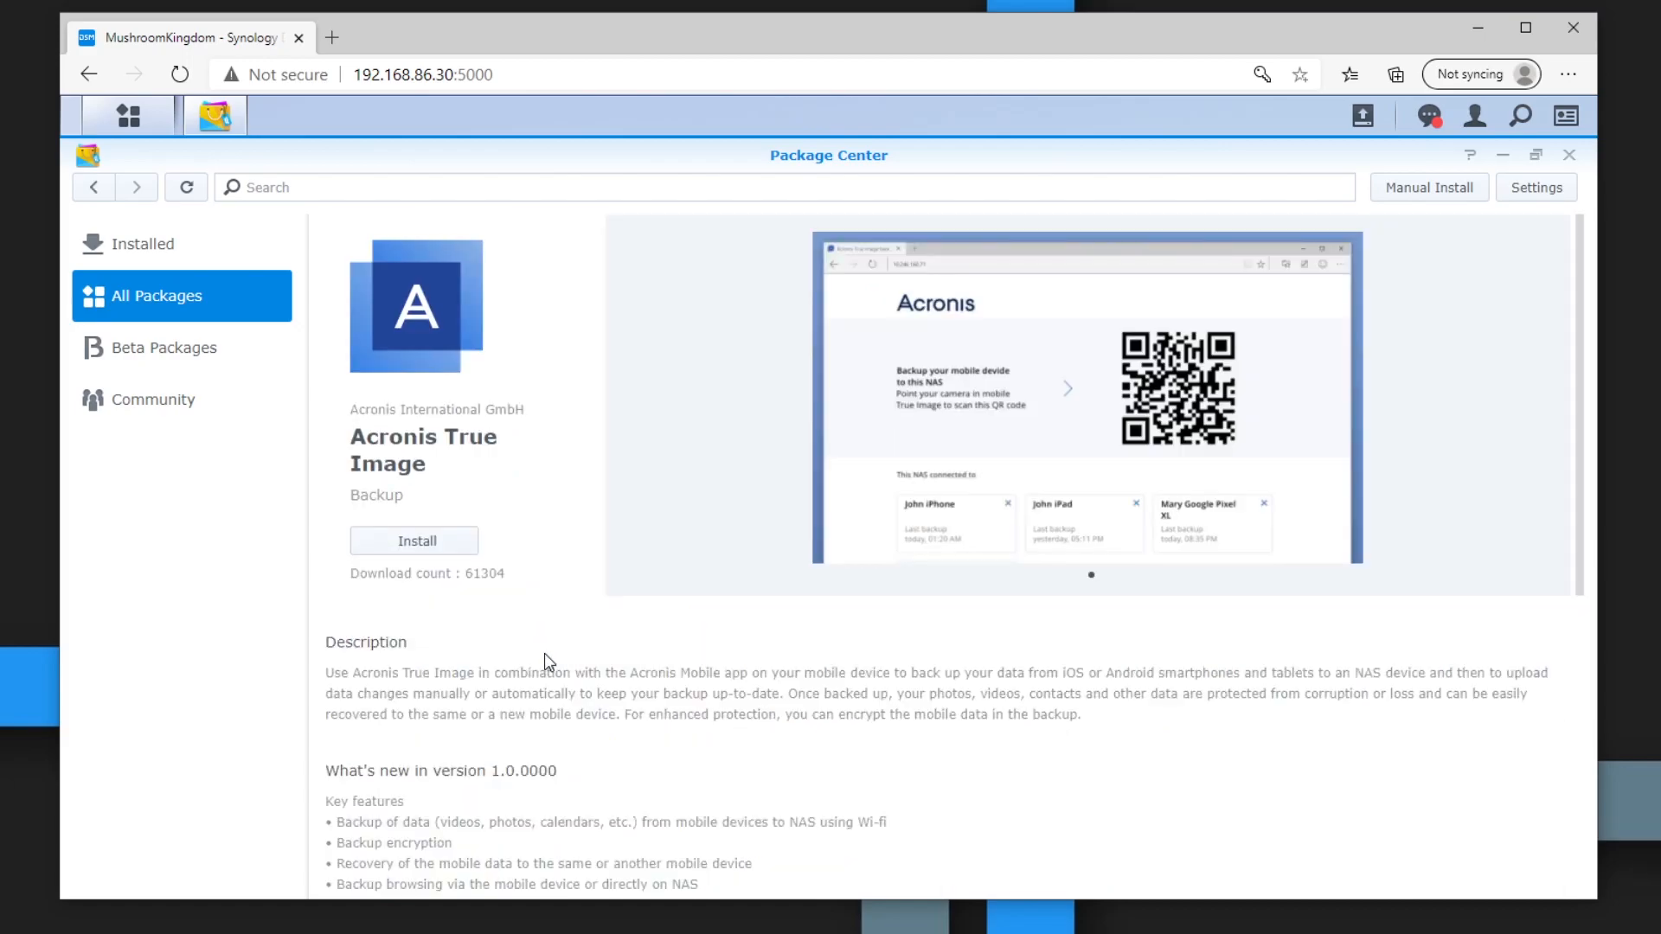
mouse_move(548, 654)
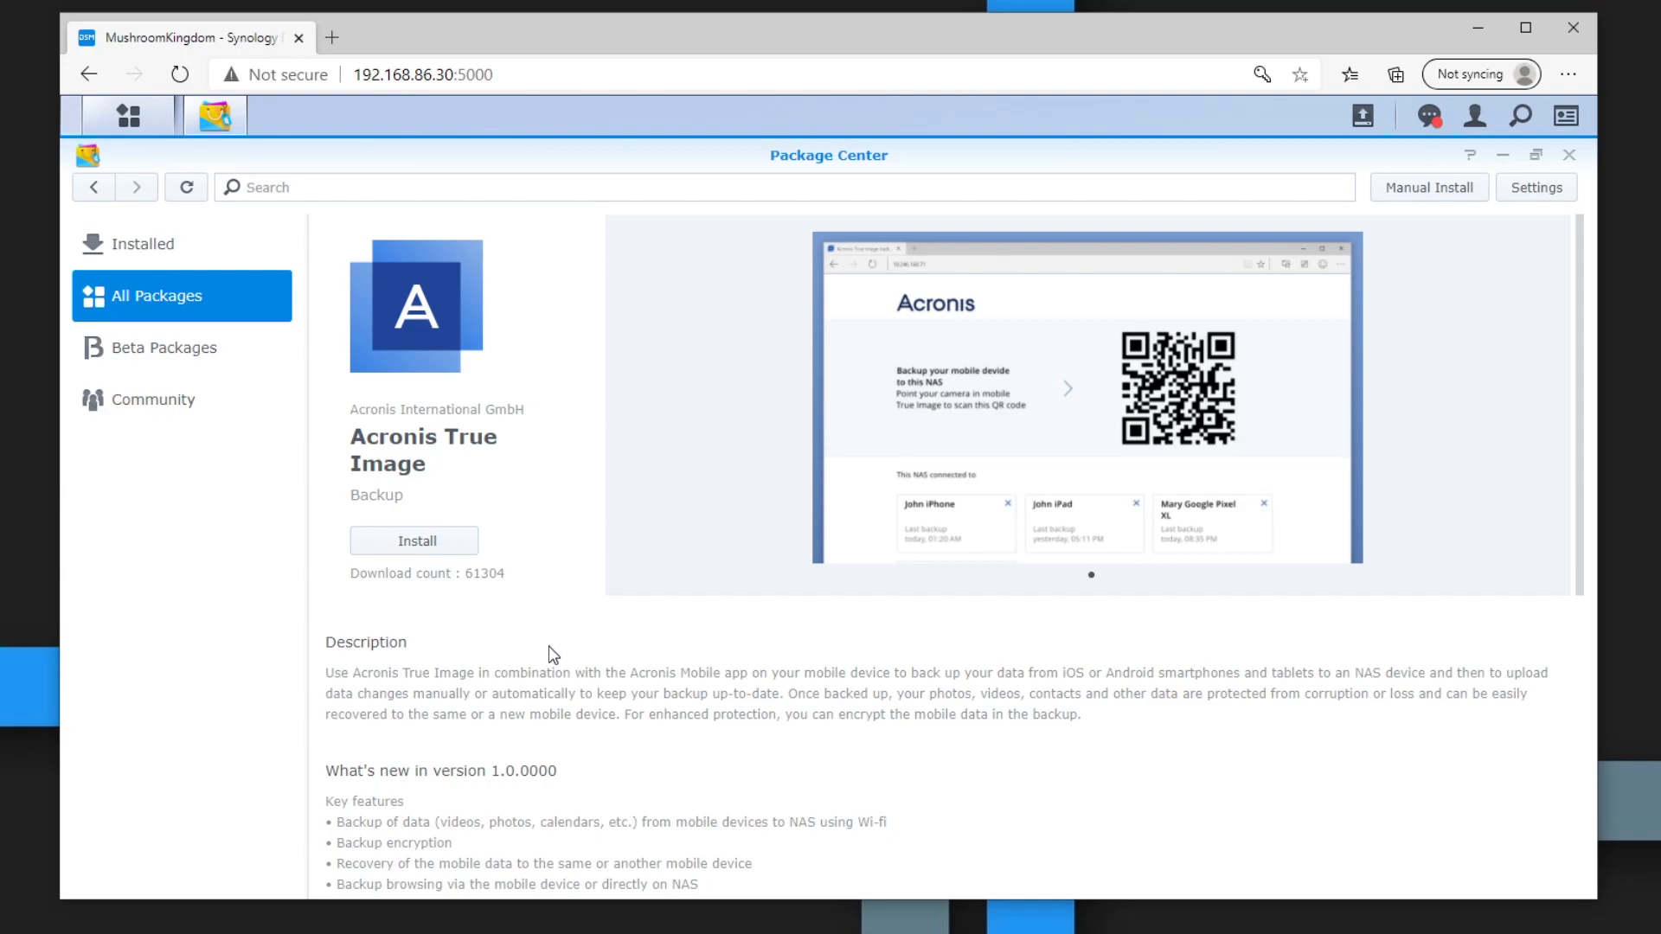
mouse_move(575, 652)
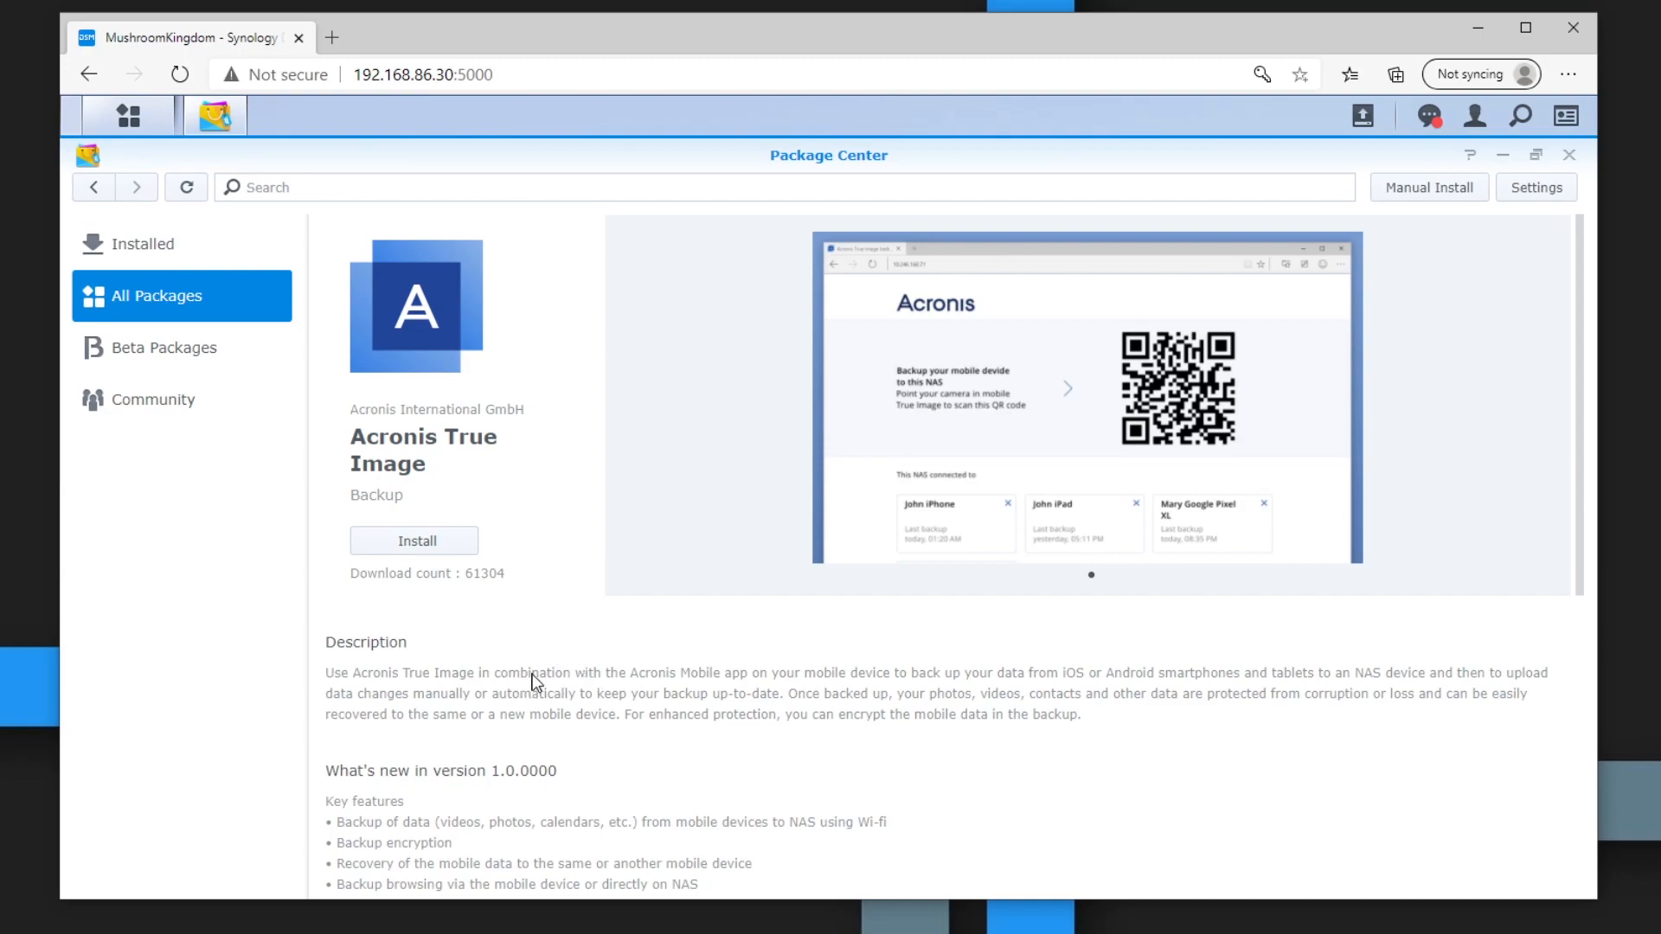
- Install Acronis True Image so it shows as Running
click(414, 540)
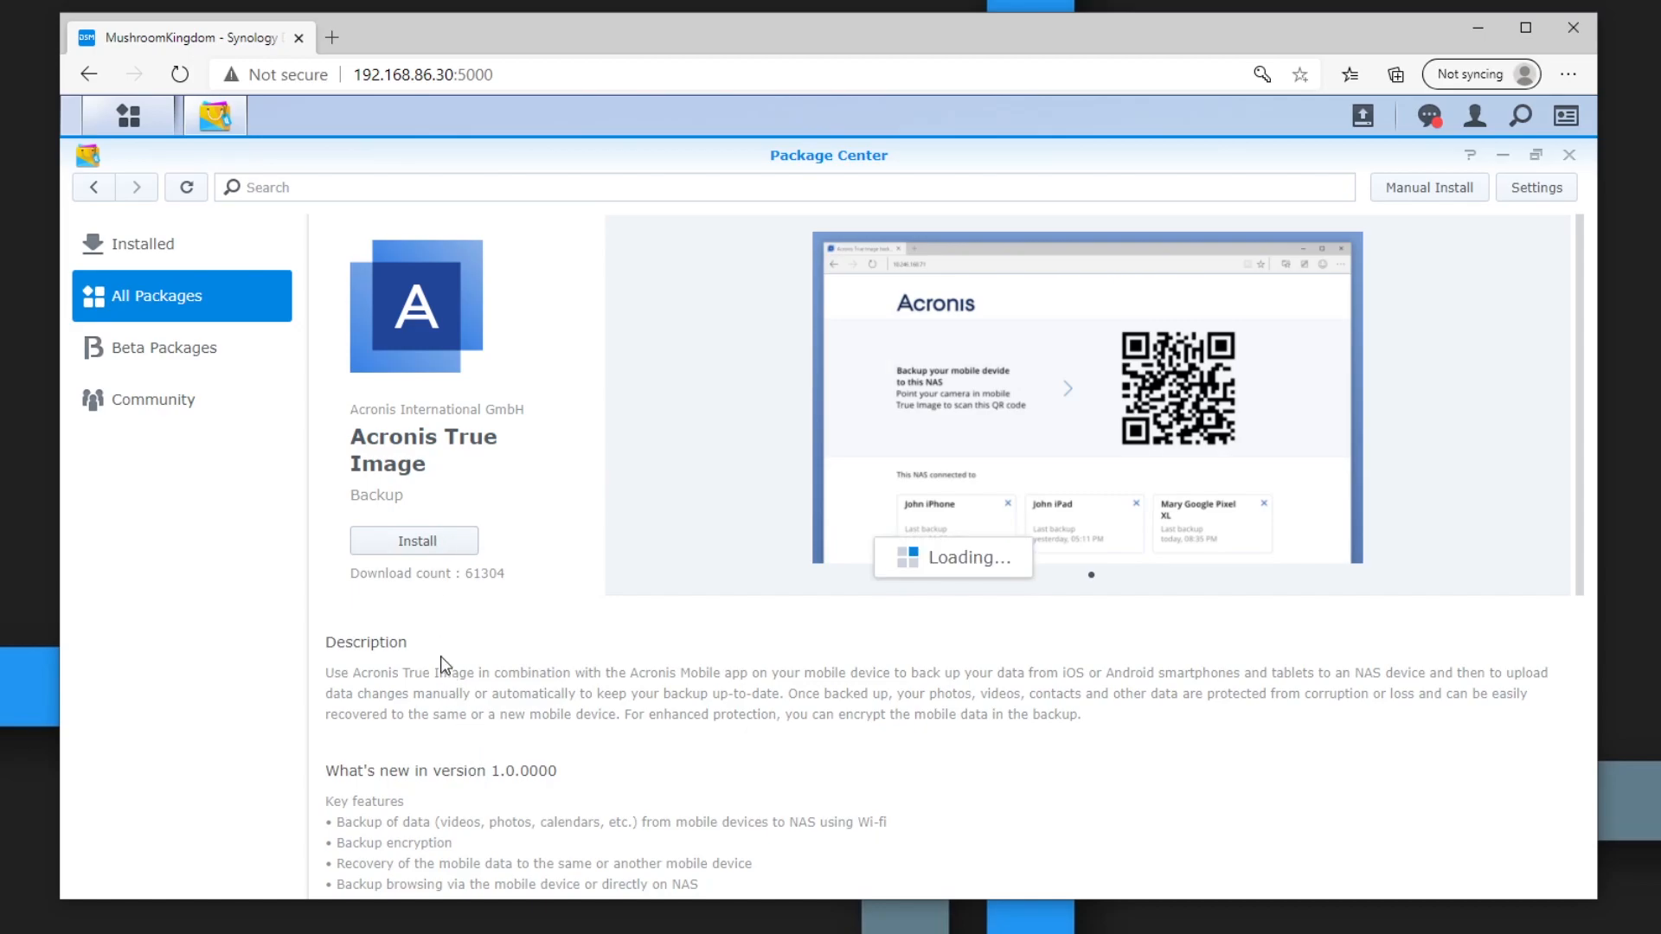
click(413, 540)
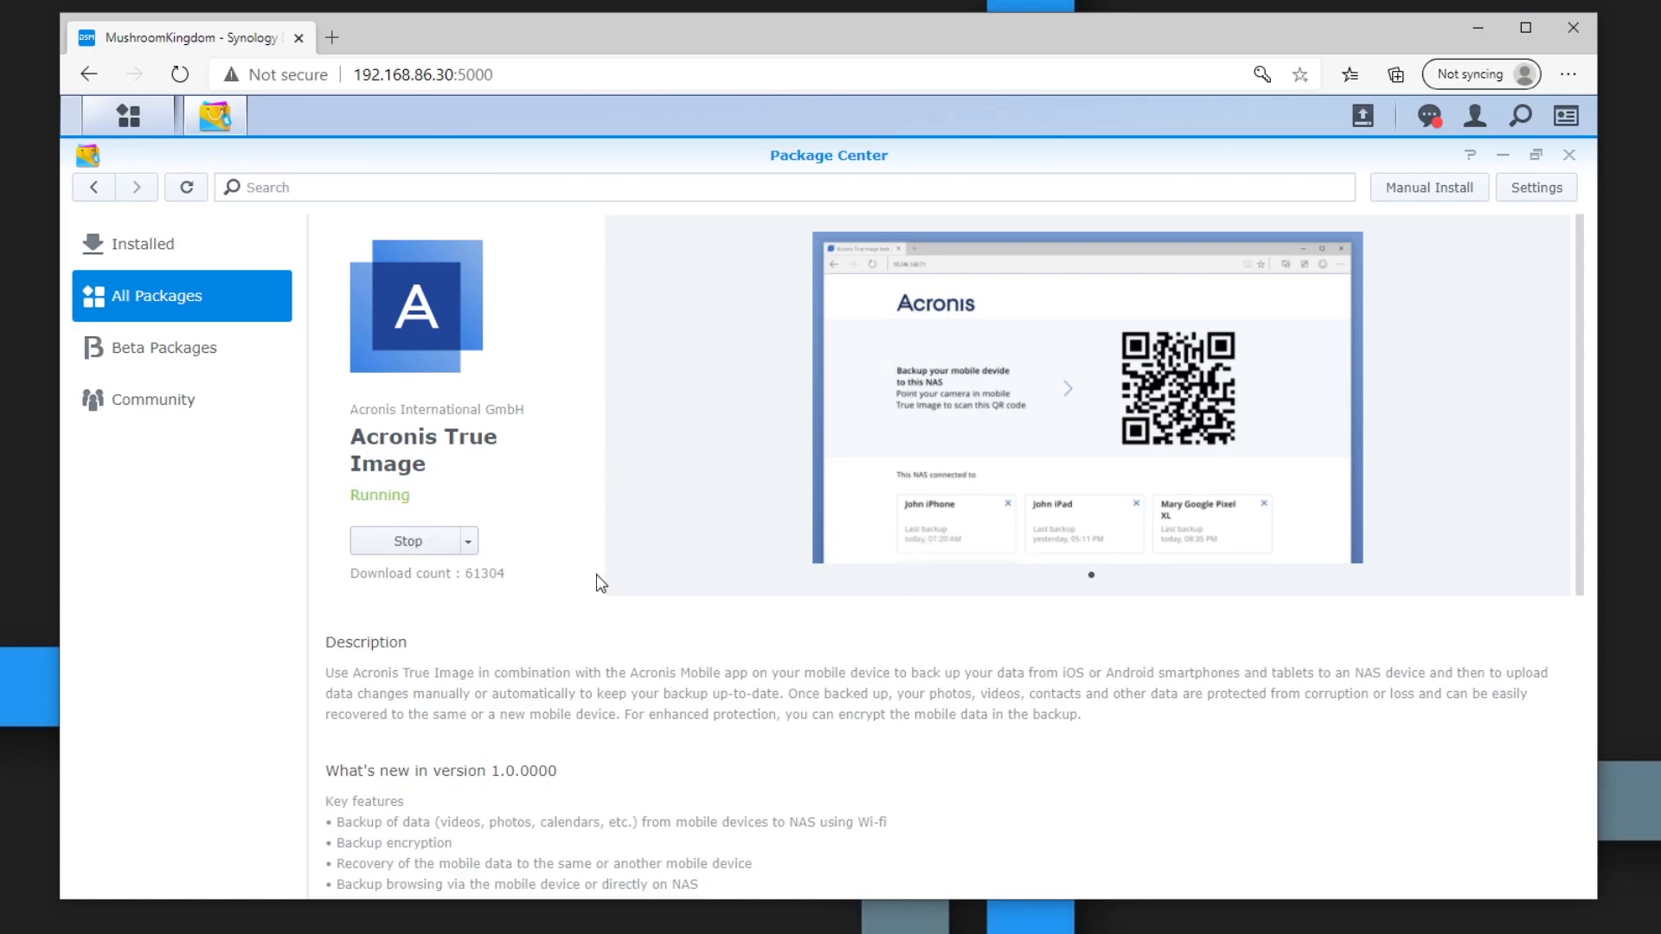
mouse_move(1334, 180)
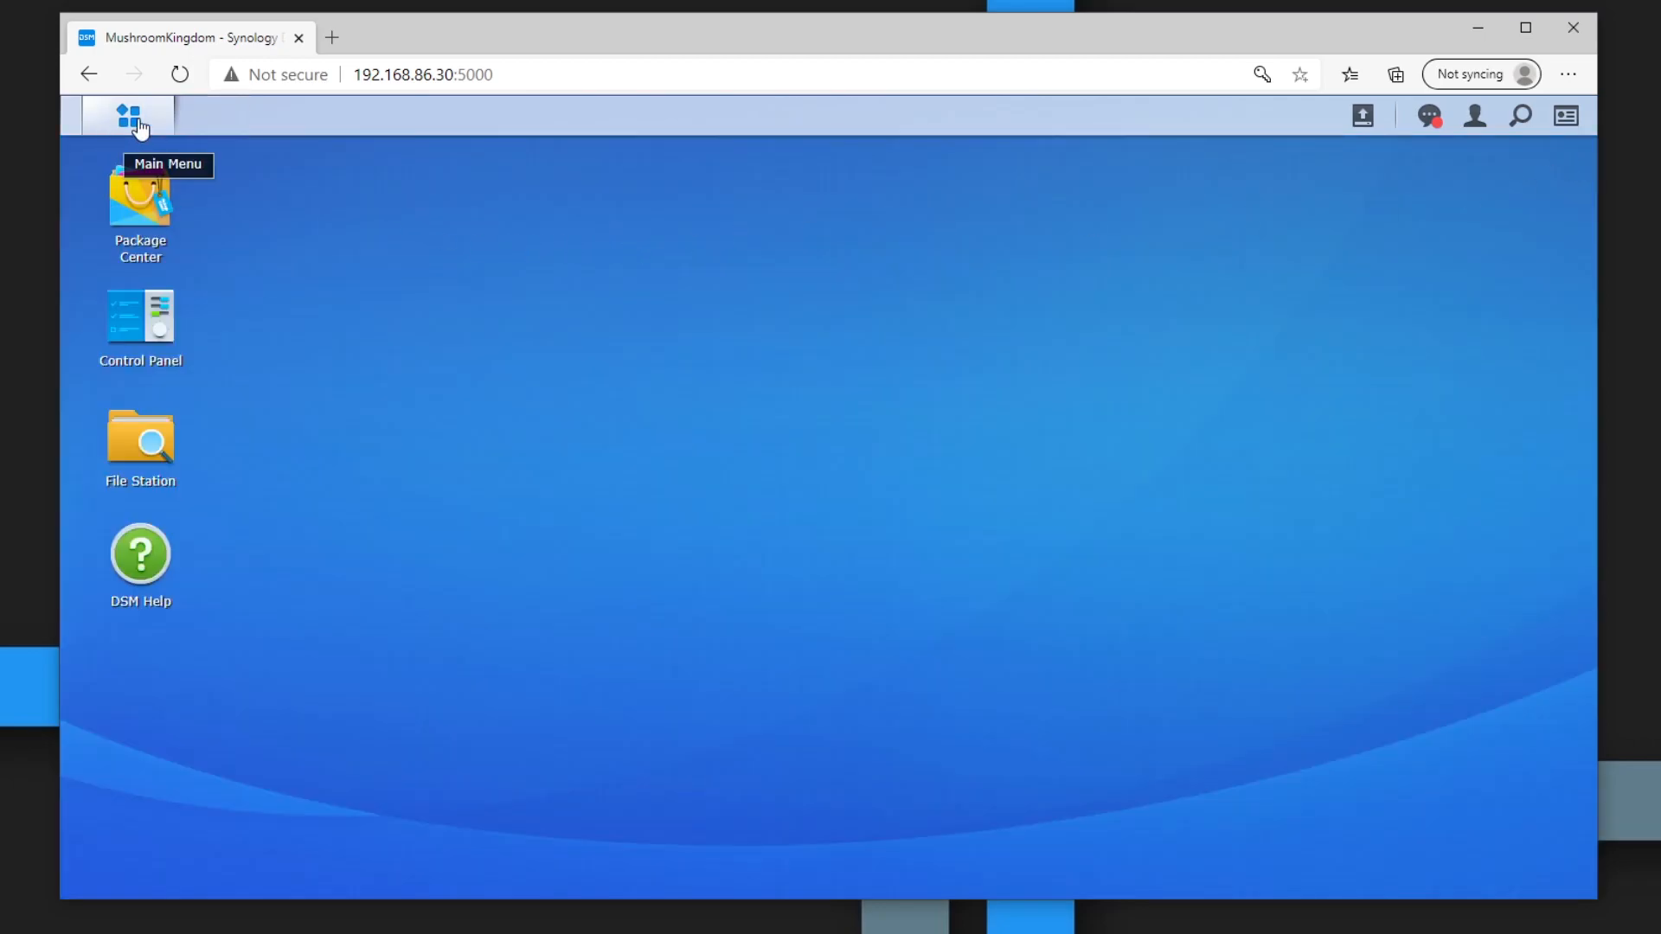
- Launch Acronis True Image from Main Menu, view the mobile Download link, and close the Acronis.com tab
click(126, 115)
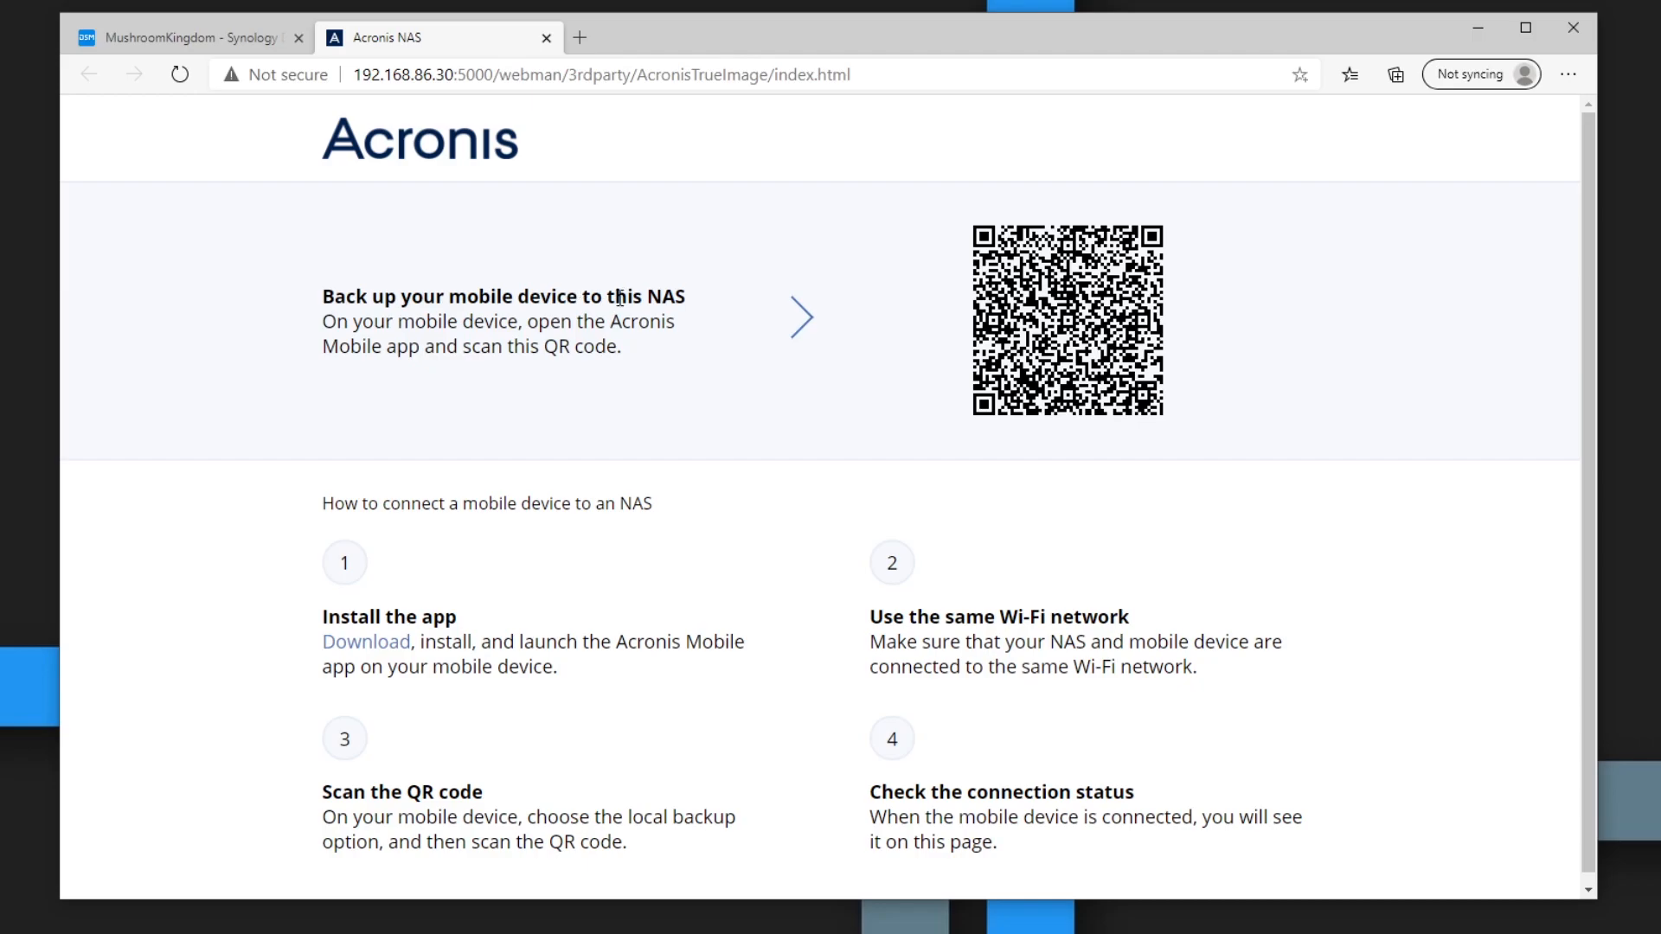
mouse_move(996, 357)
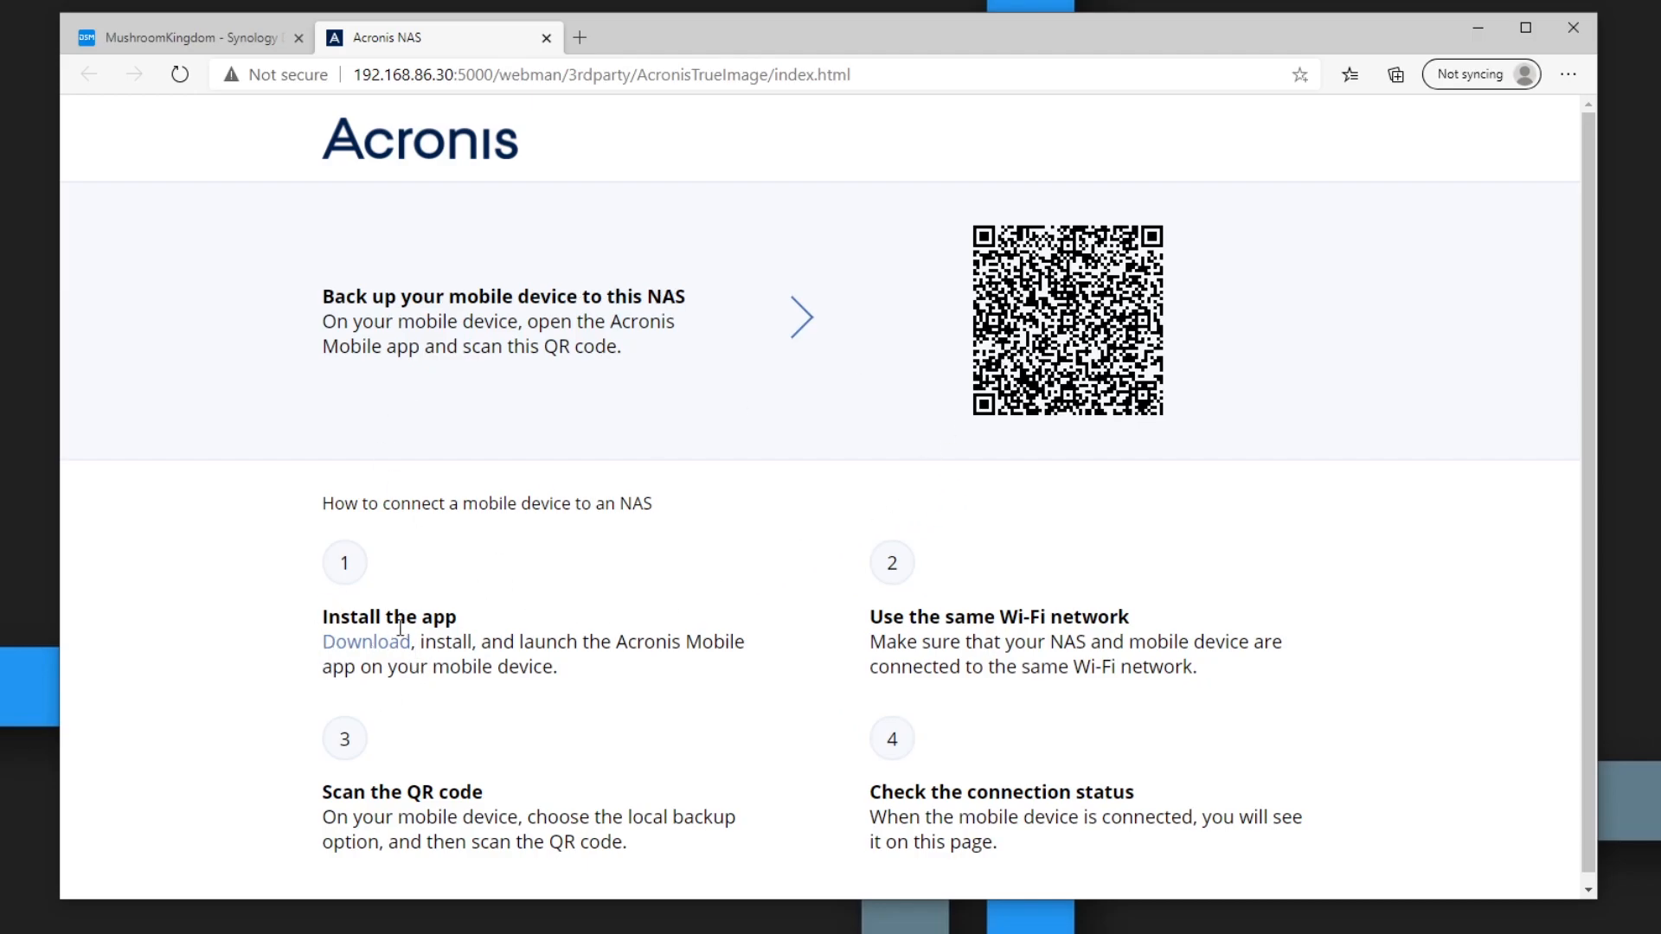
drag(623, 641, 715, 641)
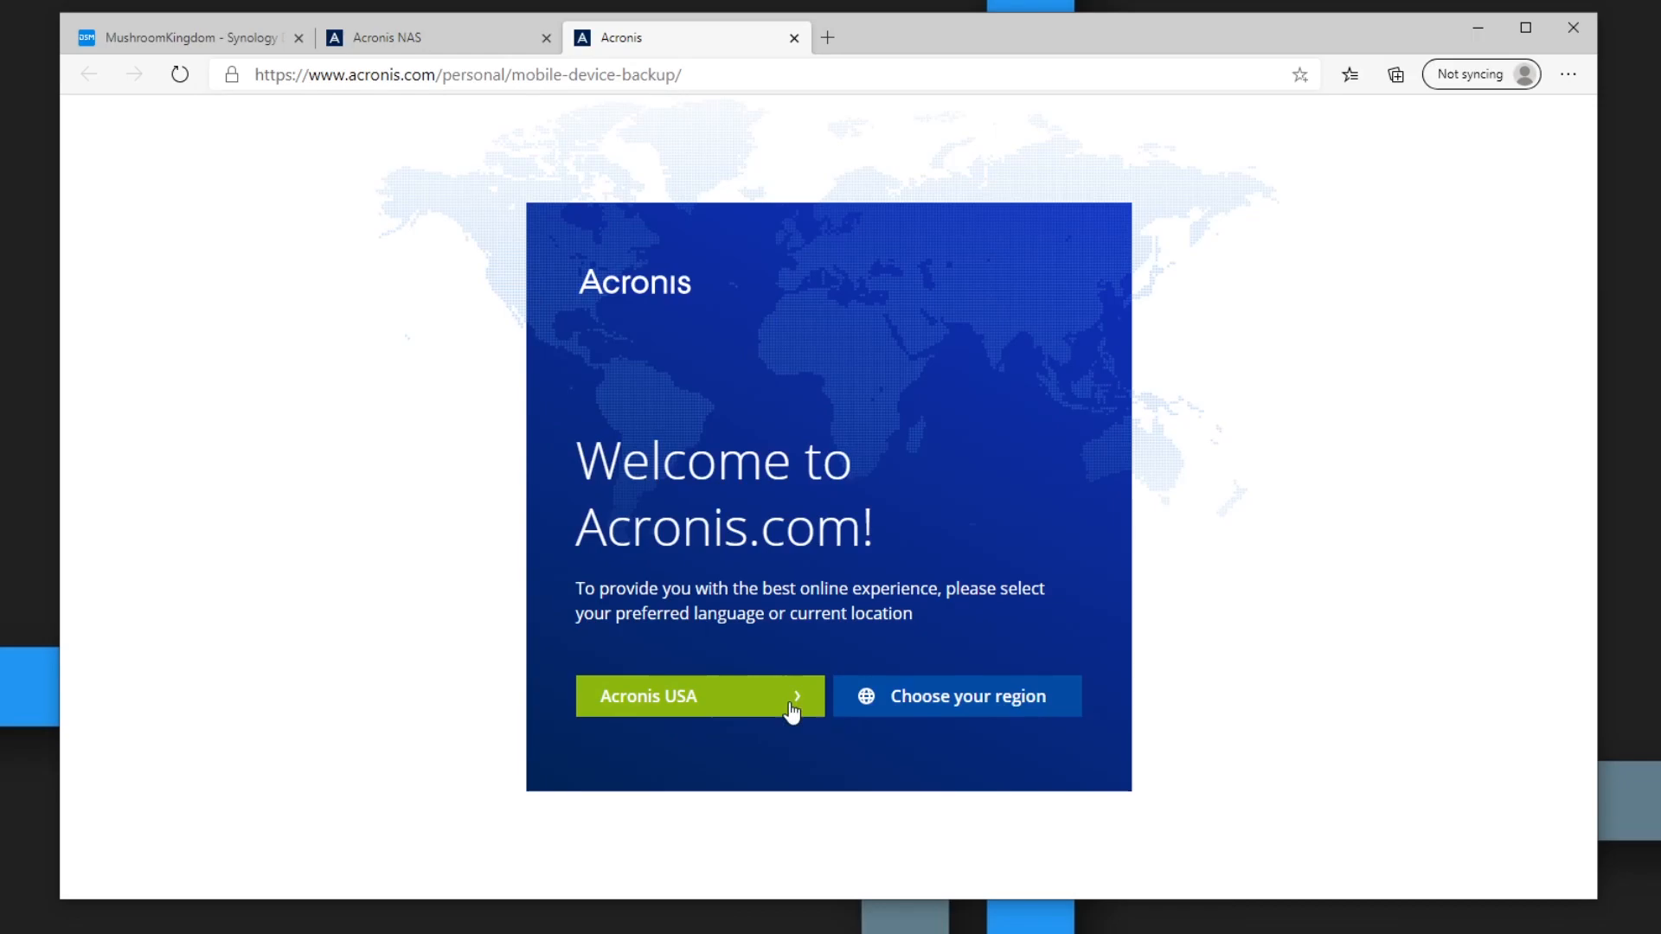
mouse_move(699, 663)
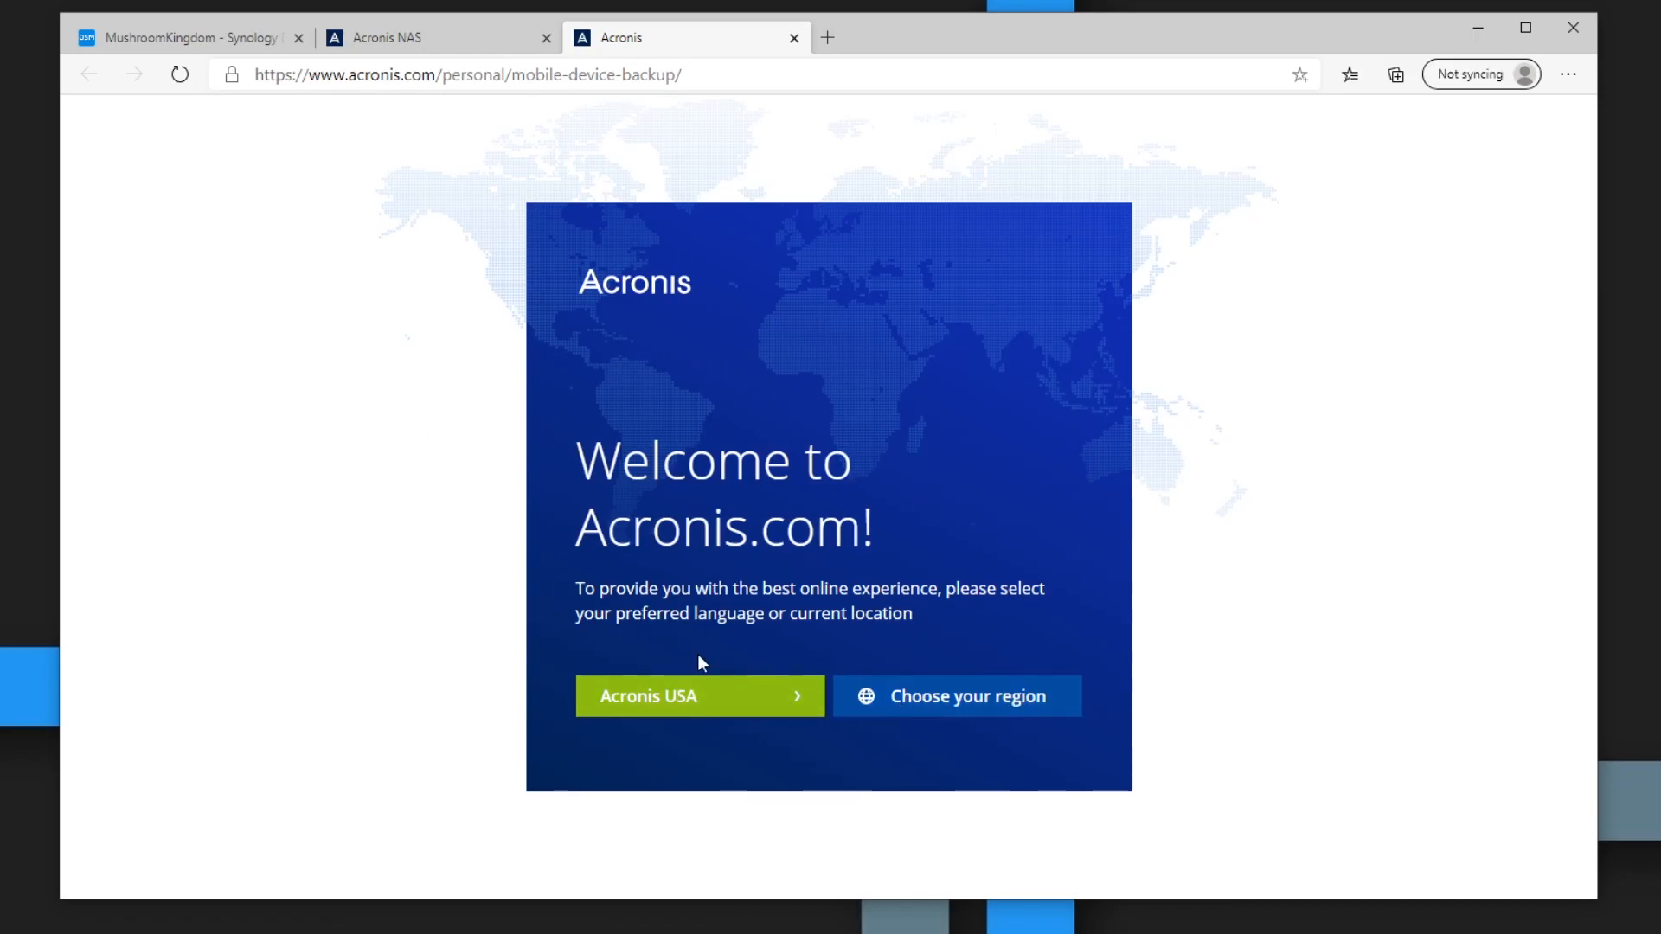
click(794, 36)
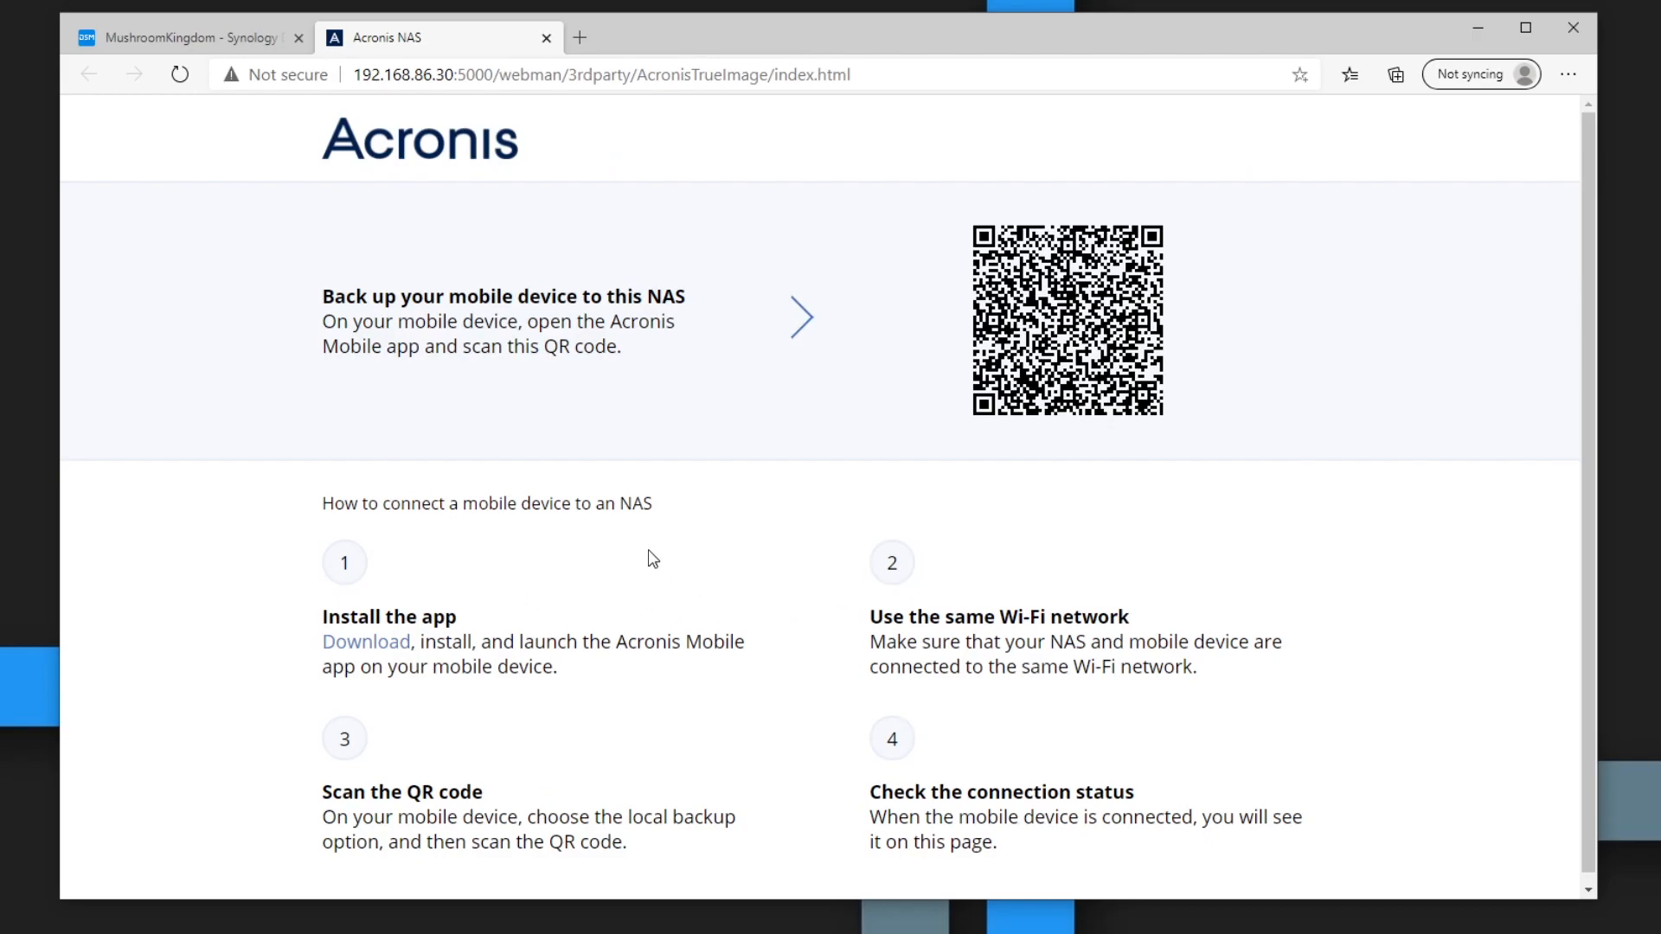
mouse_move(798, 668)
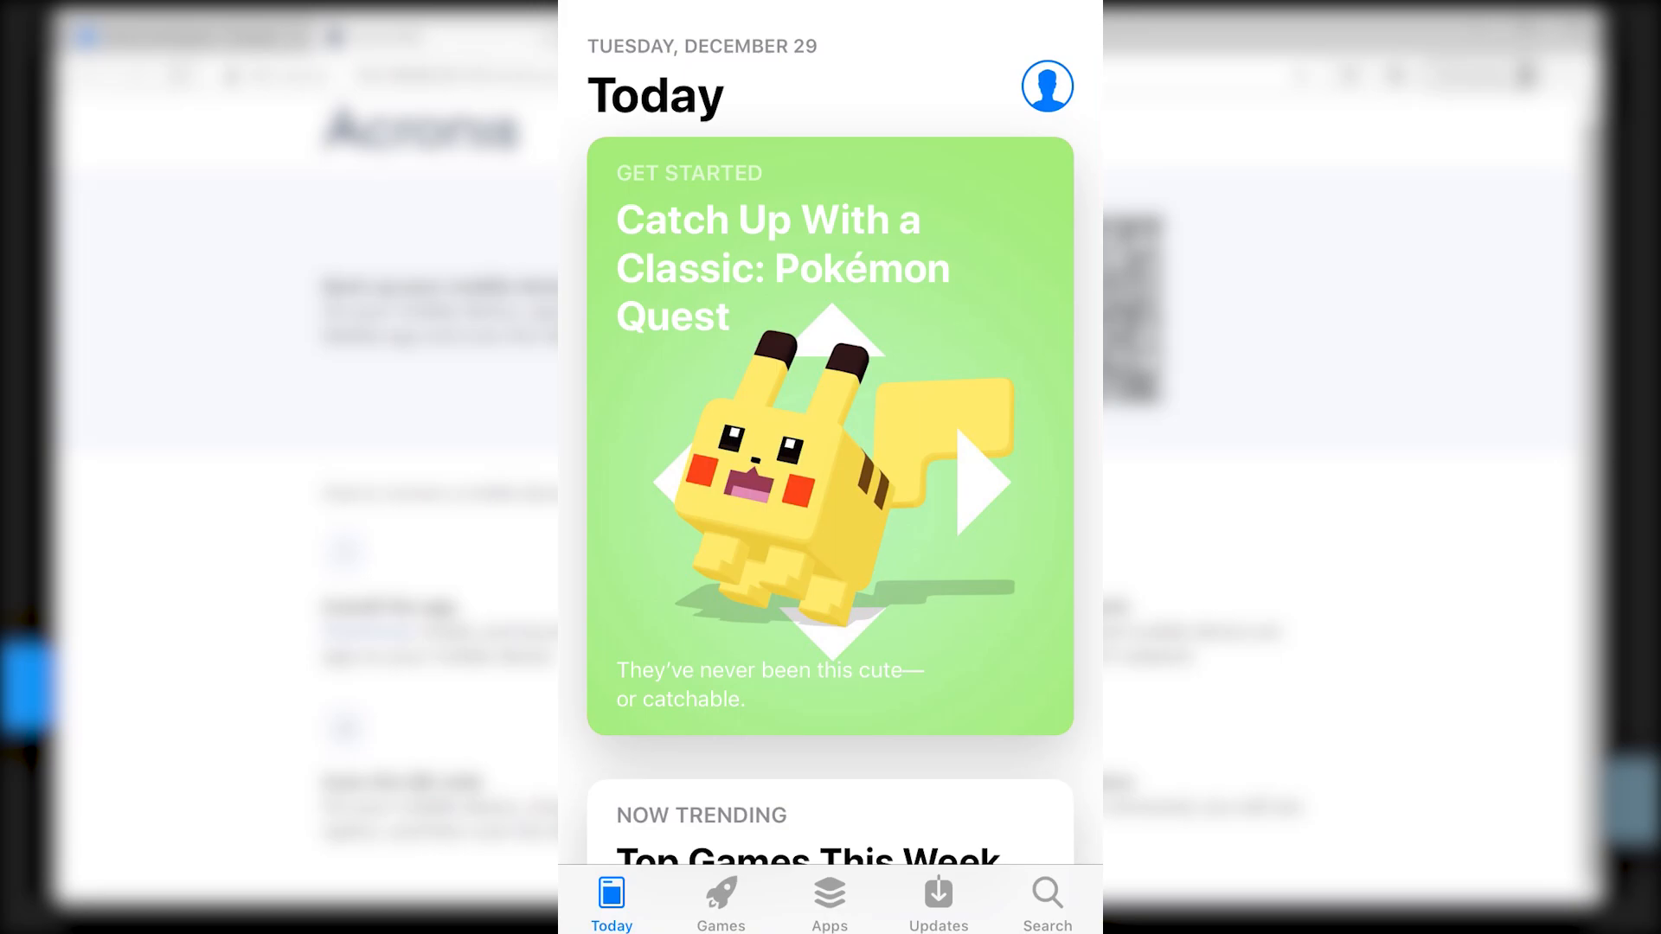
- Search the App Store for 'acronis true image: mobile'
click(1047, 900)
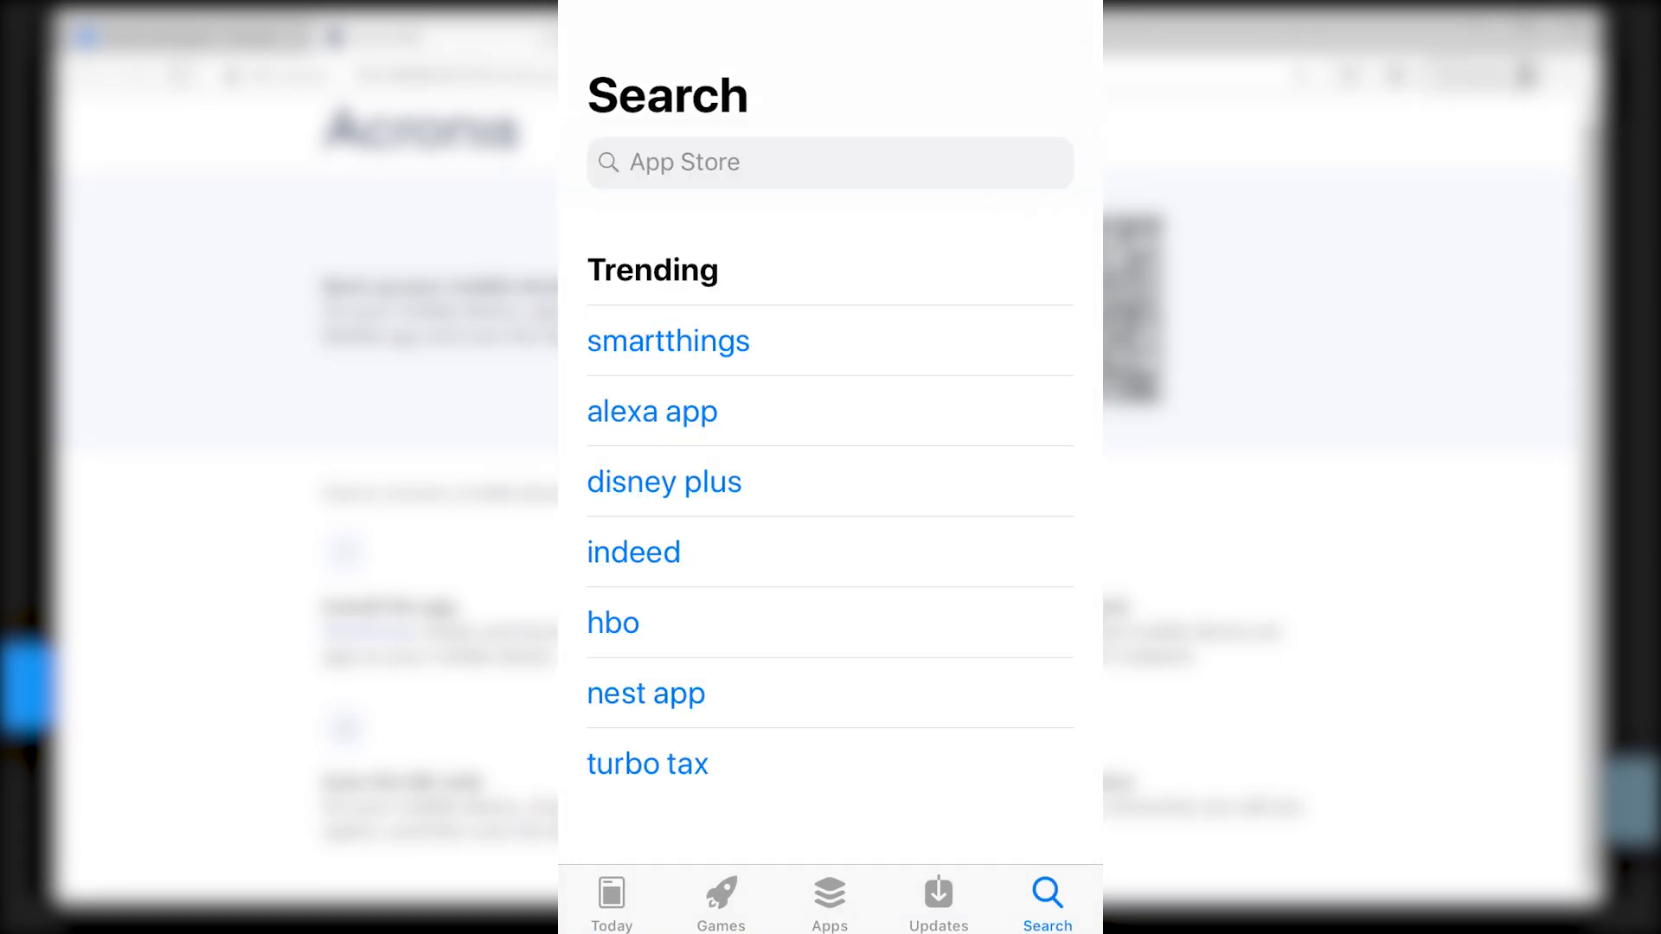
text(Acron)
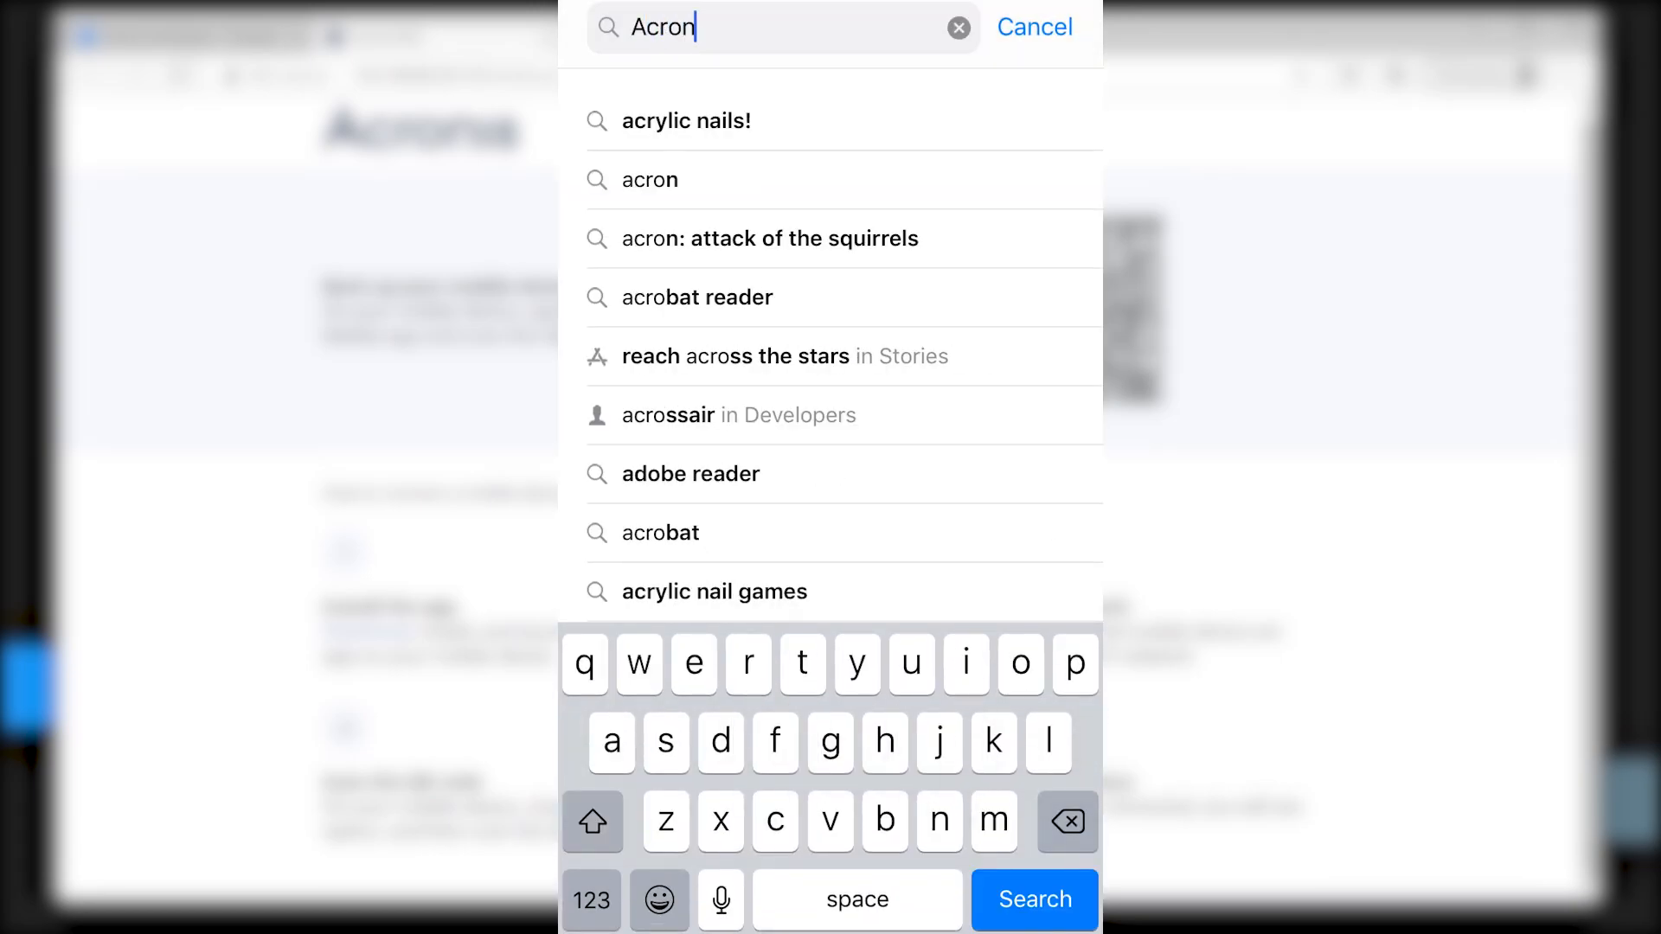
text(acronis true image: mobile)
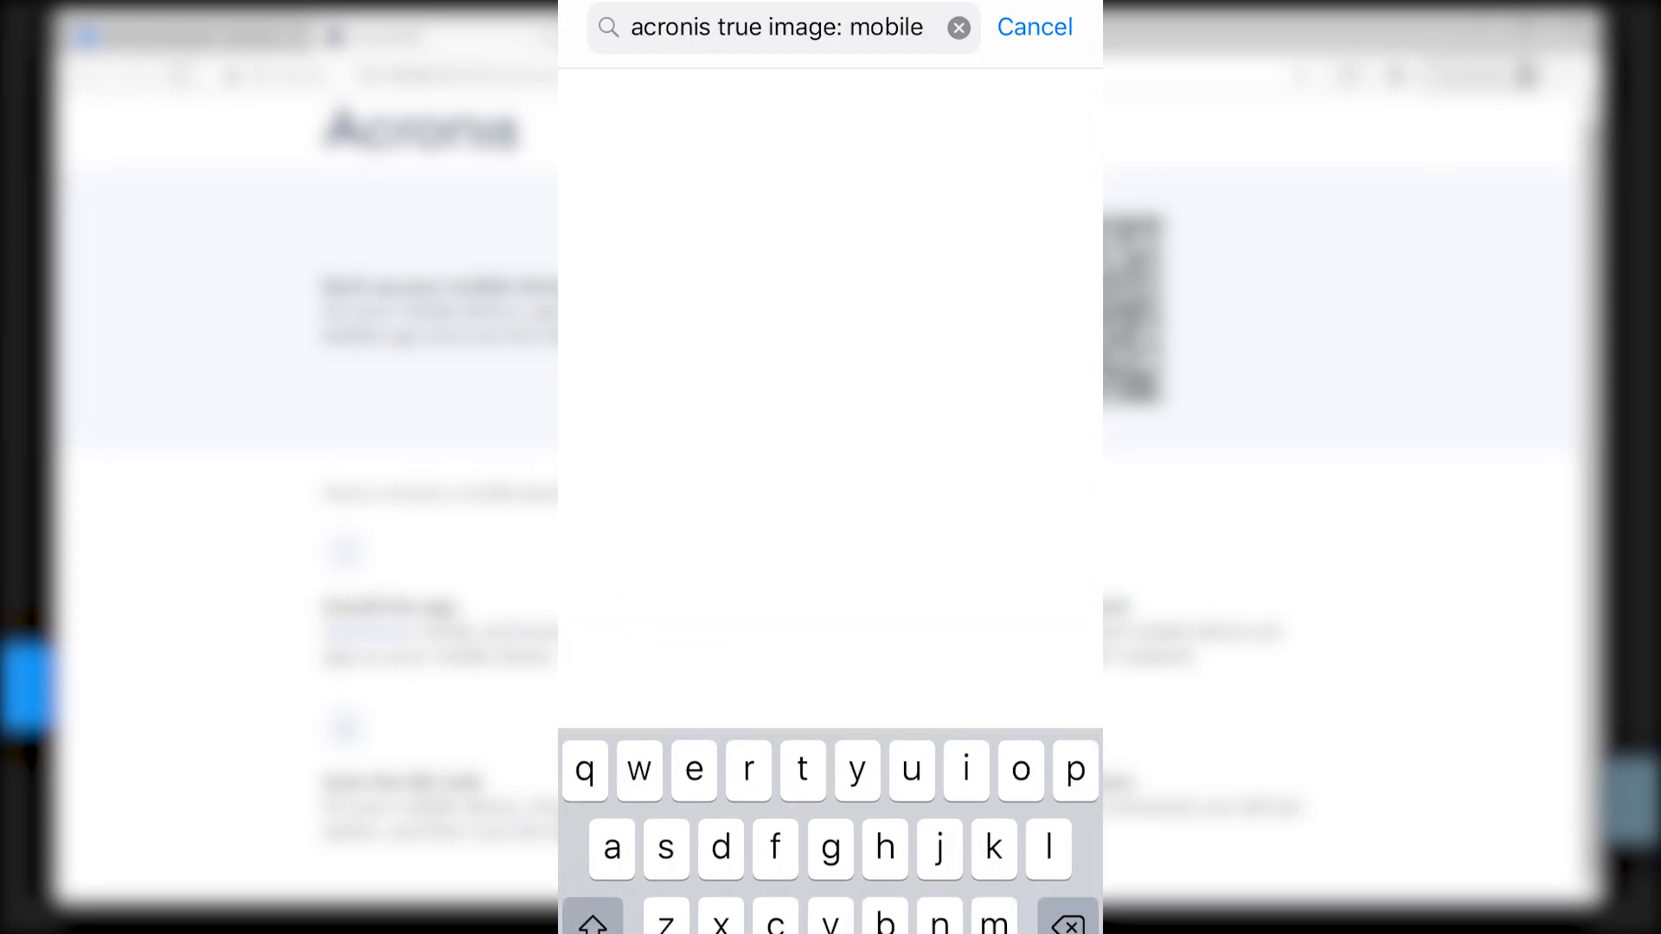
key(enter)
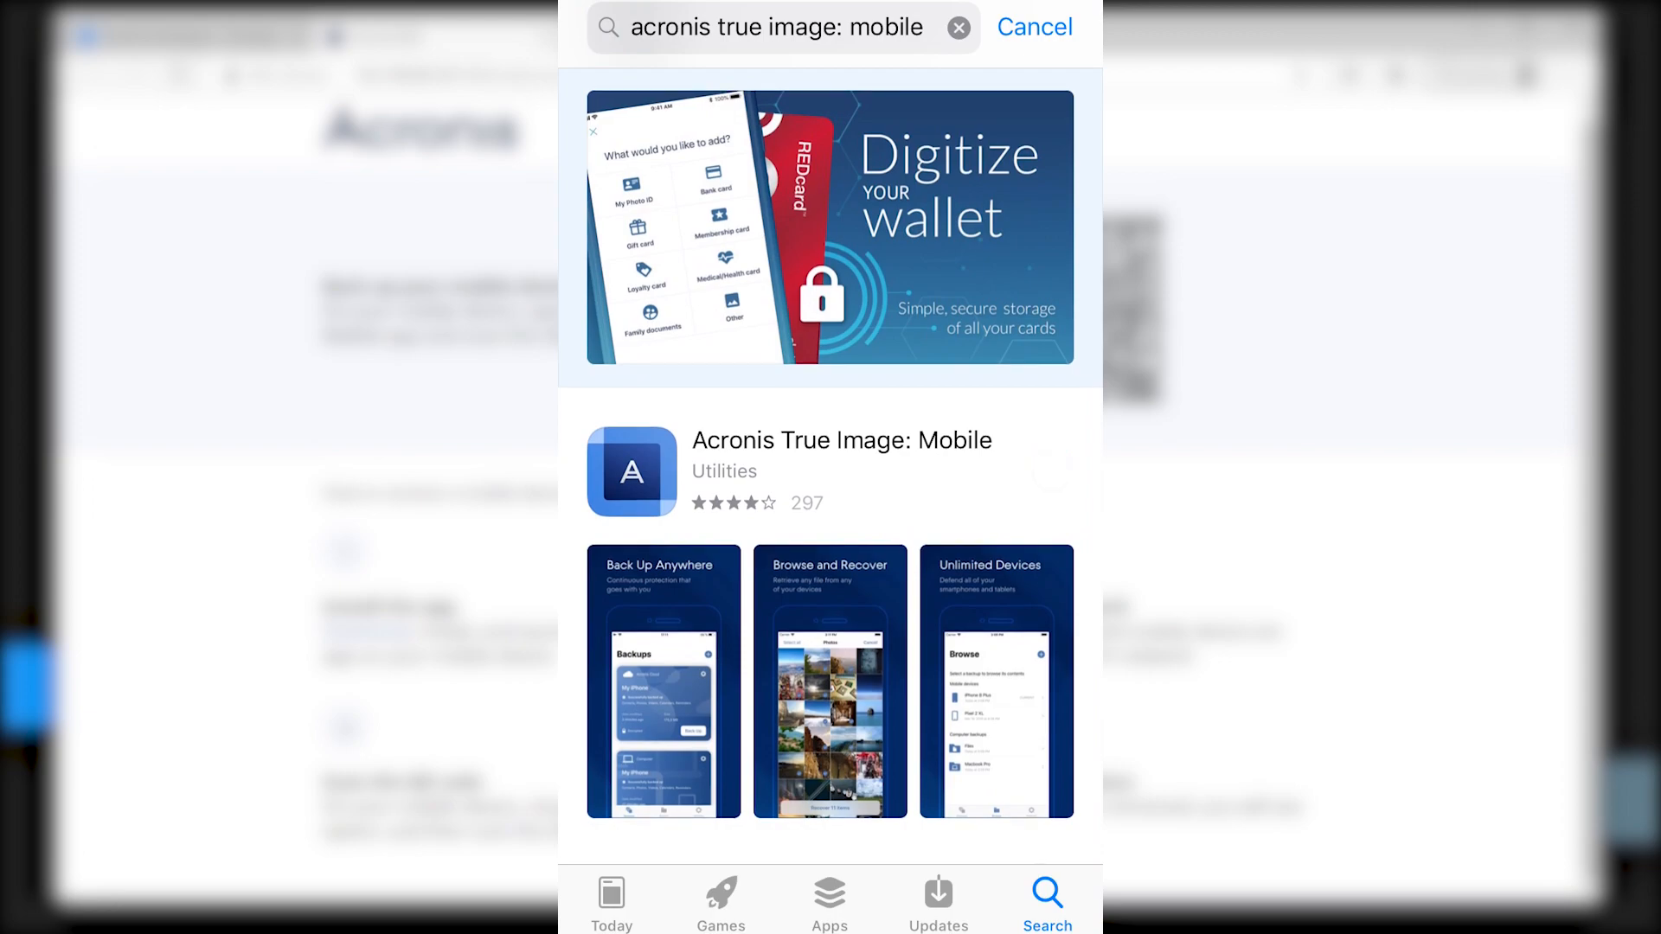
- Get the Acronis True Image: Mobile app and launch it once installed
click(1052, 470)
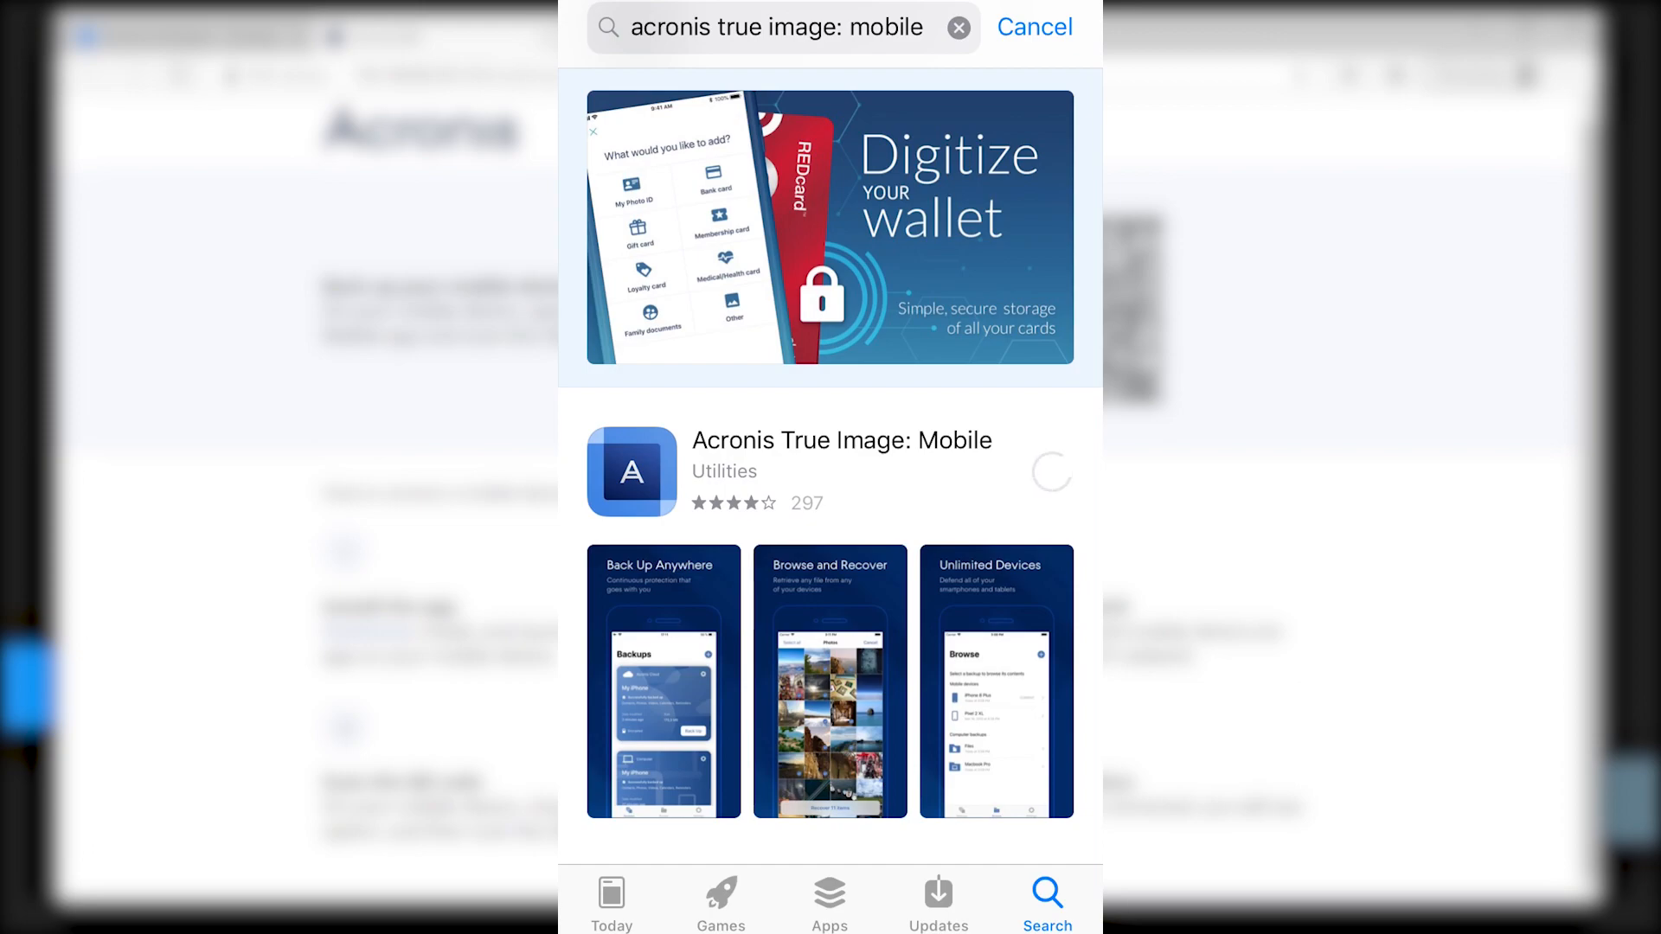
click(1051, 470)
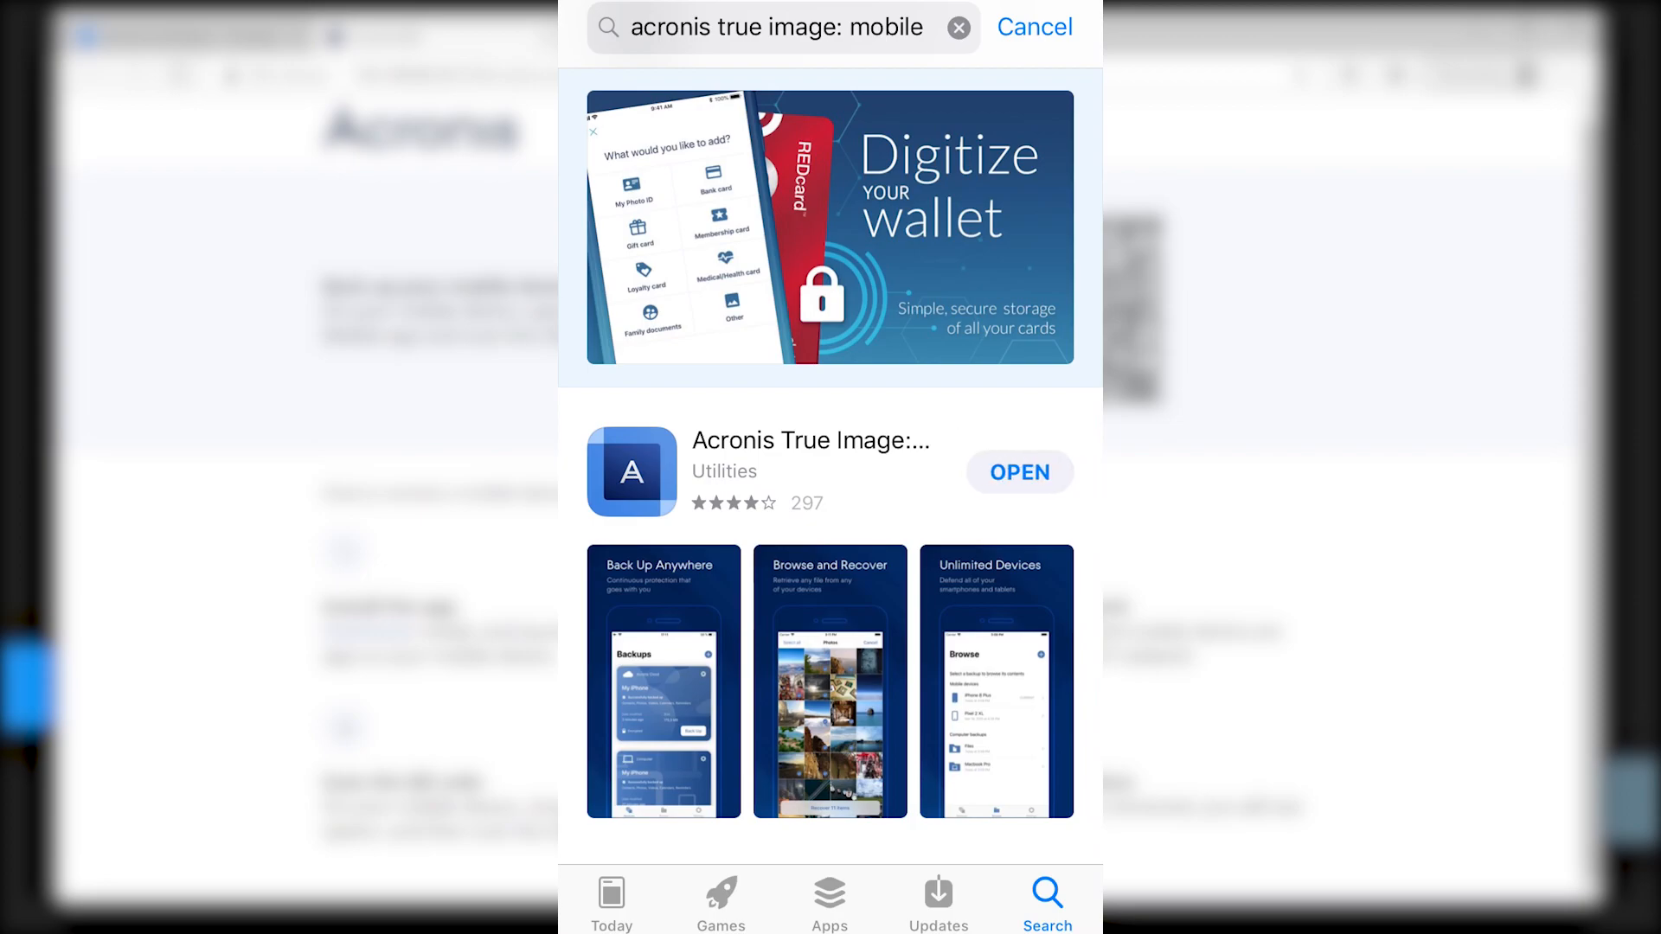
click(1017, 471)
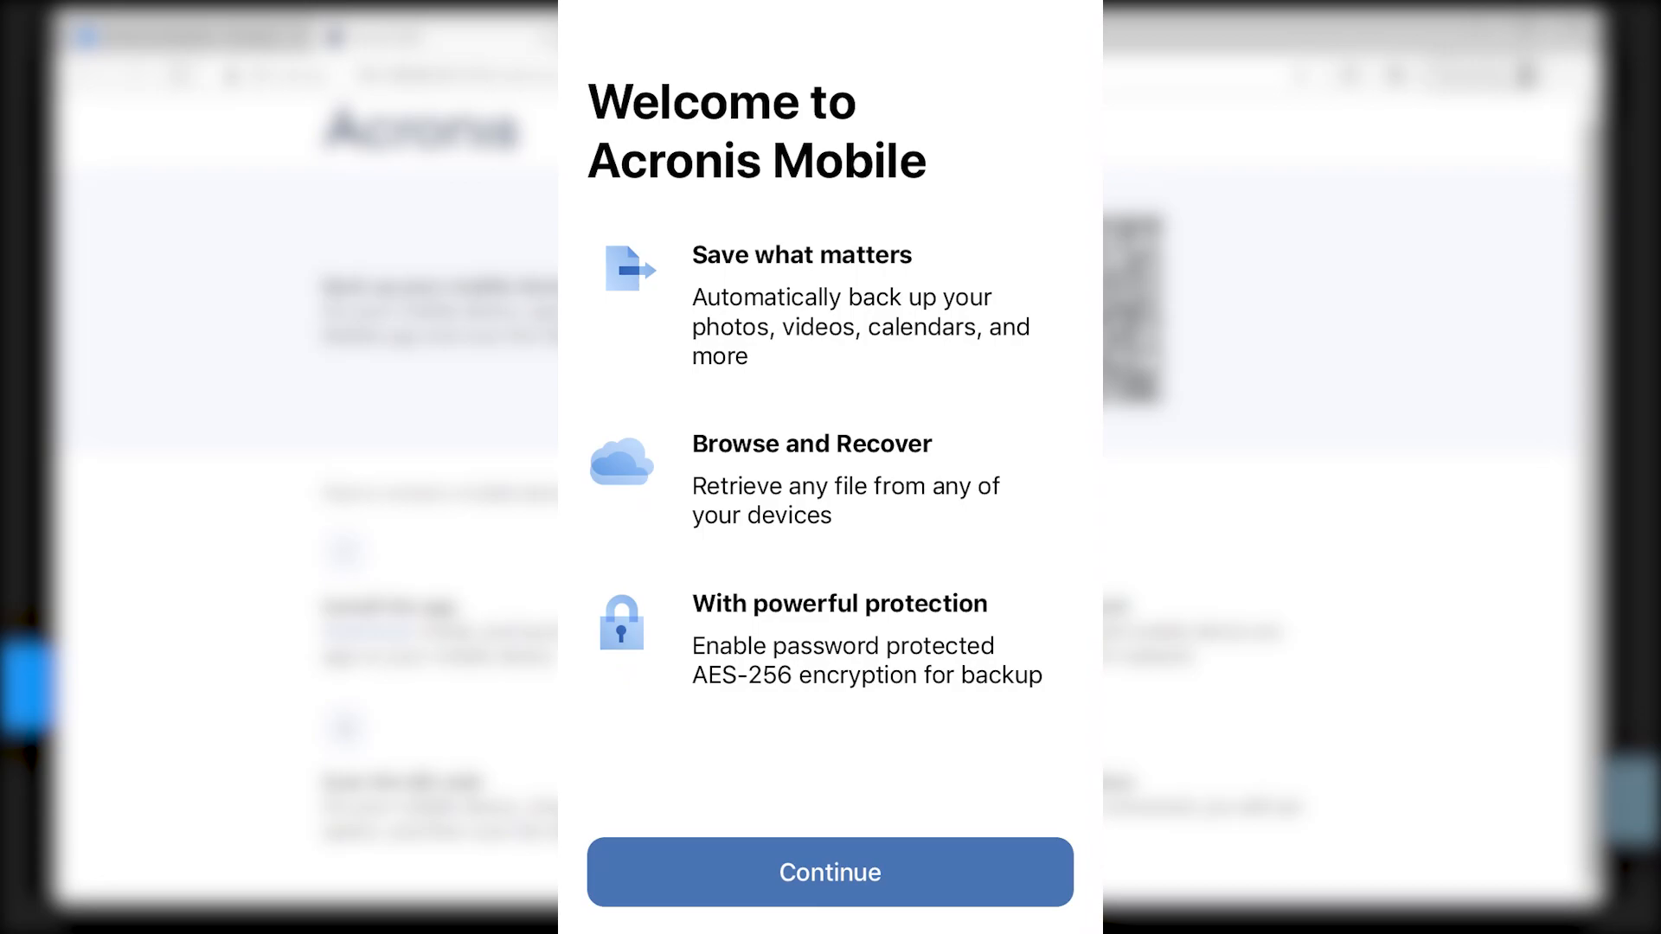
- Continue past the Acronis Mobile welcome screen to Backups
click(829, 872)
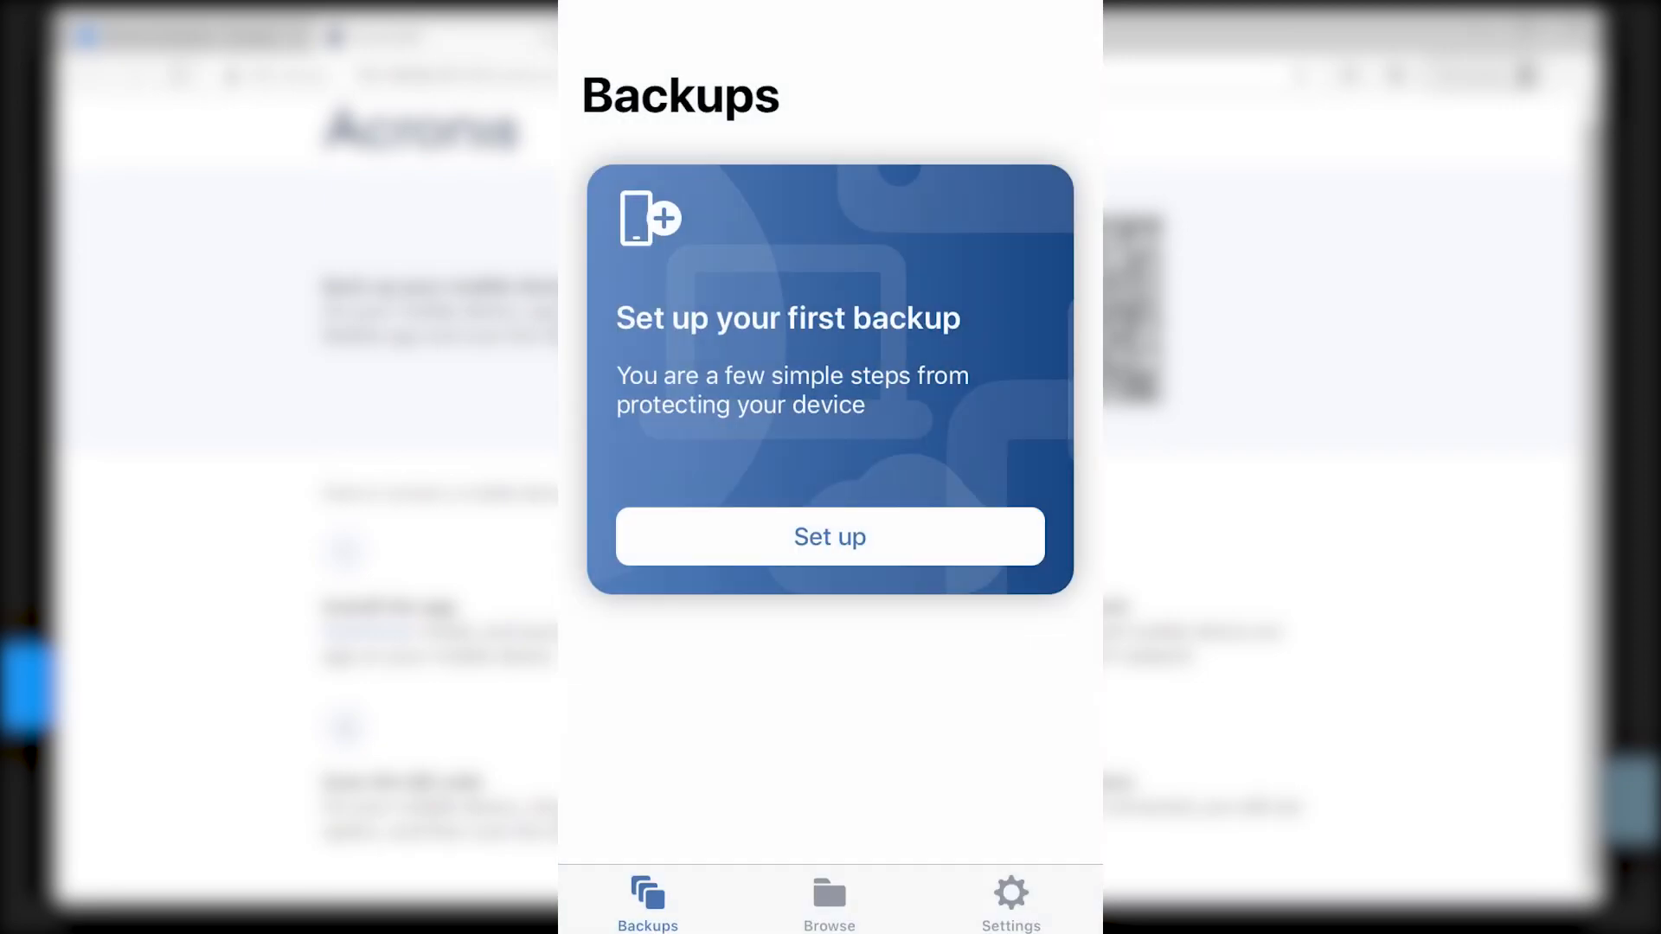
- Set up a first backup to a NAS via QR code scan, allowing camera access
click(829, 537)
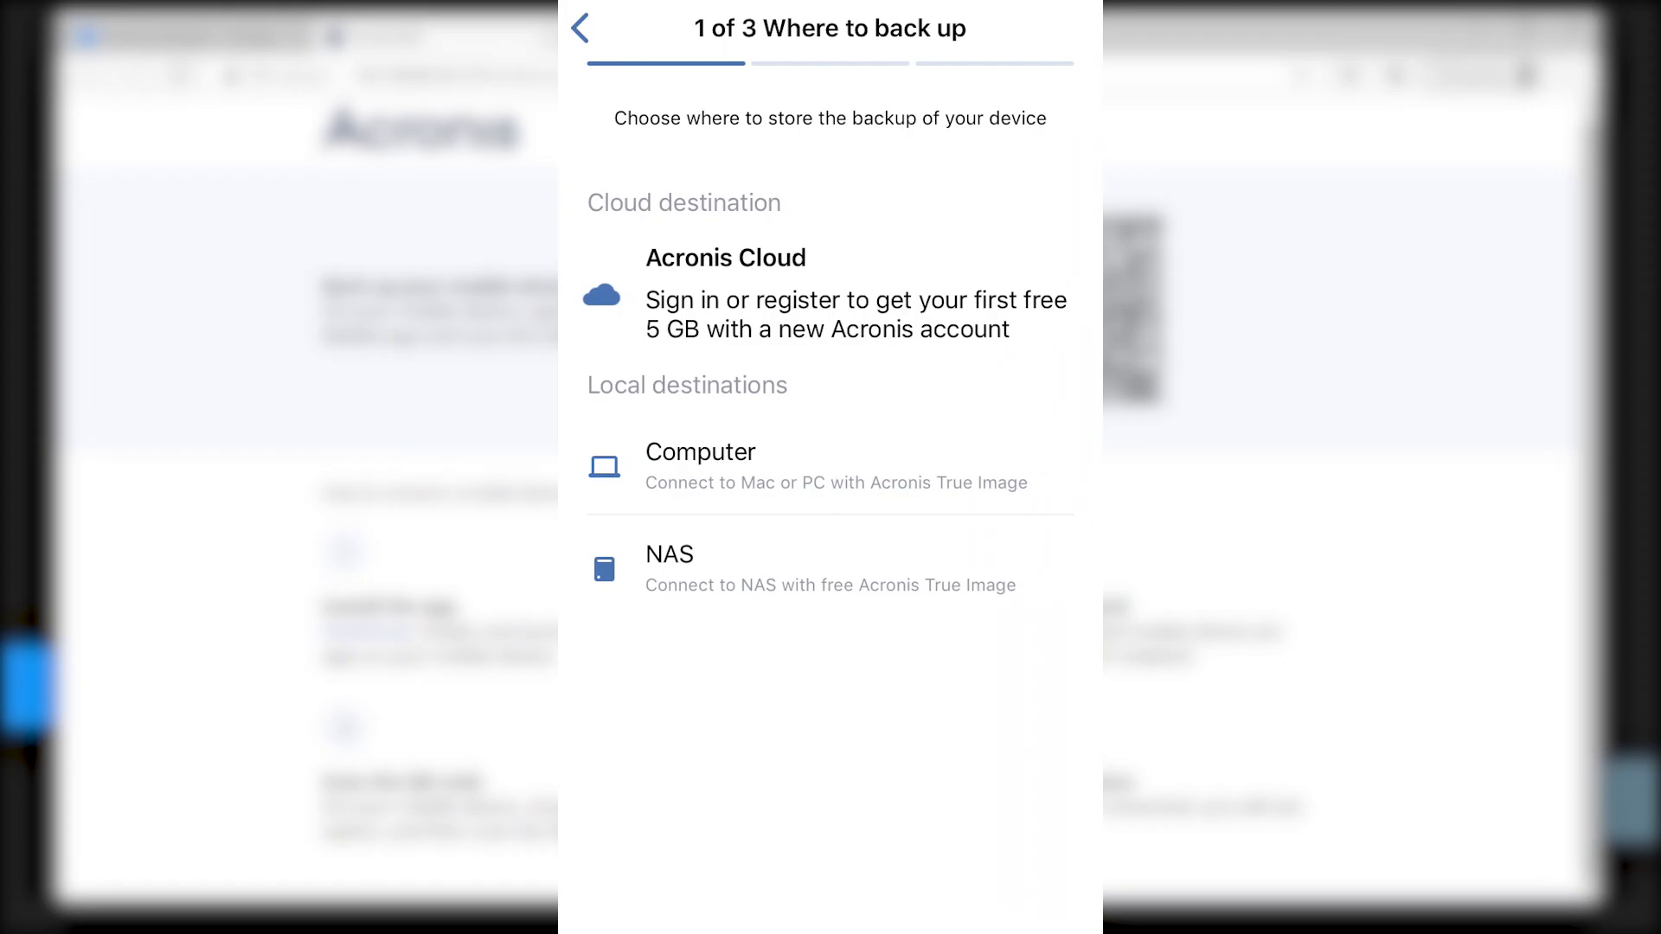
click(831, 570)
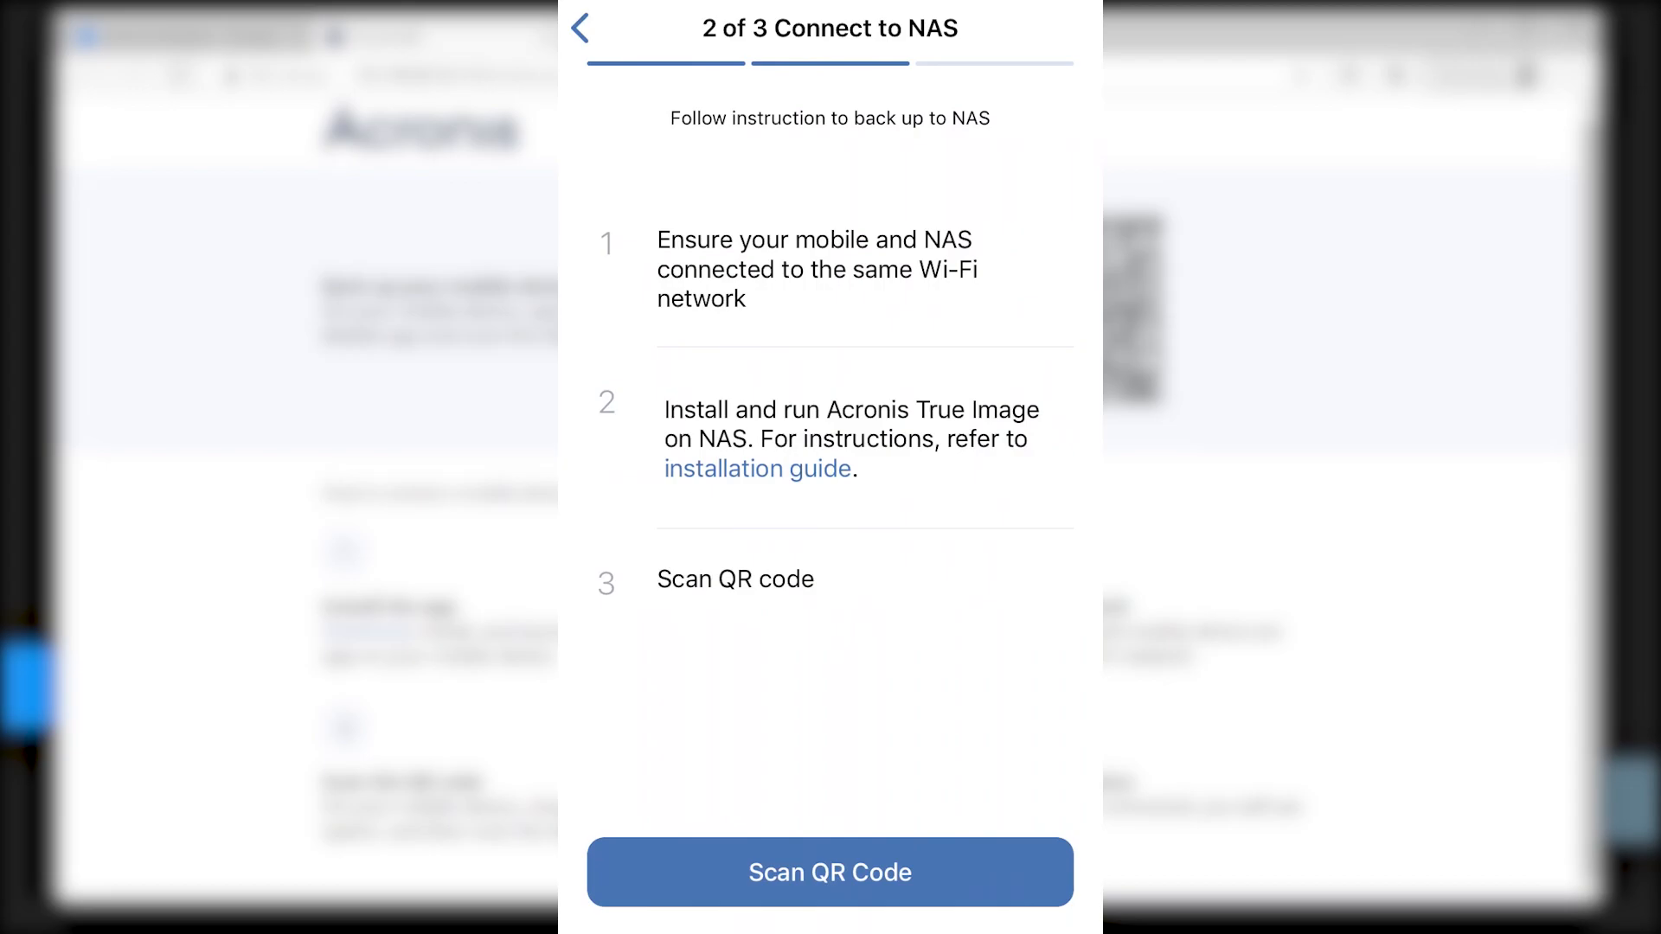
click(829, 872)
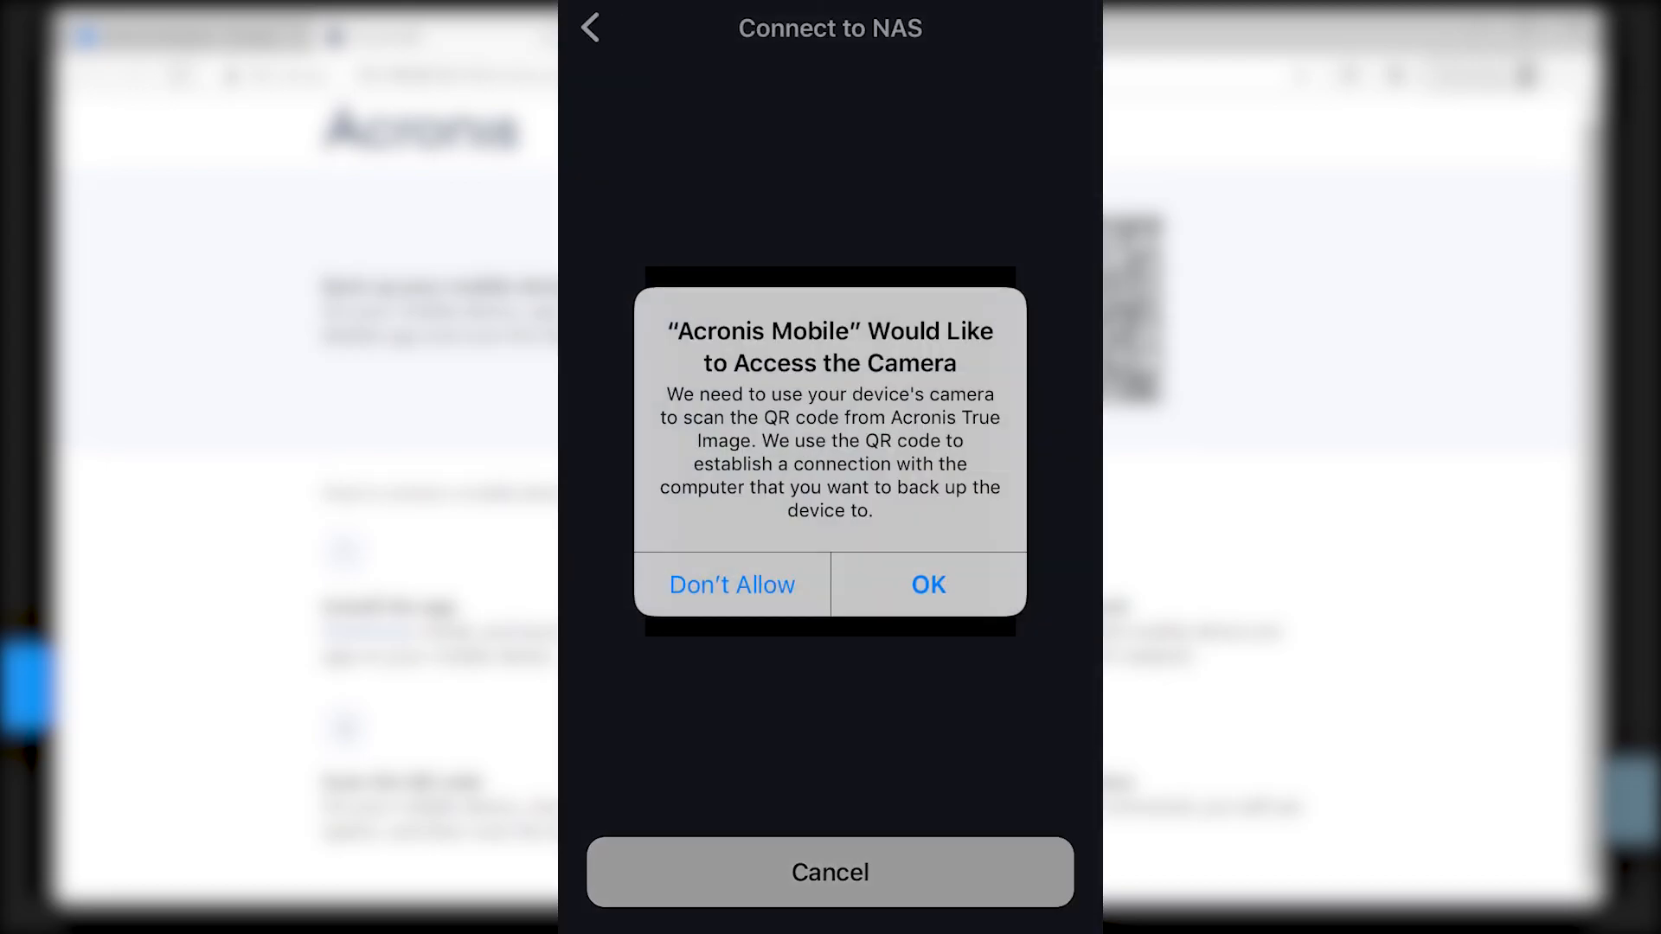
click(928, 585)
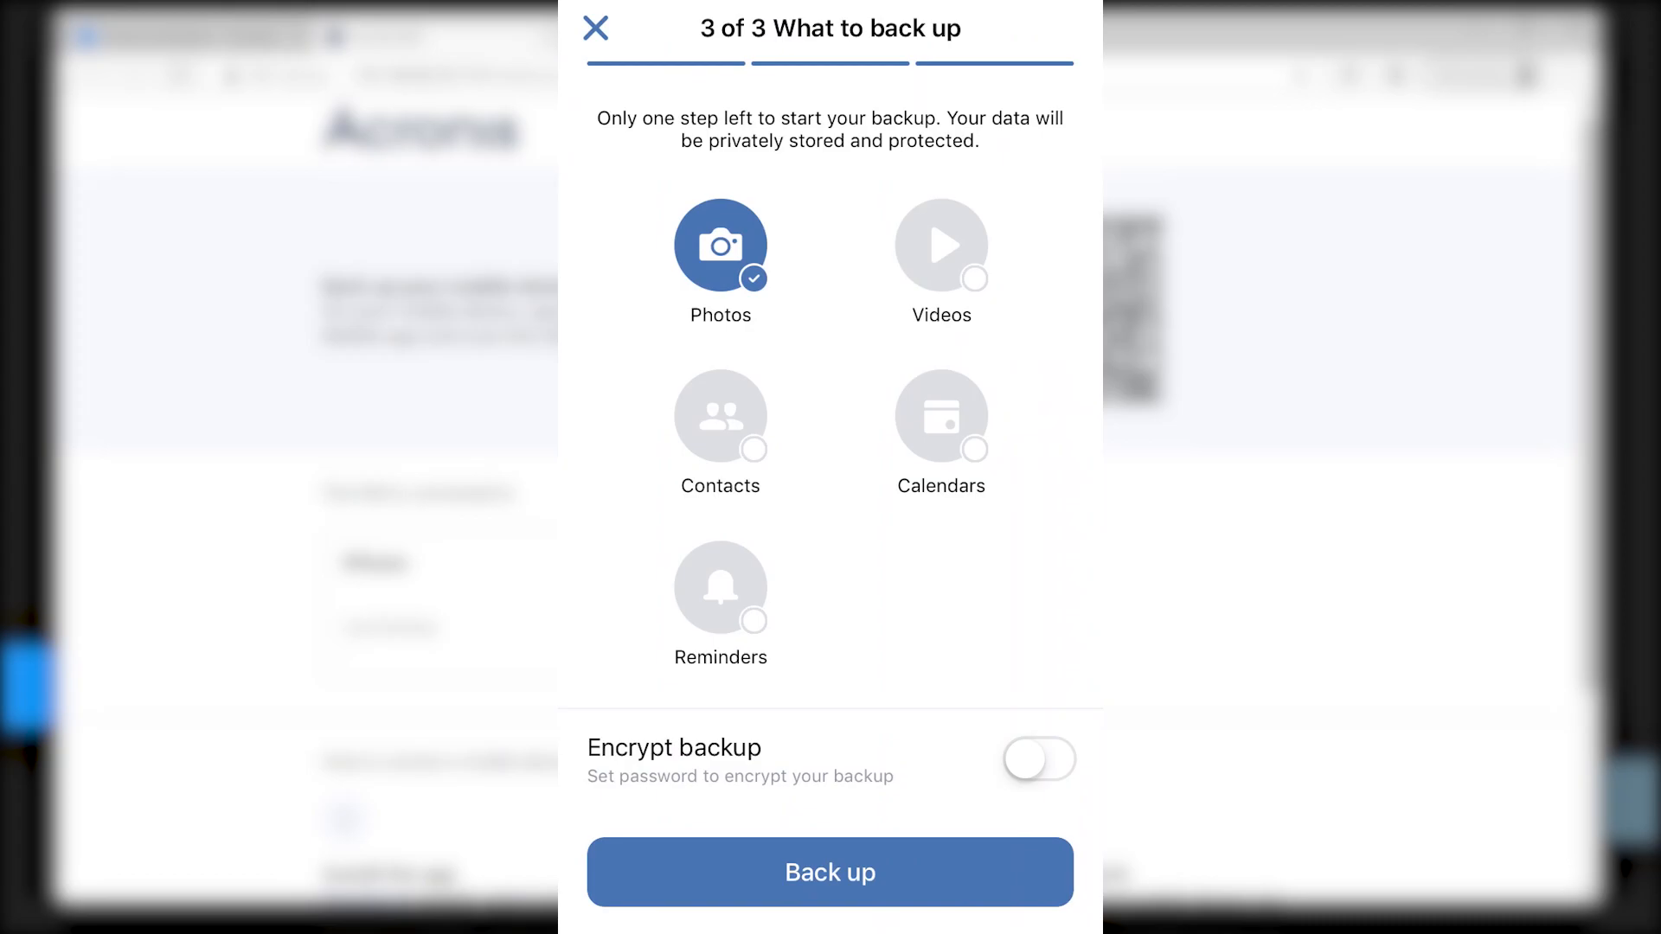
- Start the photo backup, allowing notifications and photo access
click(829, 872)
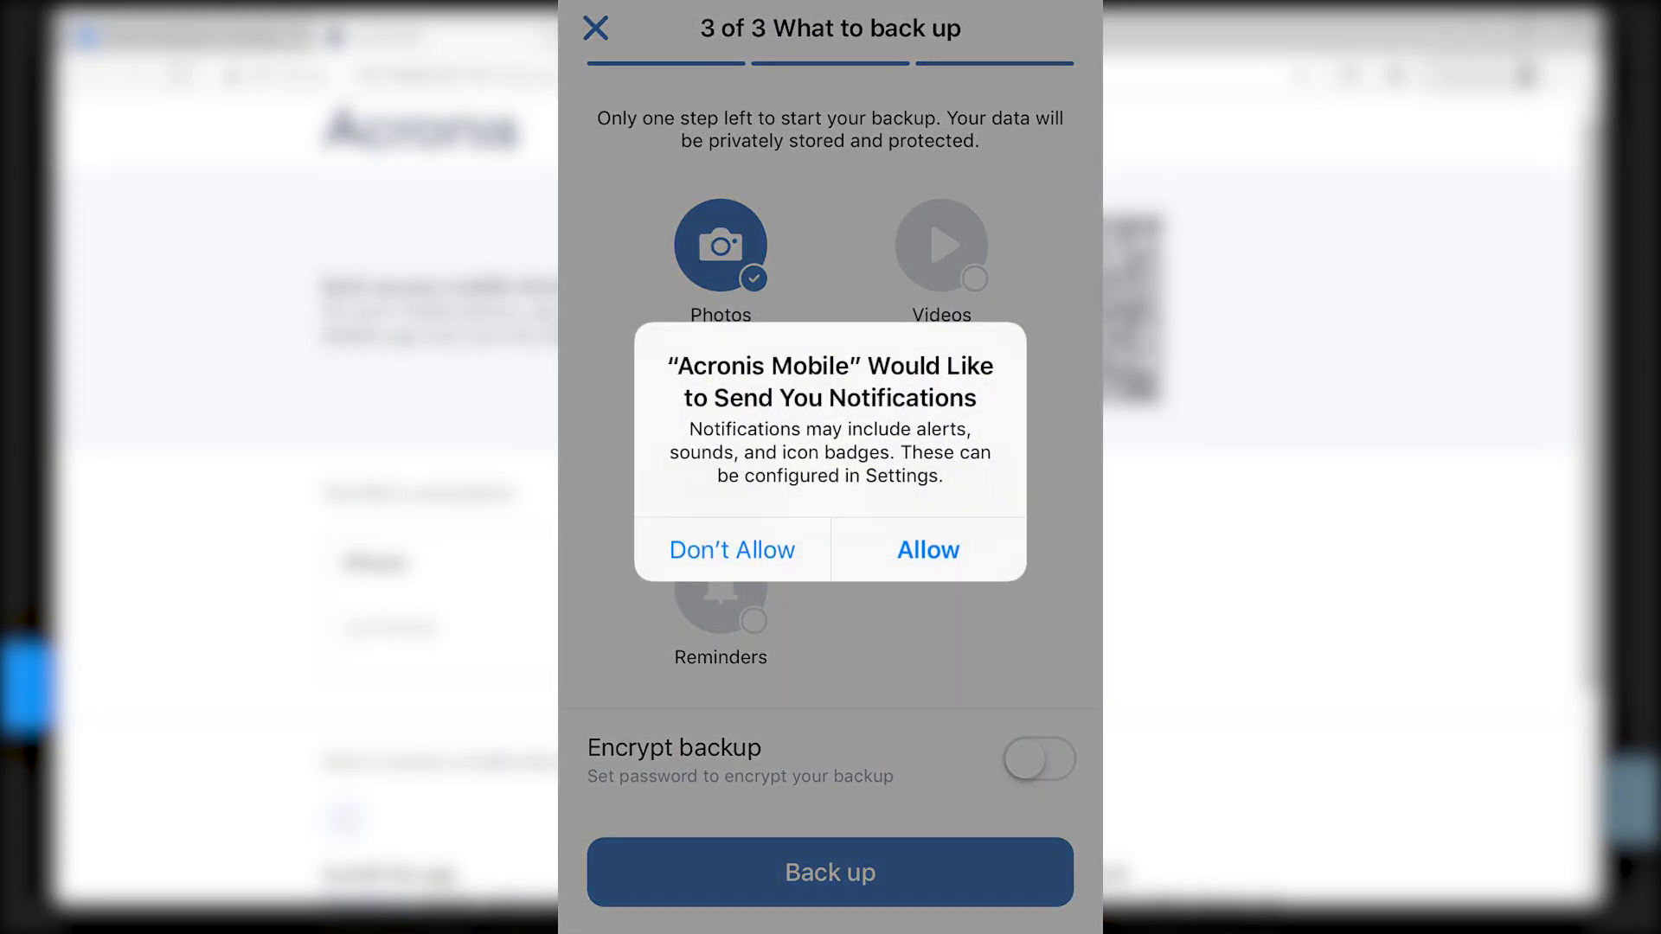
click(926, 550)
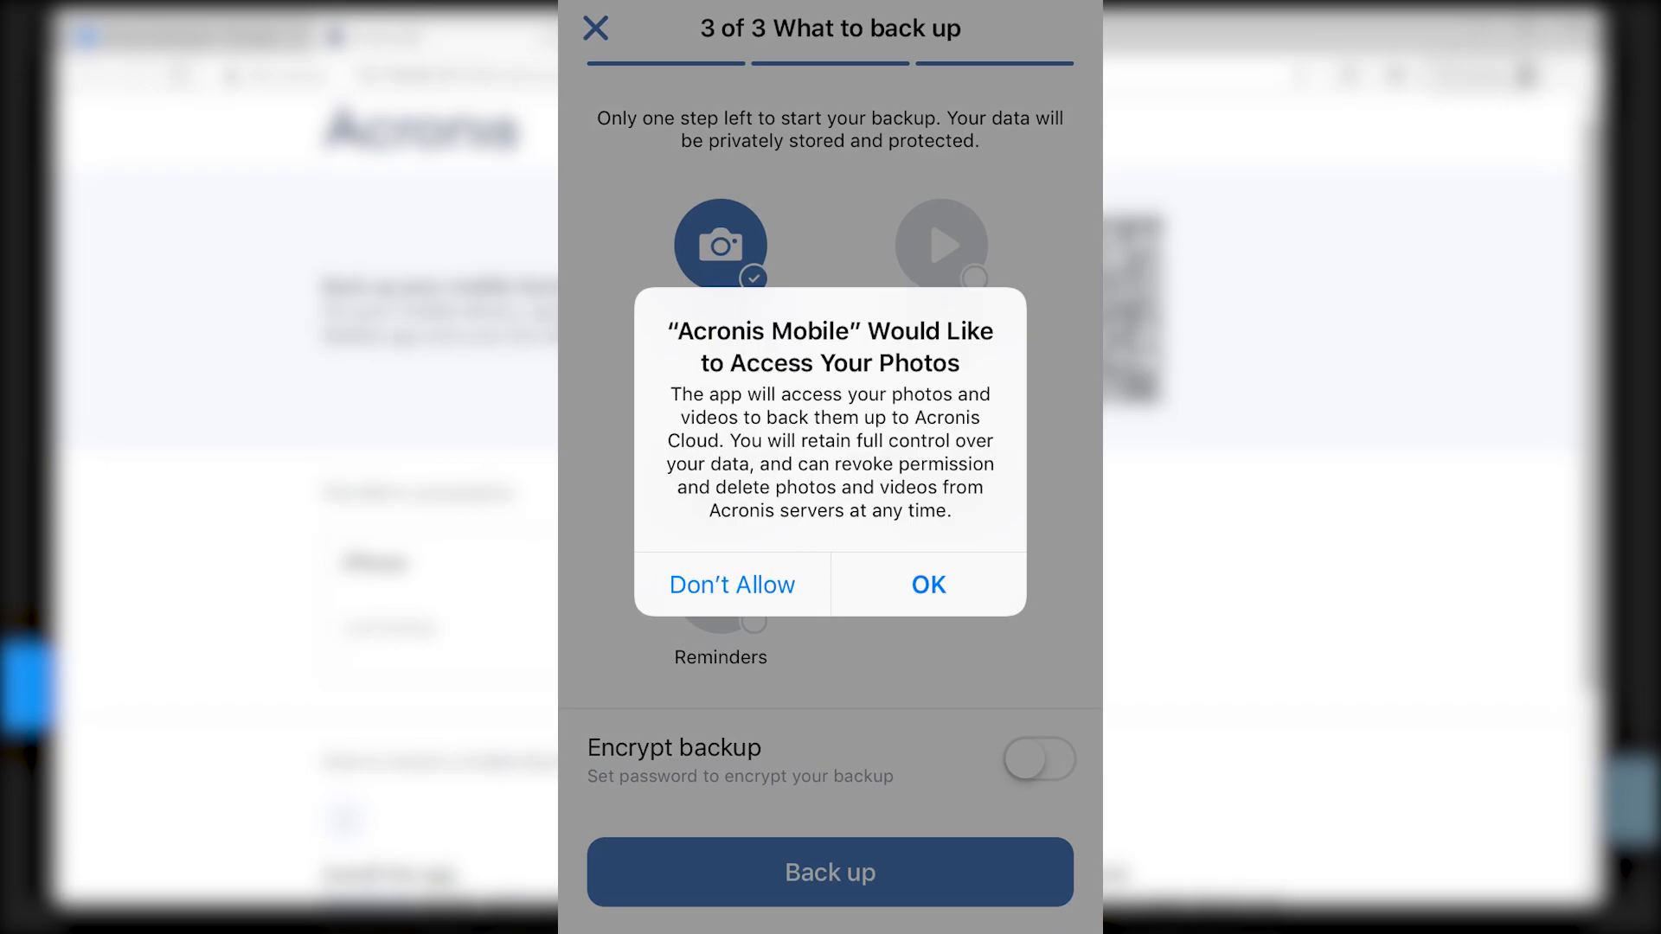
click(927, 583)
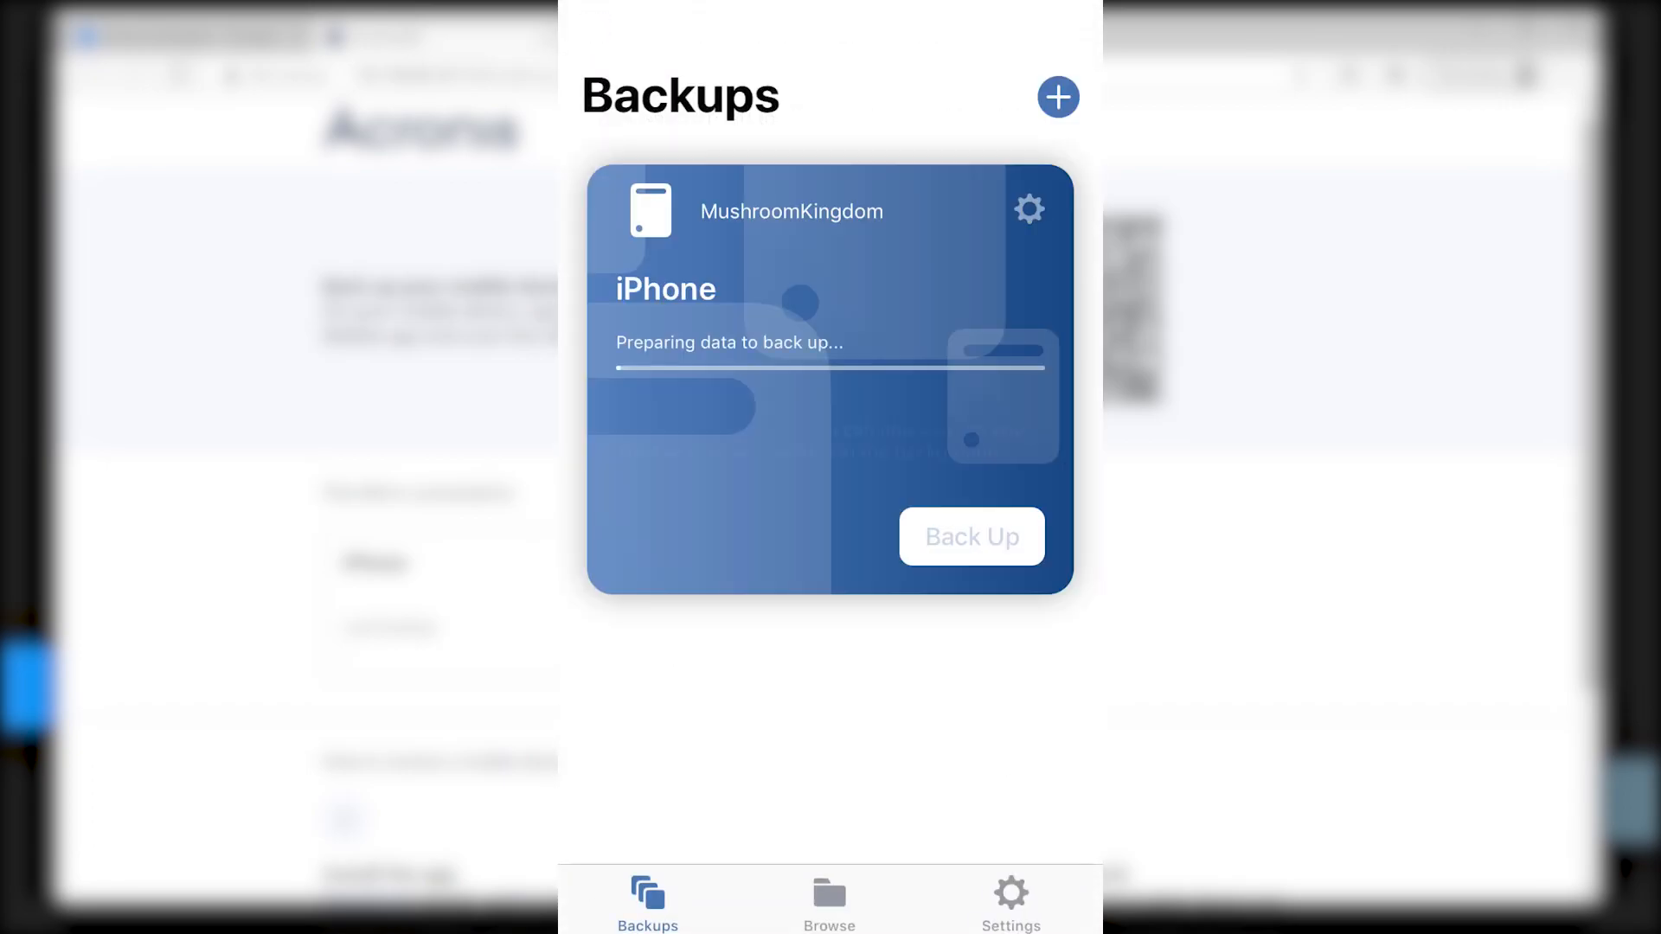
- After the backup succeeds, go to the Browse list of backups
click(971, 536)
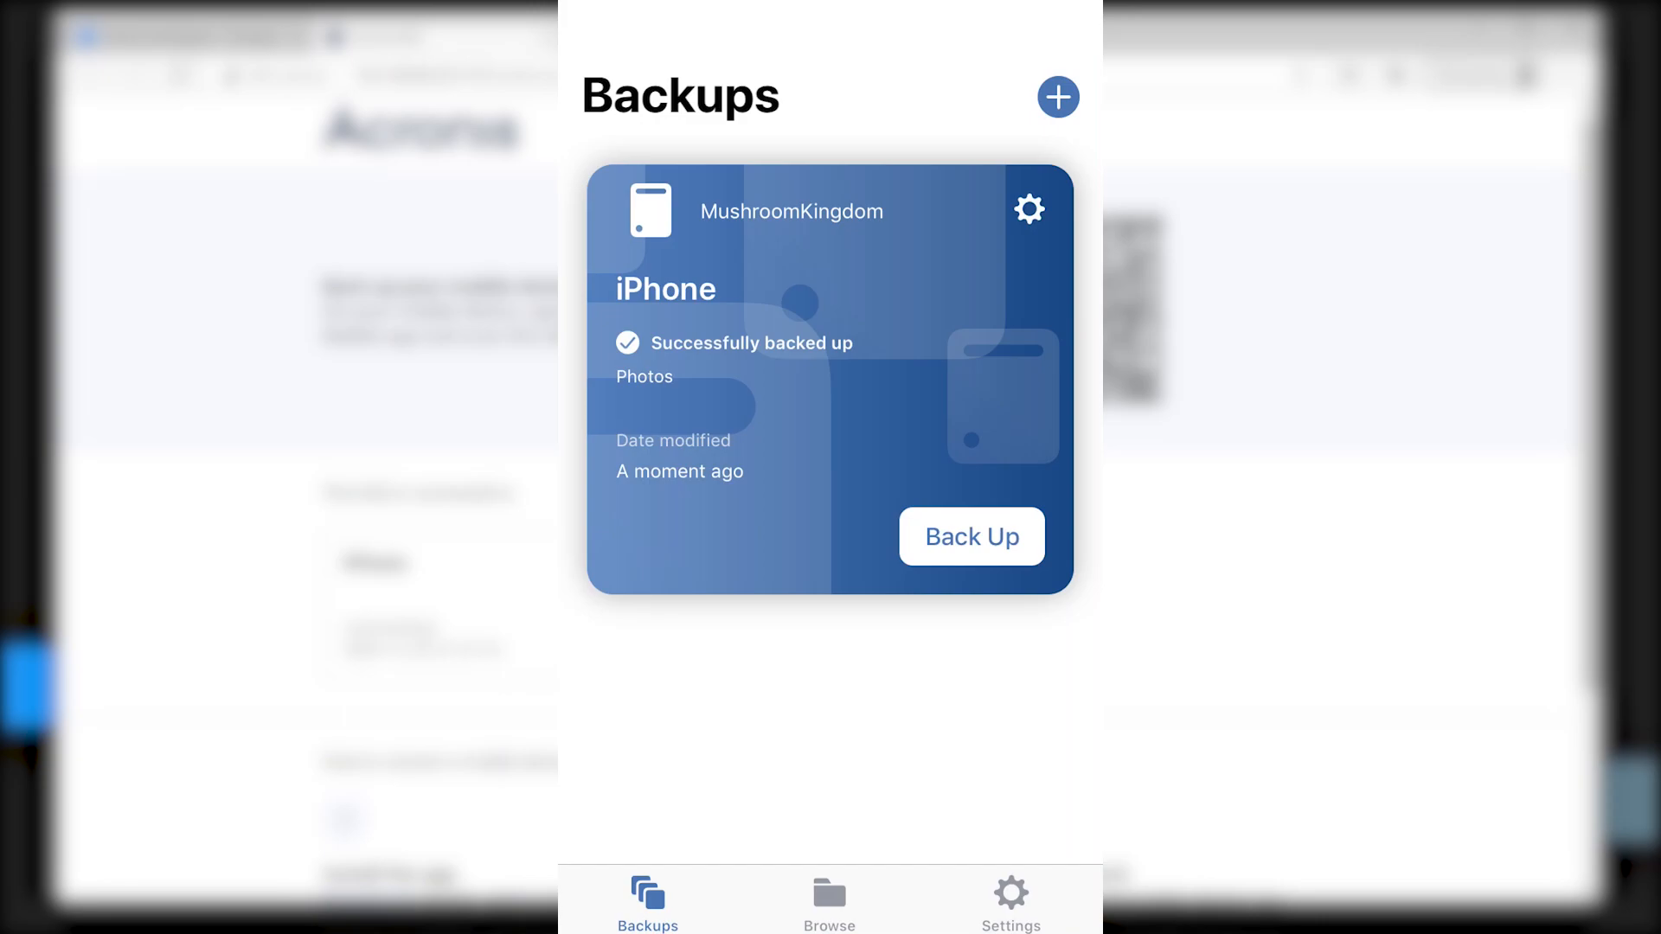
click(829, 899)
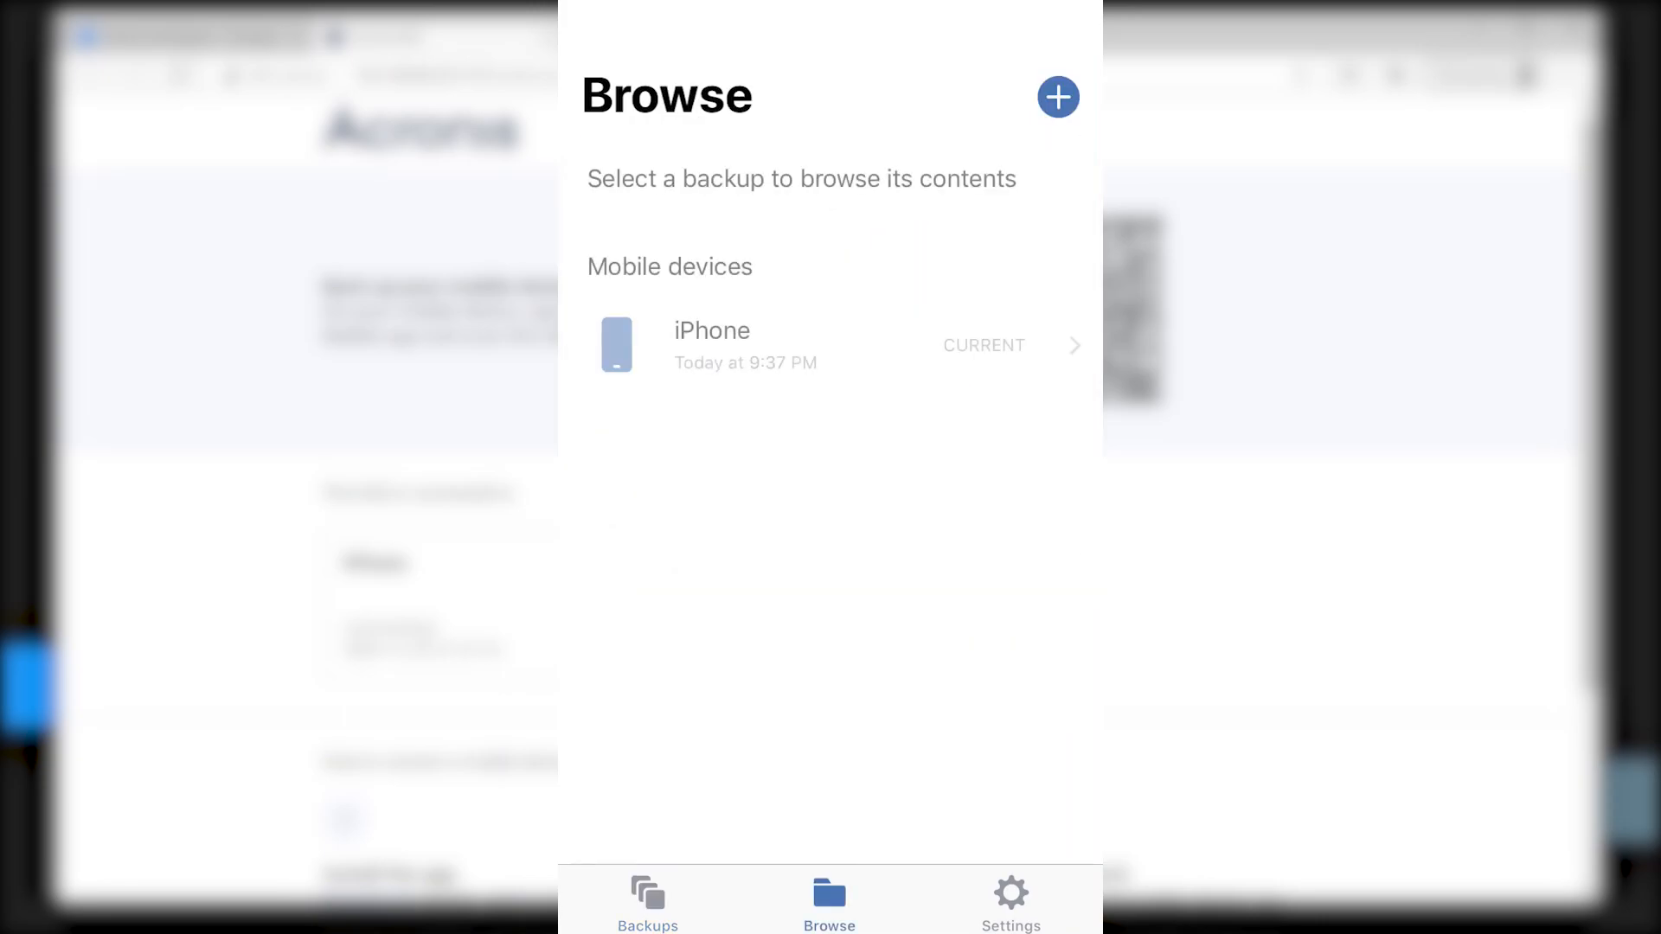
- Browse into the iPhone backup's Photos folder on MushroomKingdom
click(744, 347)
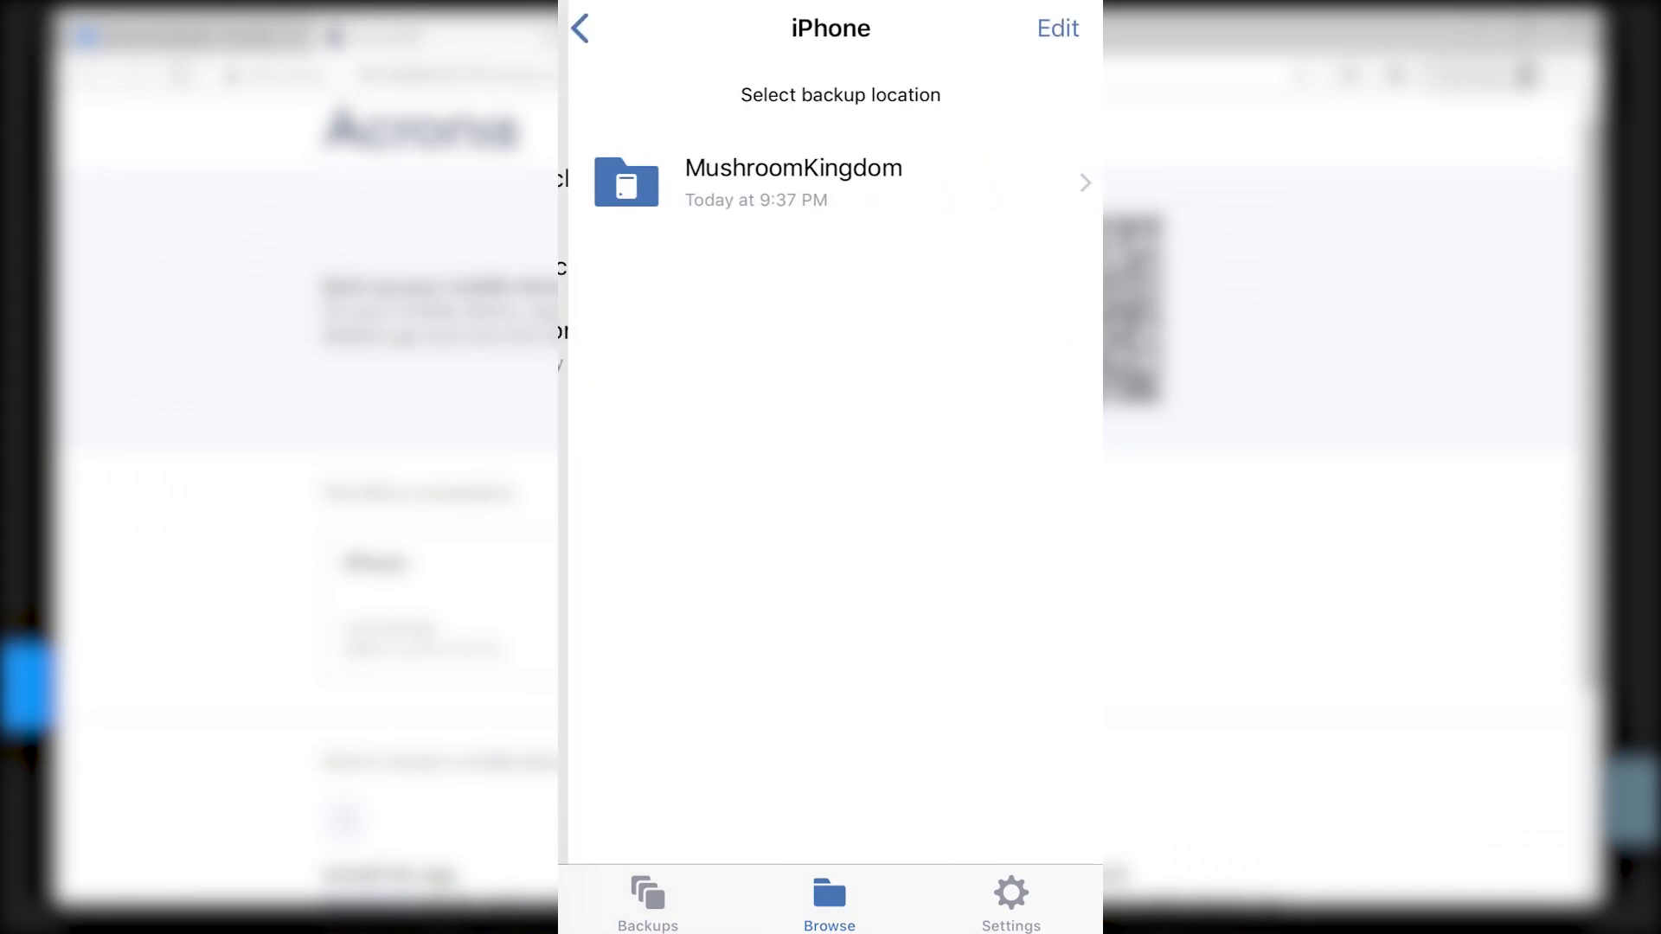
click(793, 181)
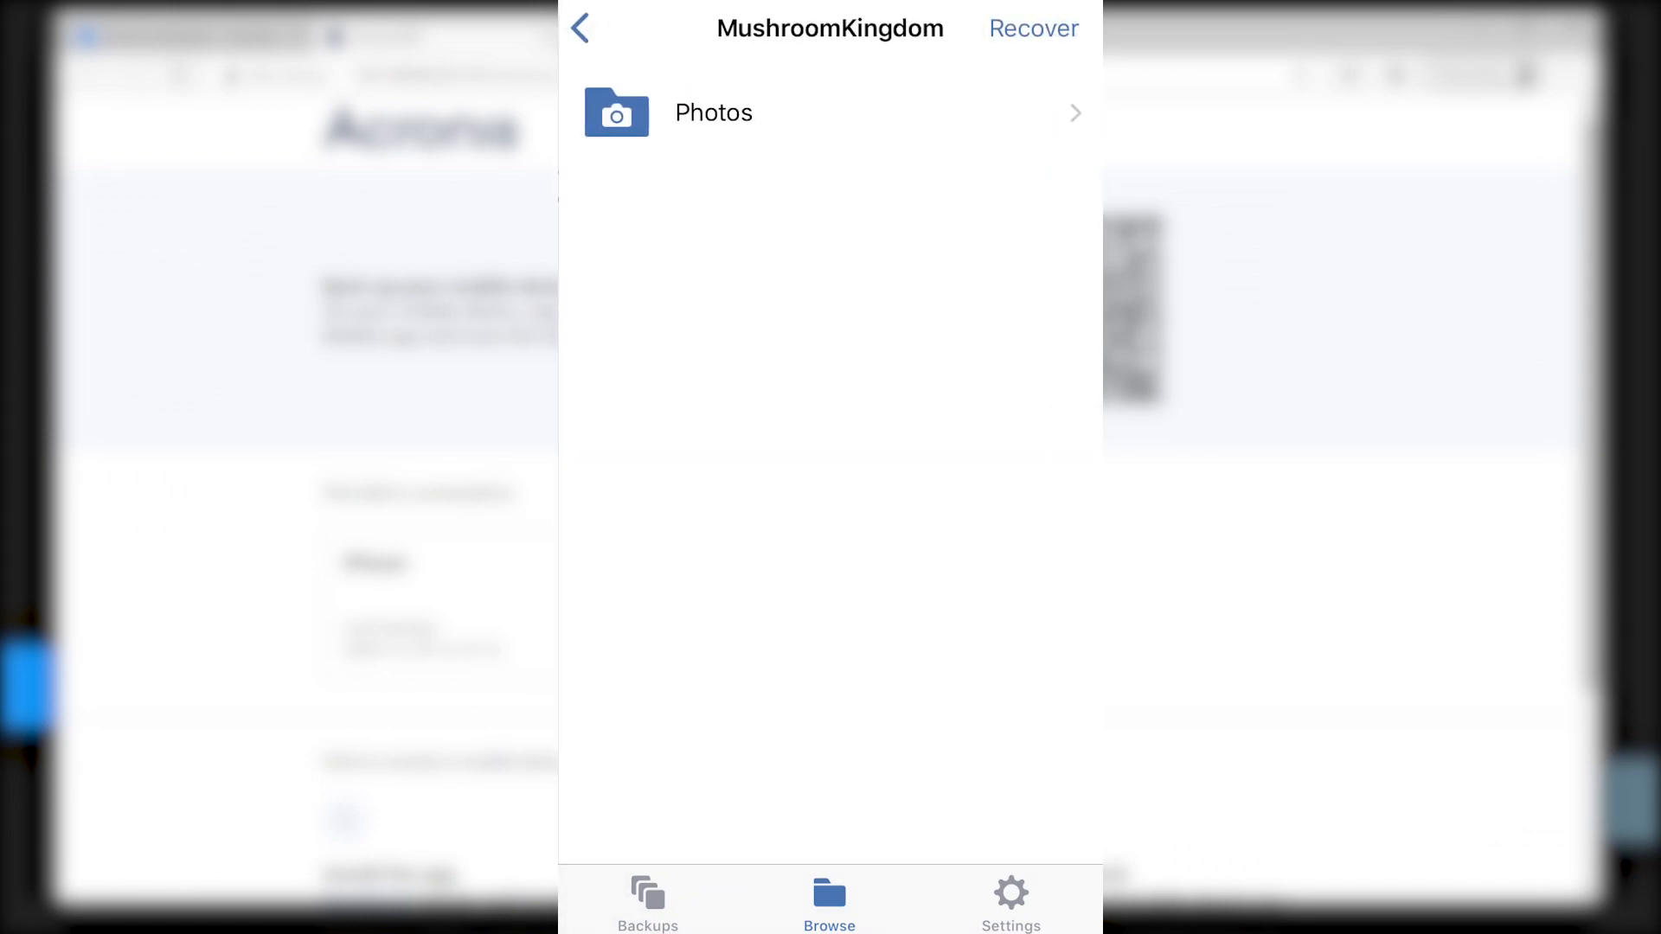
click(713, 113)
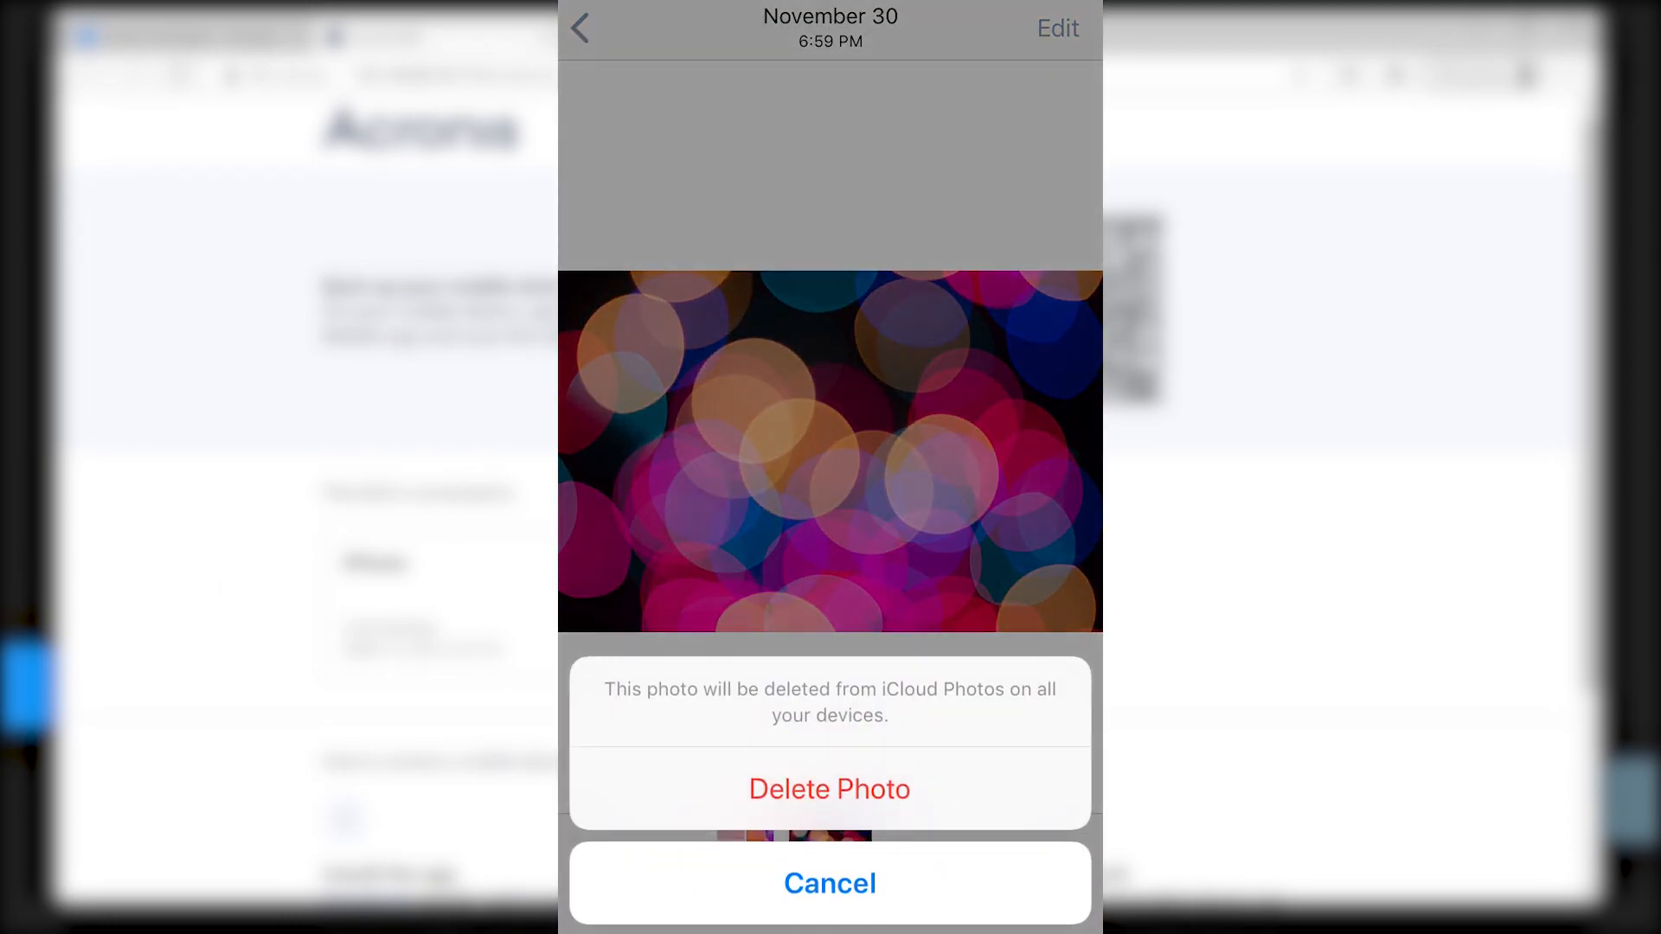
- Confirm deleting the November 30 bokeh photo from Photos
click(829, 789)
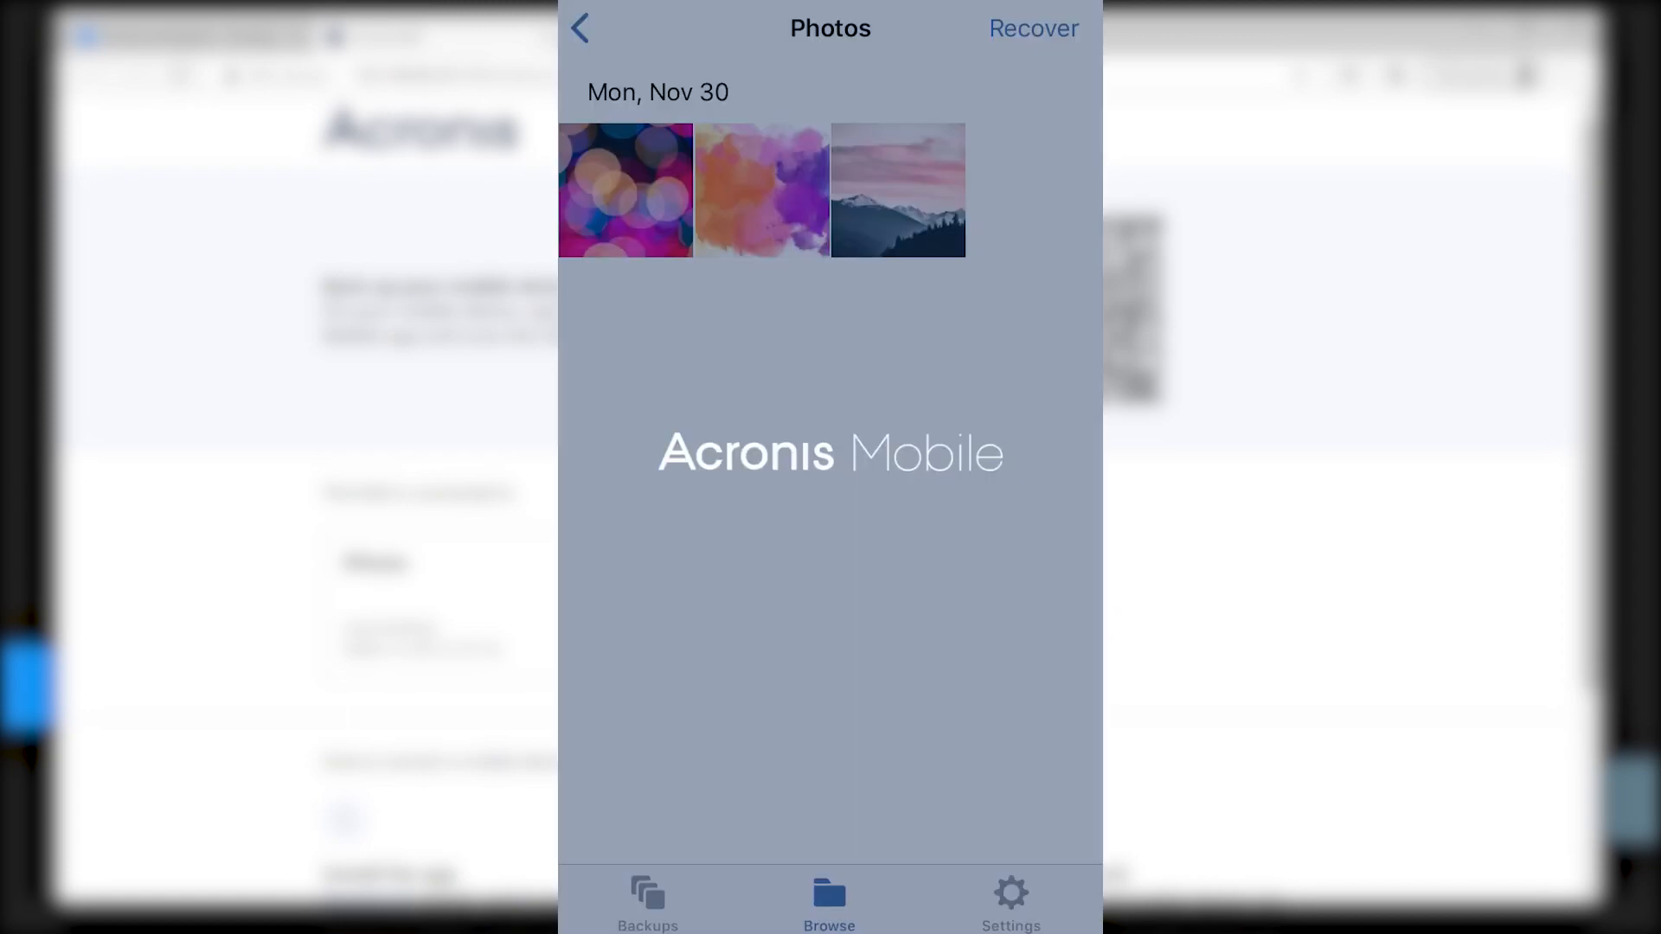
- Recover the deleted bokeh photo from the Acronis Mobile backup and dismiss the success banner
click(625, 191)
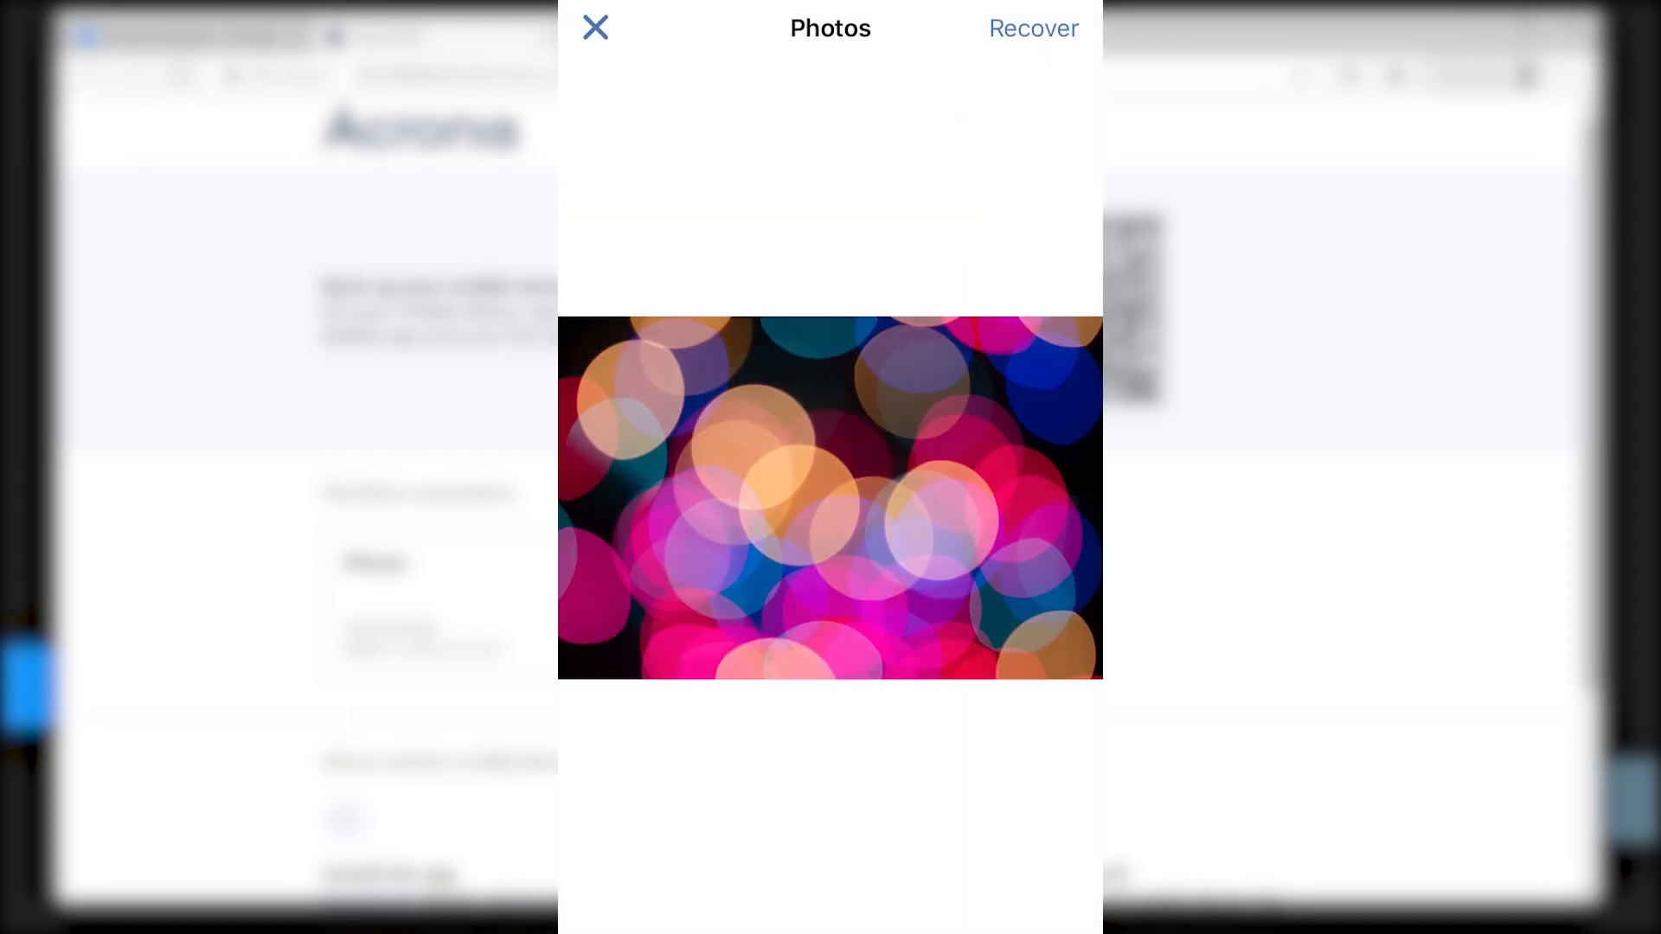
click(1031, 29)
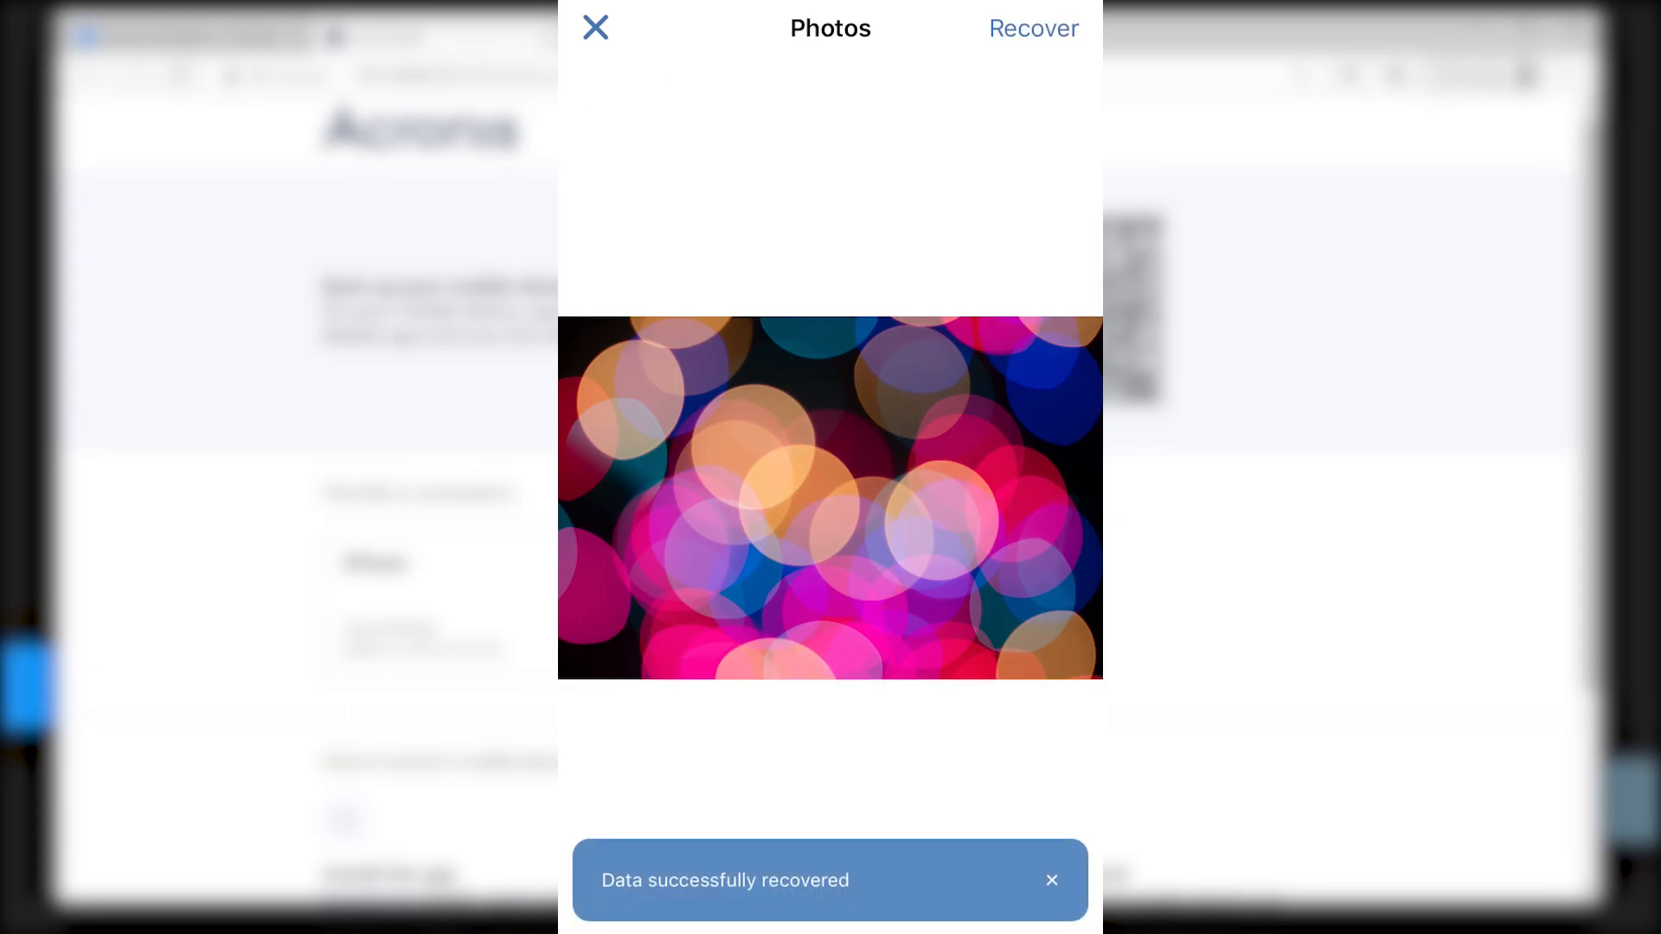
click(595, 28)
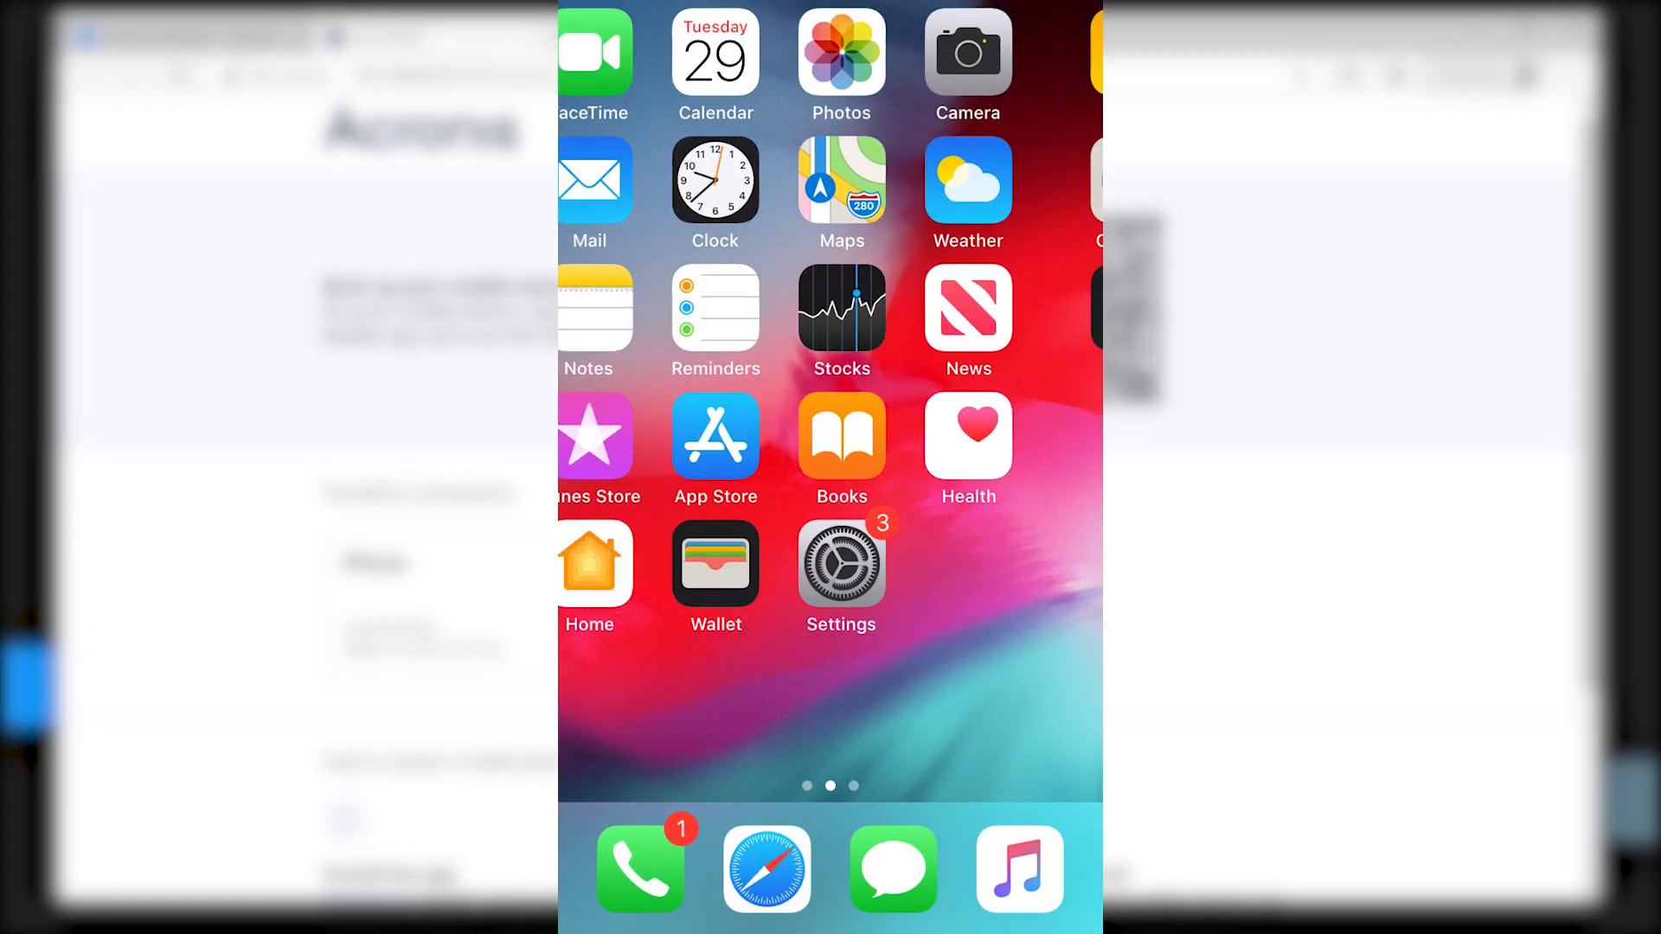
click(841, 54)
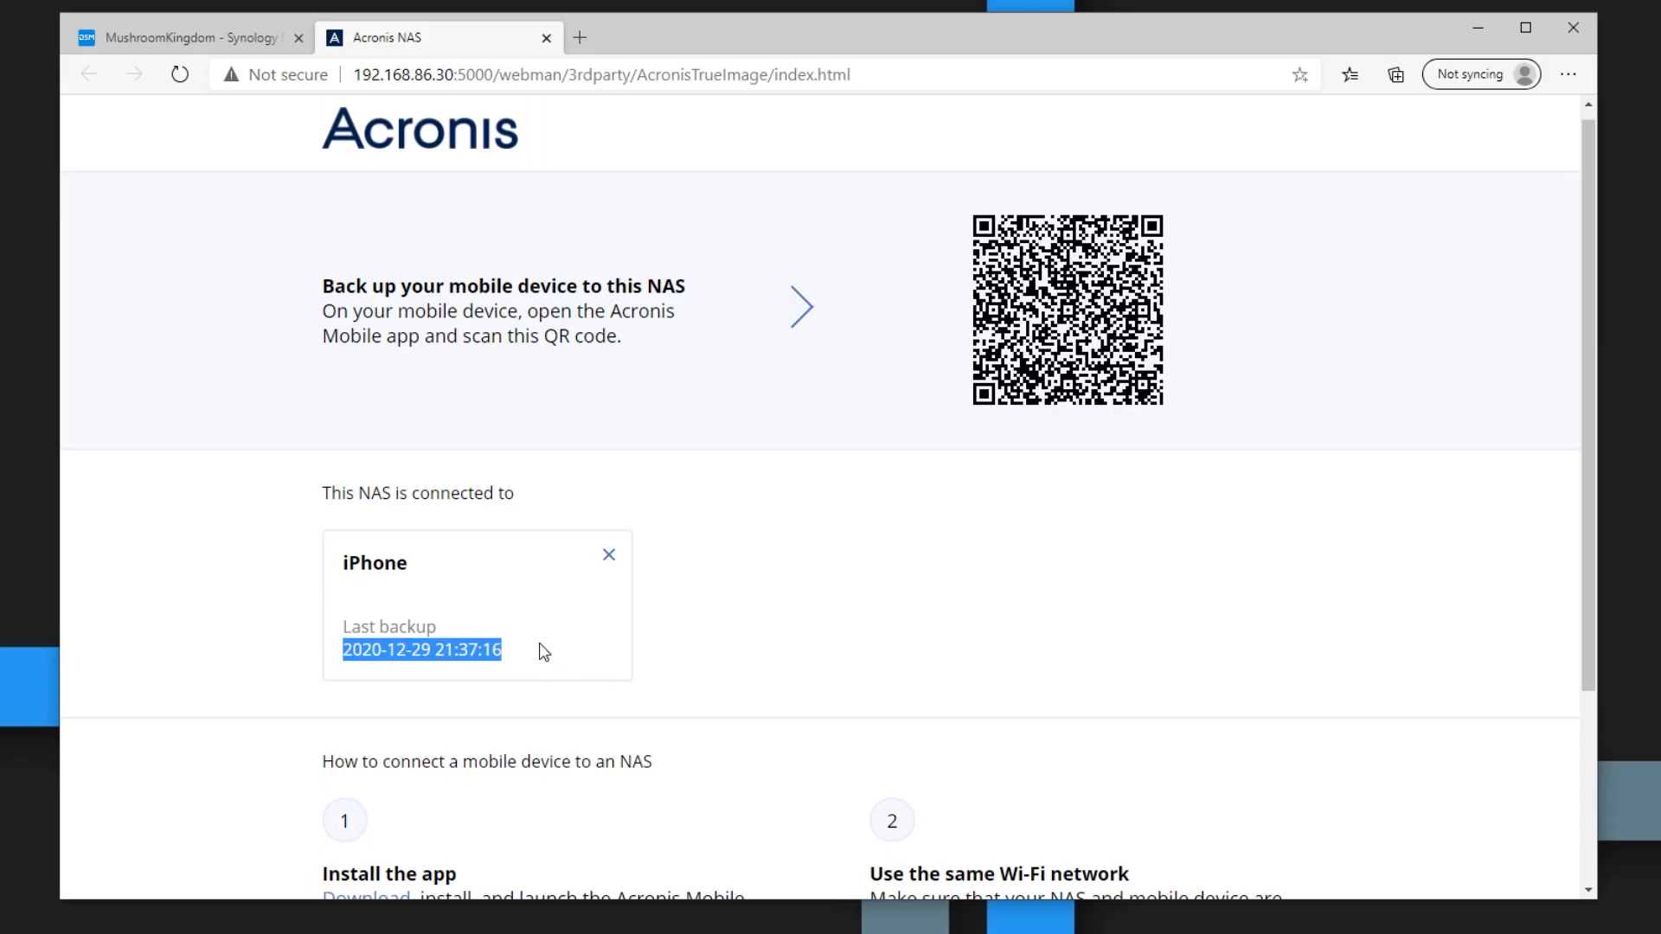
- Launch File Station from the DSM desktop and load the Acronis Forum thread on mobile backup location
click(680, 484)
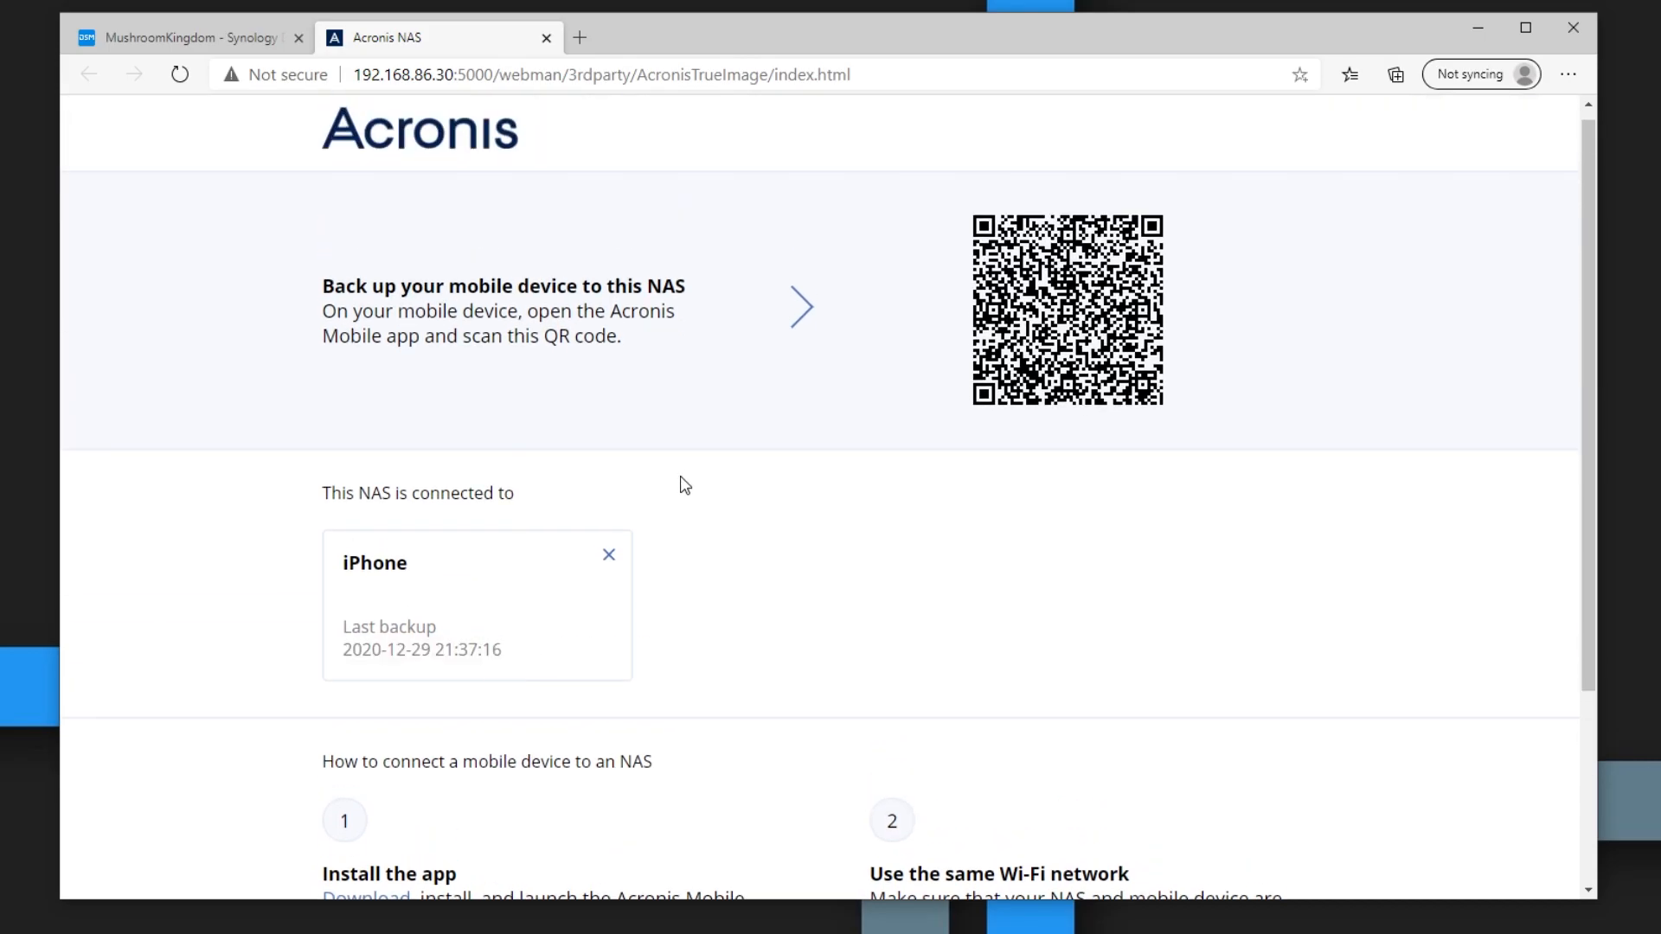
click(185, 36)
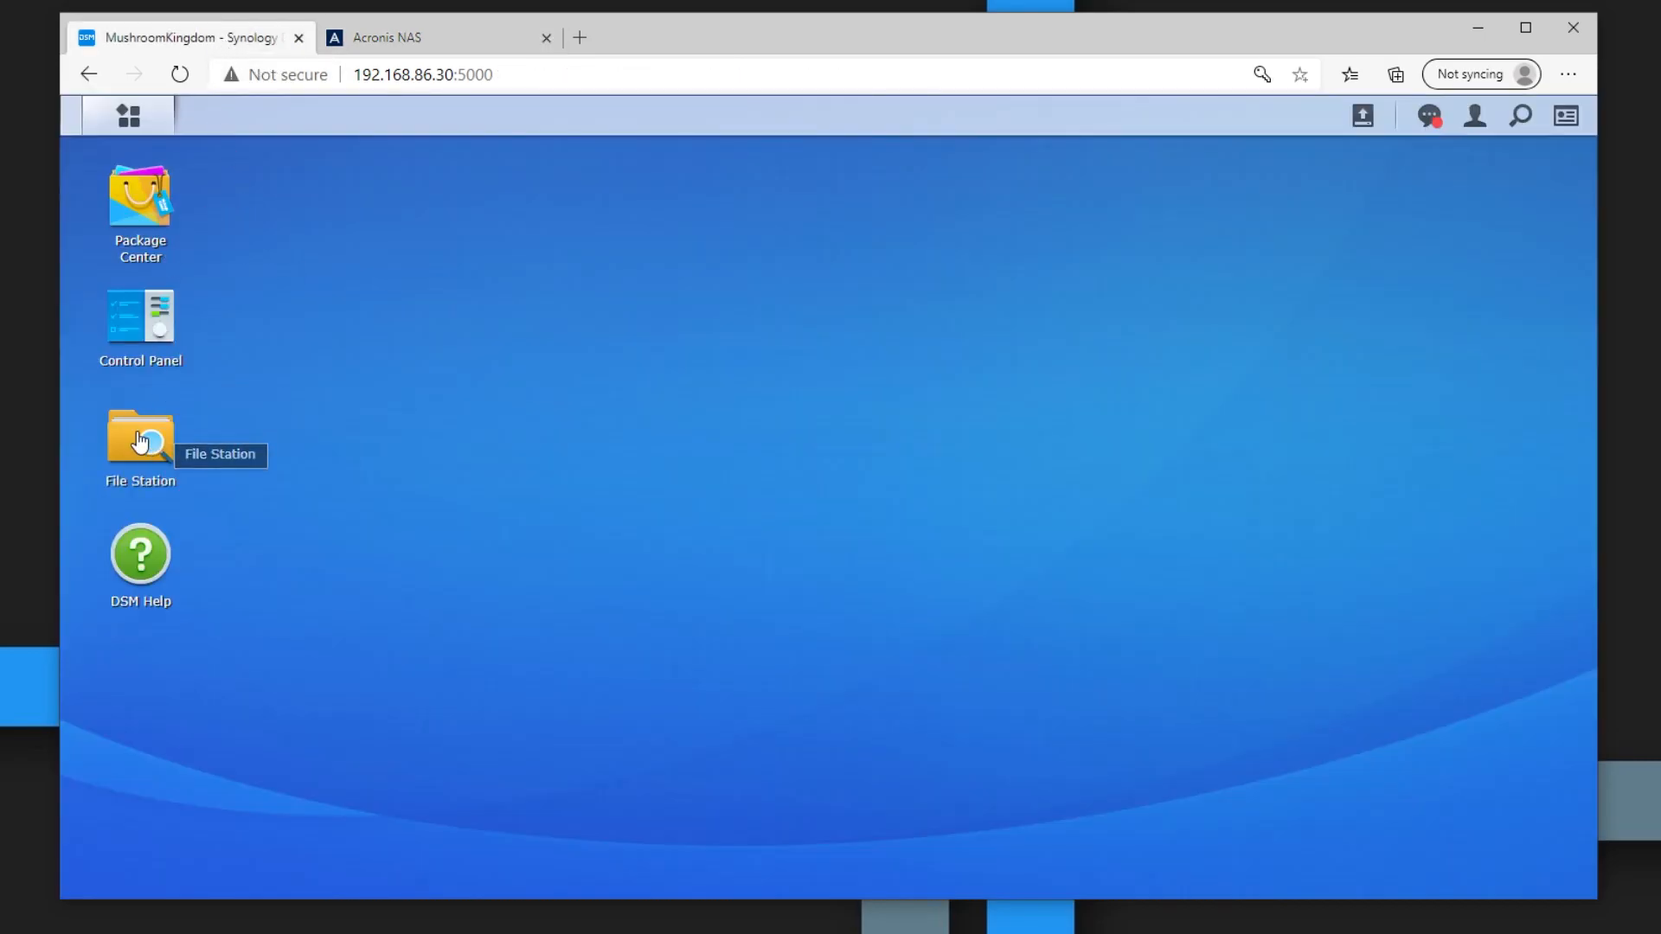
double_click(140, 434)
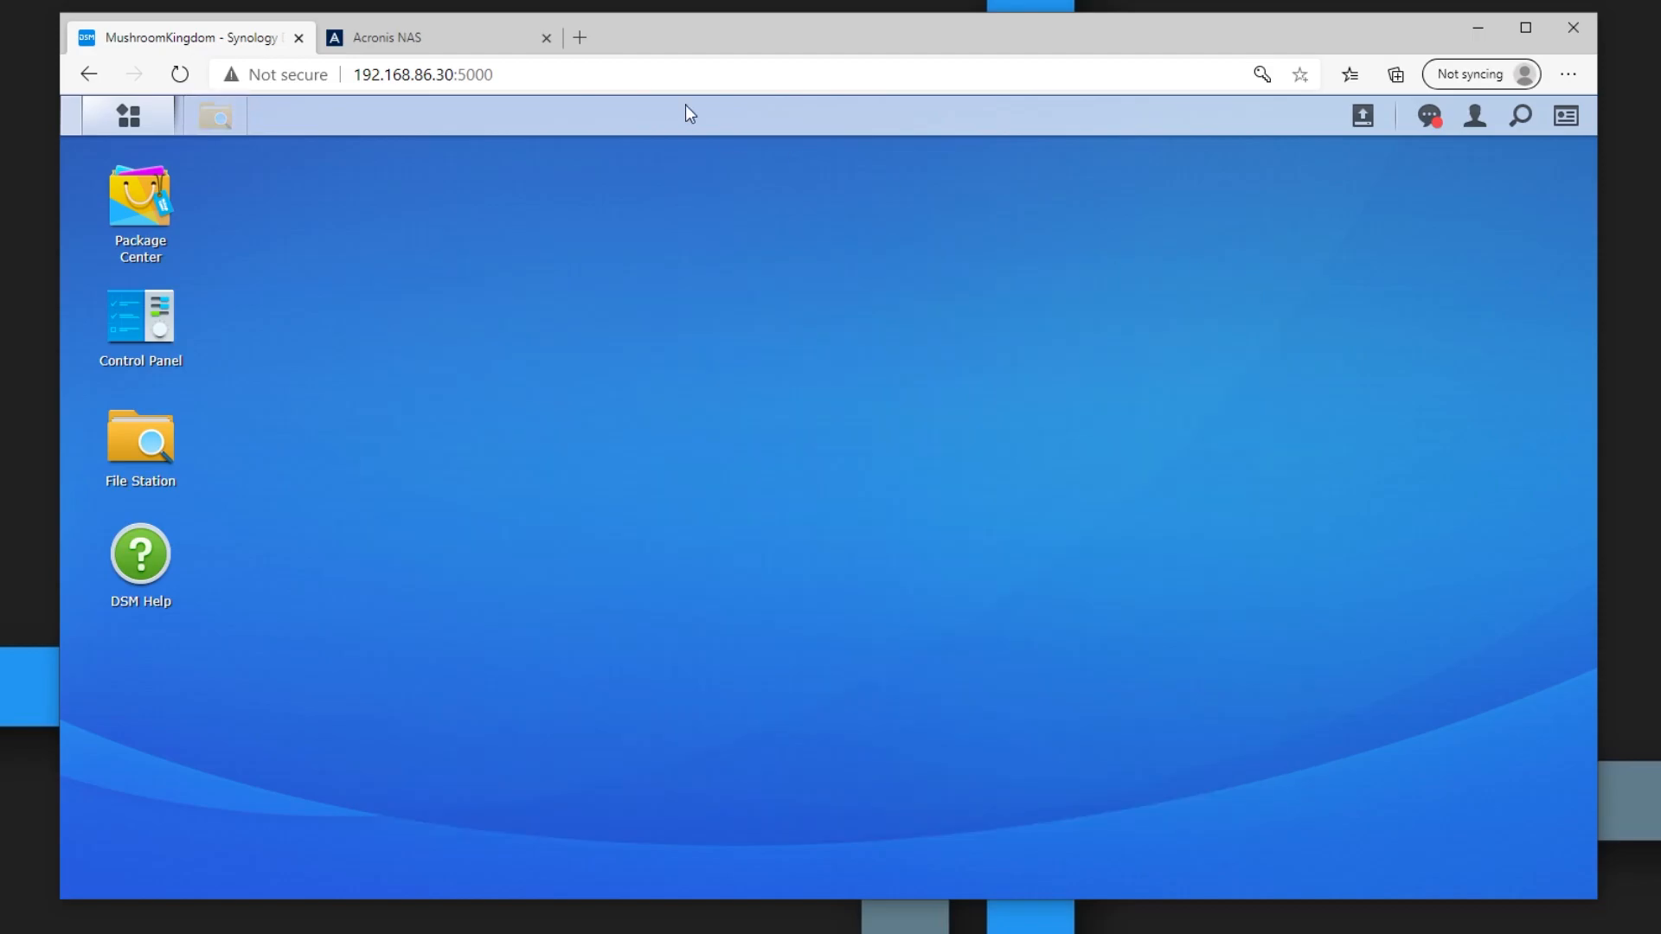
text(https://forum.acronis.com/forum/acronis-true-image-mobile-devices/acronis-mobile-backup-file-location-synology-nas-unknown)
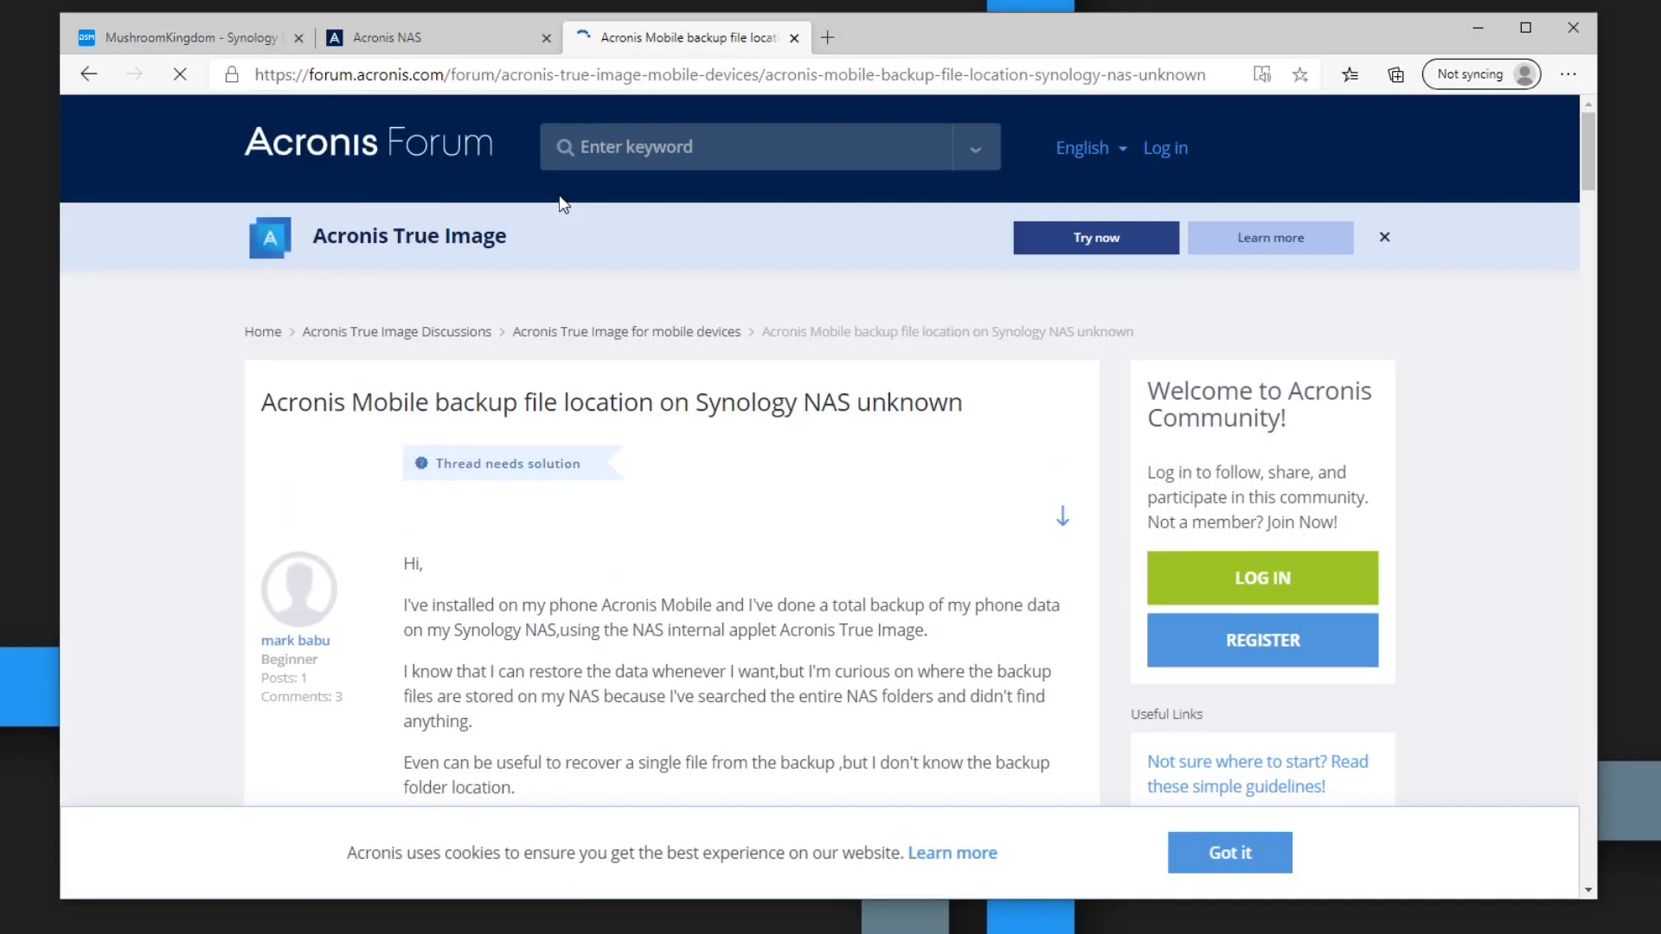
- Highlight the path /usr/local/Acronis/MobileBackupServer/acronis-local-data in the answer, then return to the NAS page
scroll(down, 3)
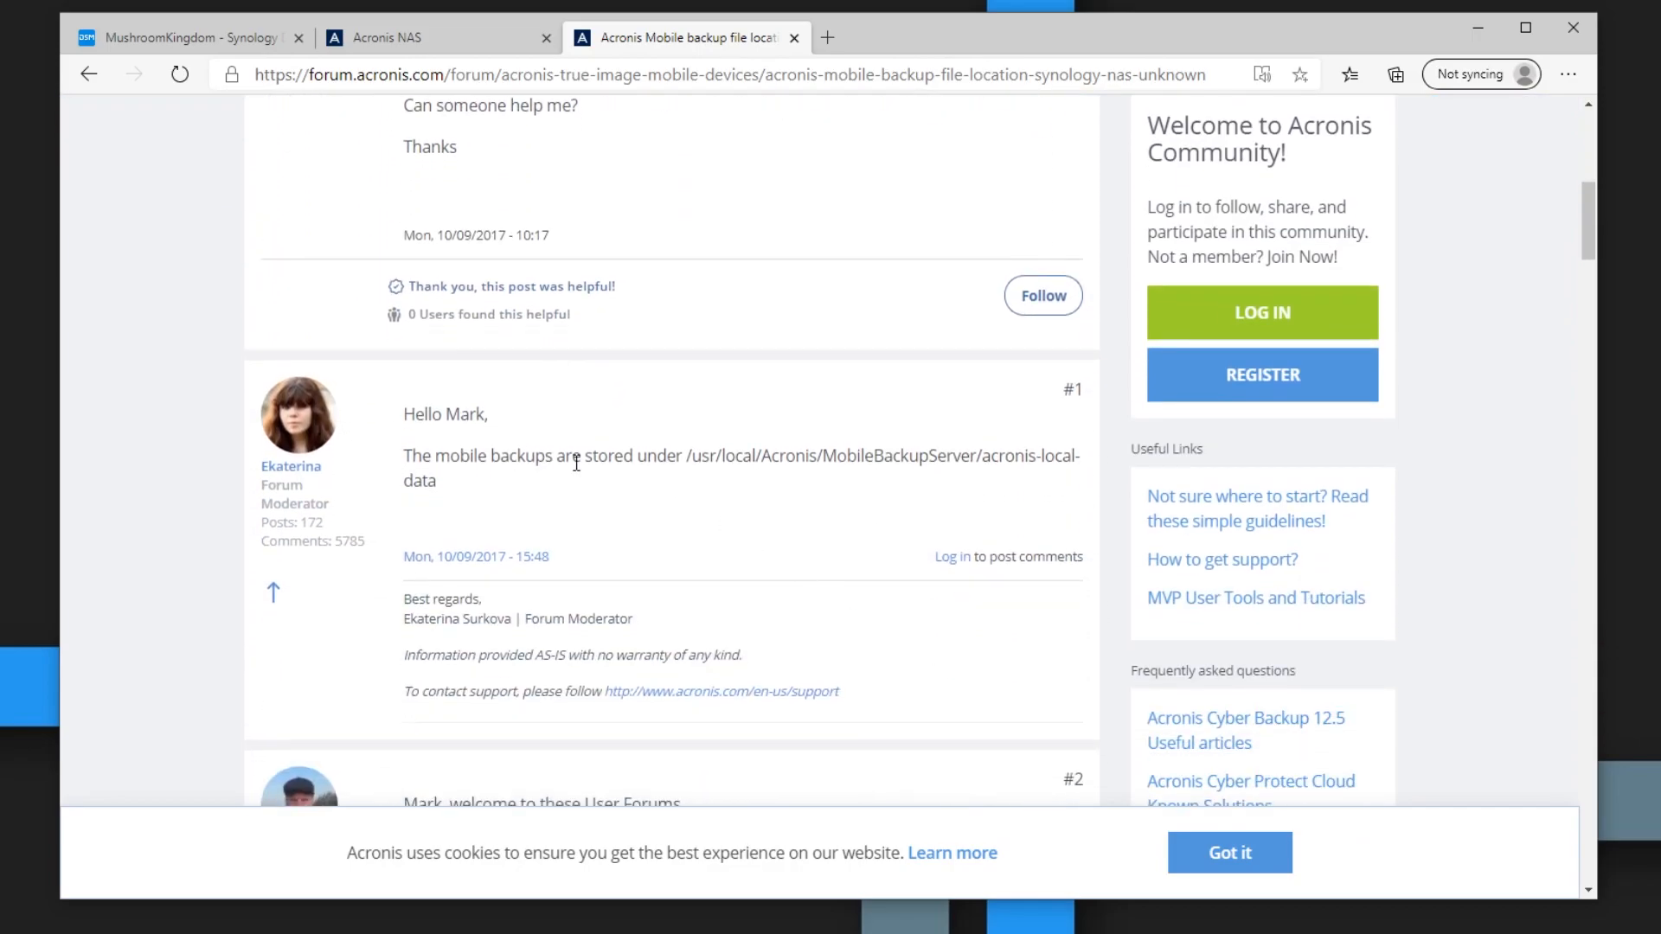
drag(685, 455, 887, 456)
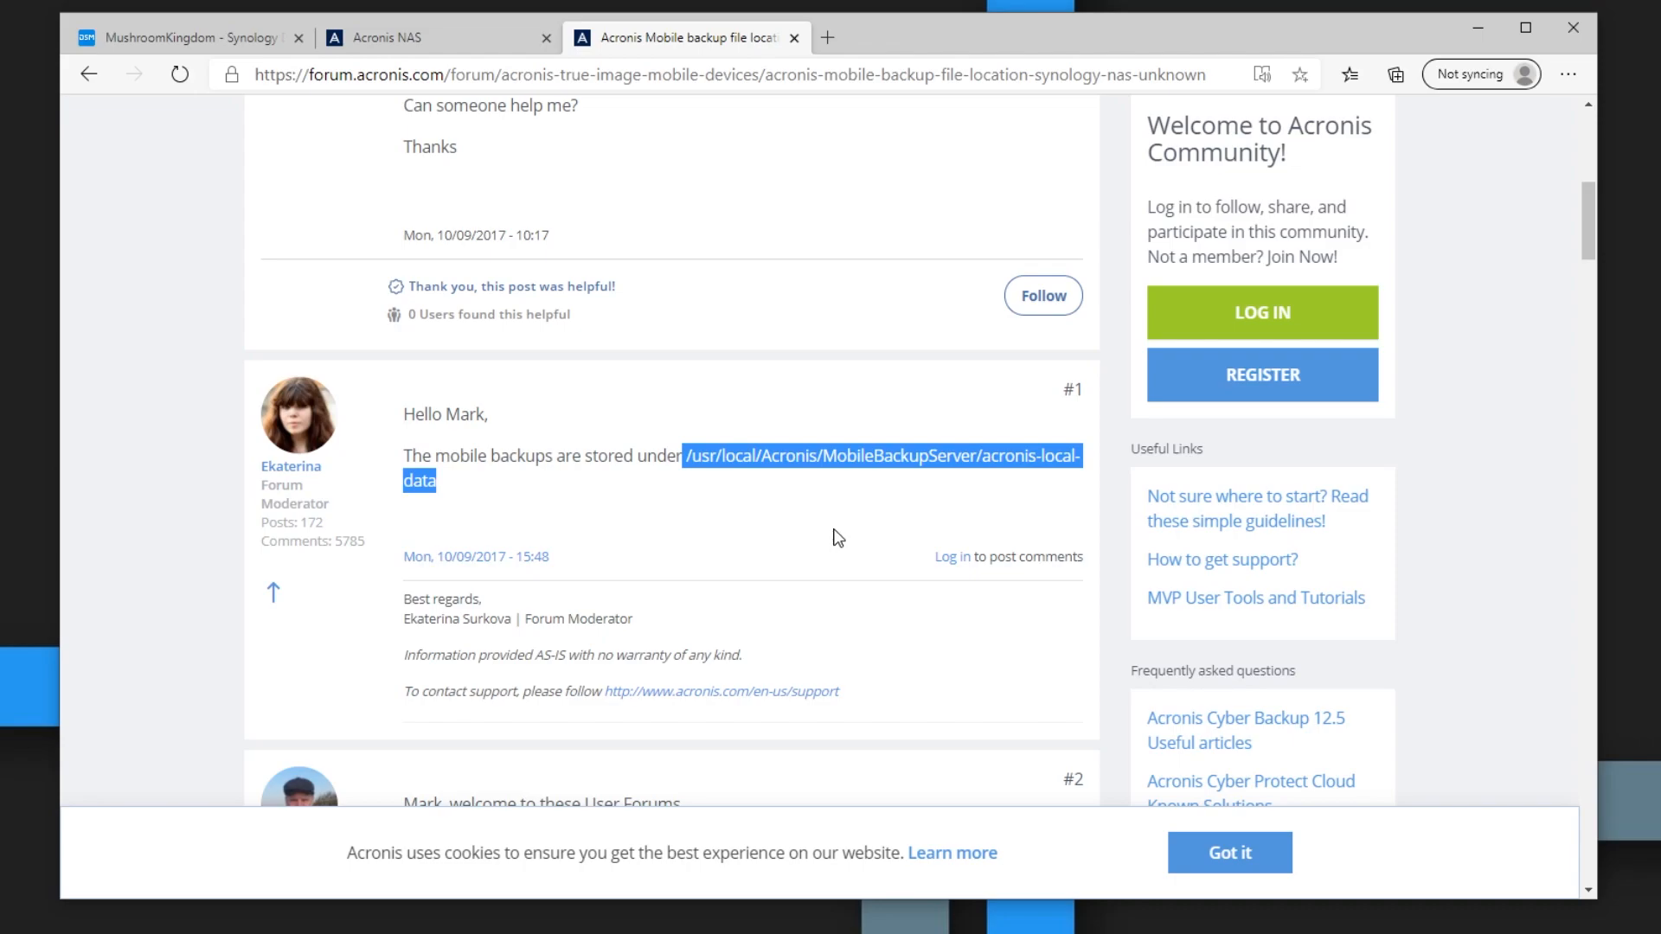
mouse_move(836, 521)
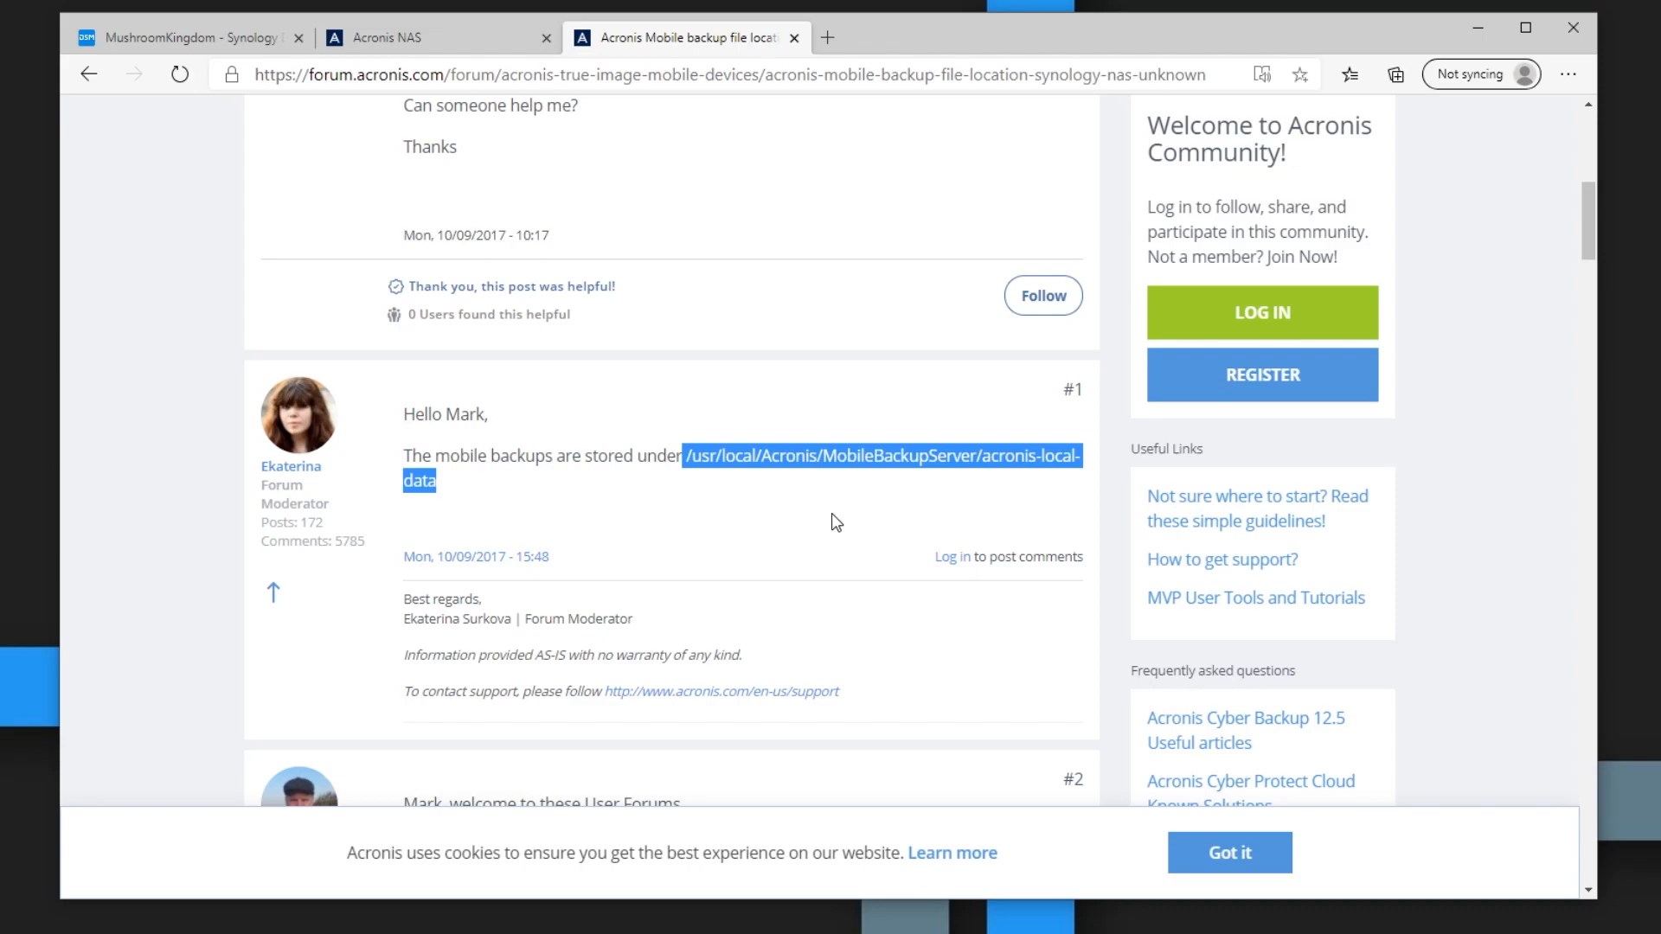
mouse_move(652, 564)
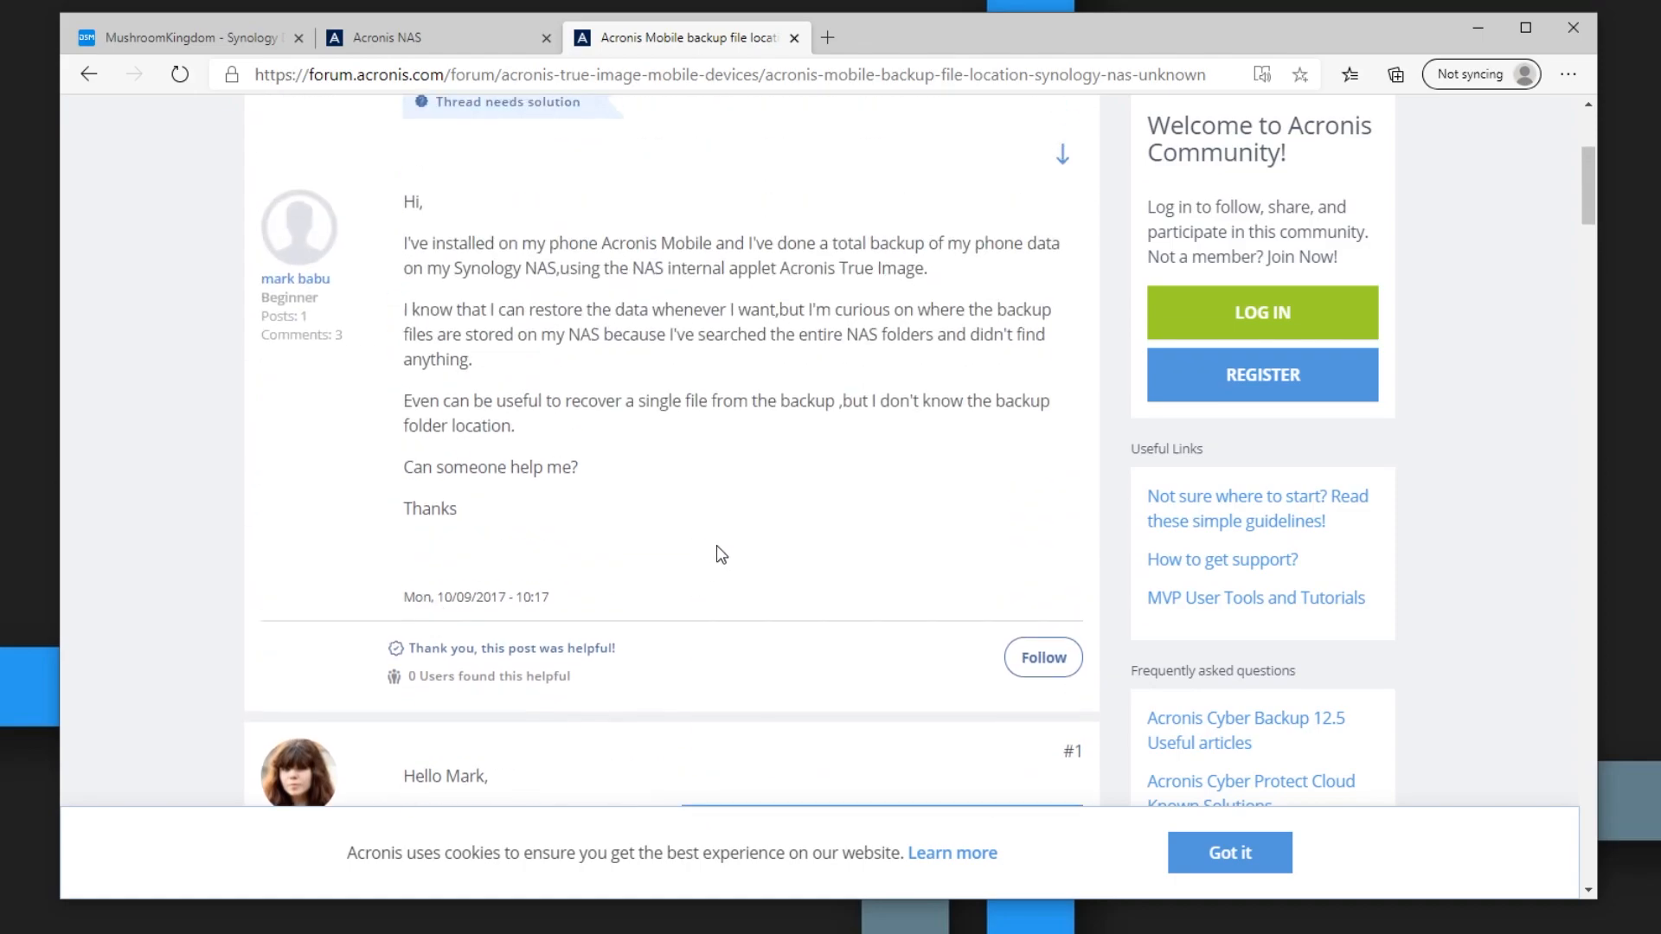
click(434, 36)
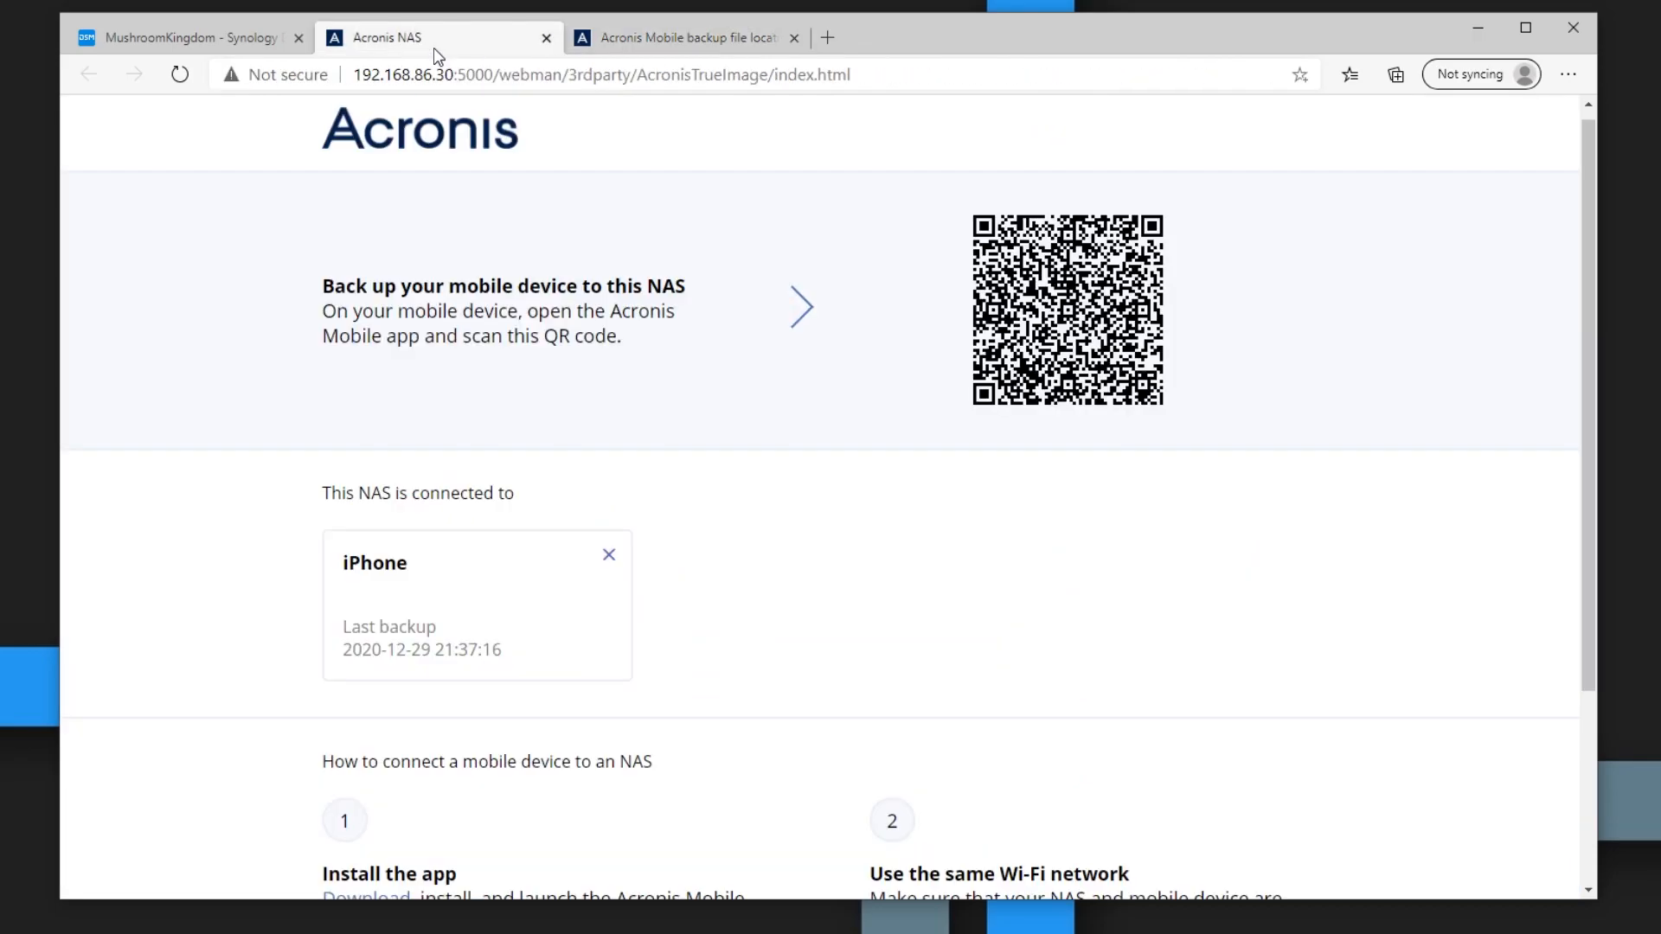
mouse_move(677, 534)
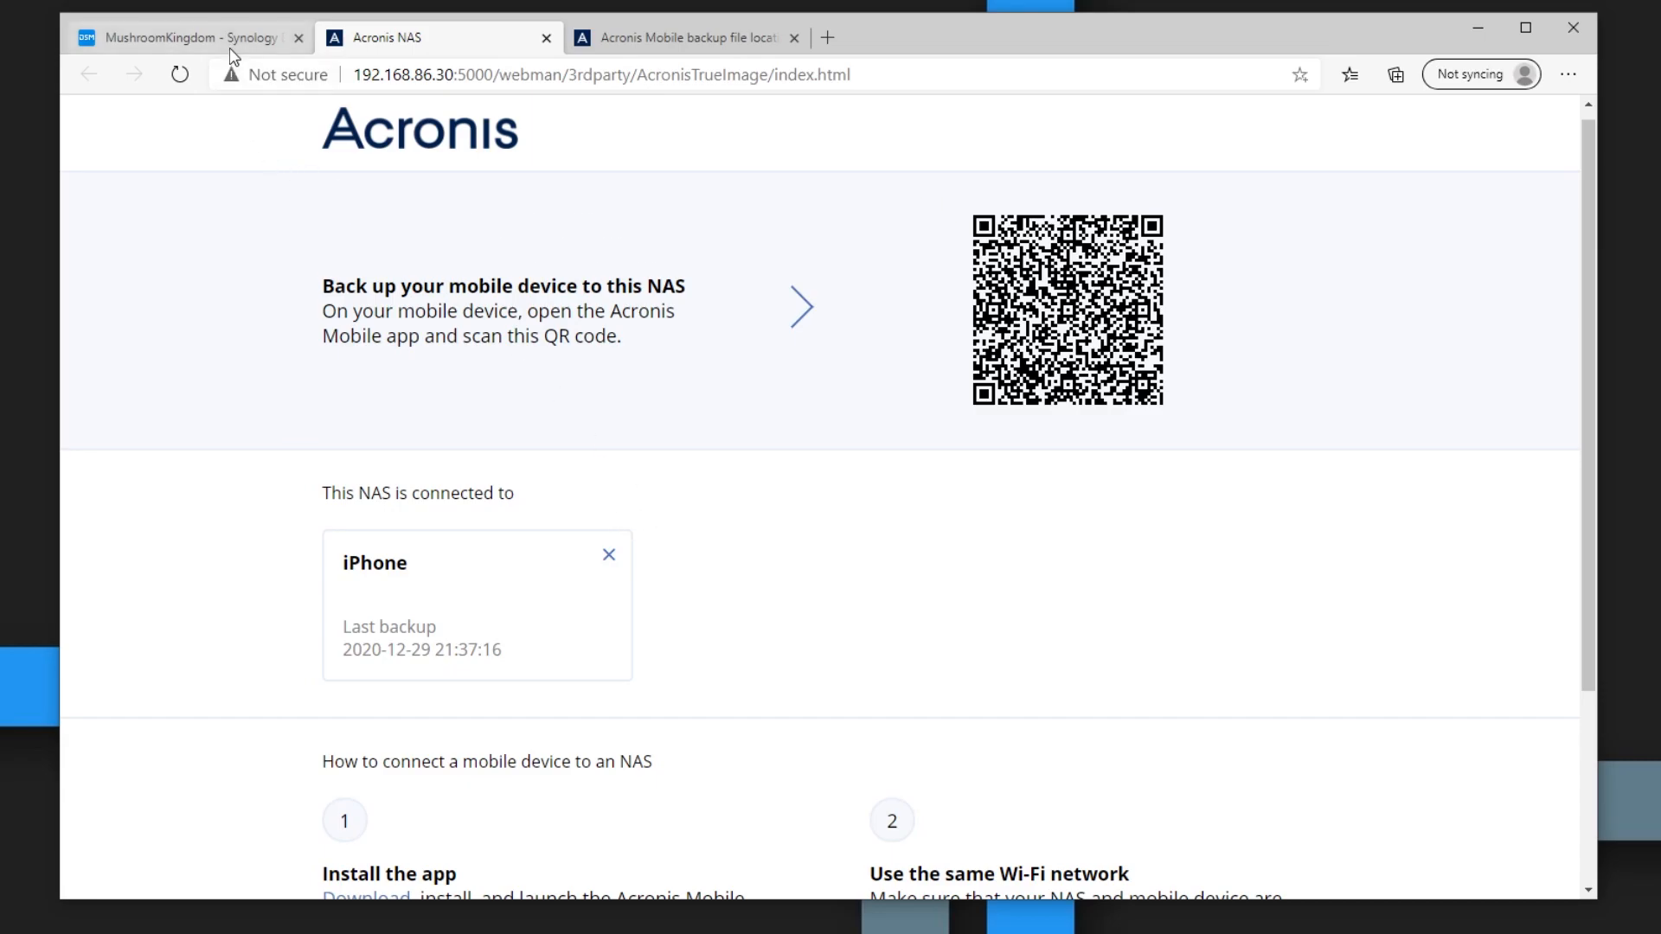
- Bring back the MushroomKingdom Synology DSM desktop with its app icons
click(180, 36)
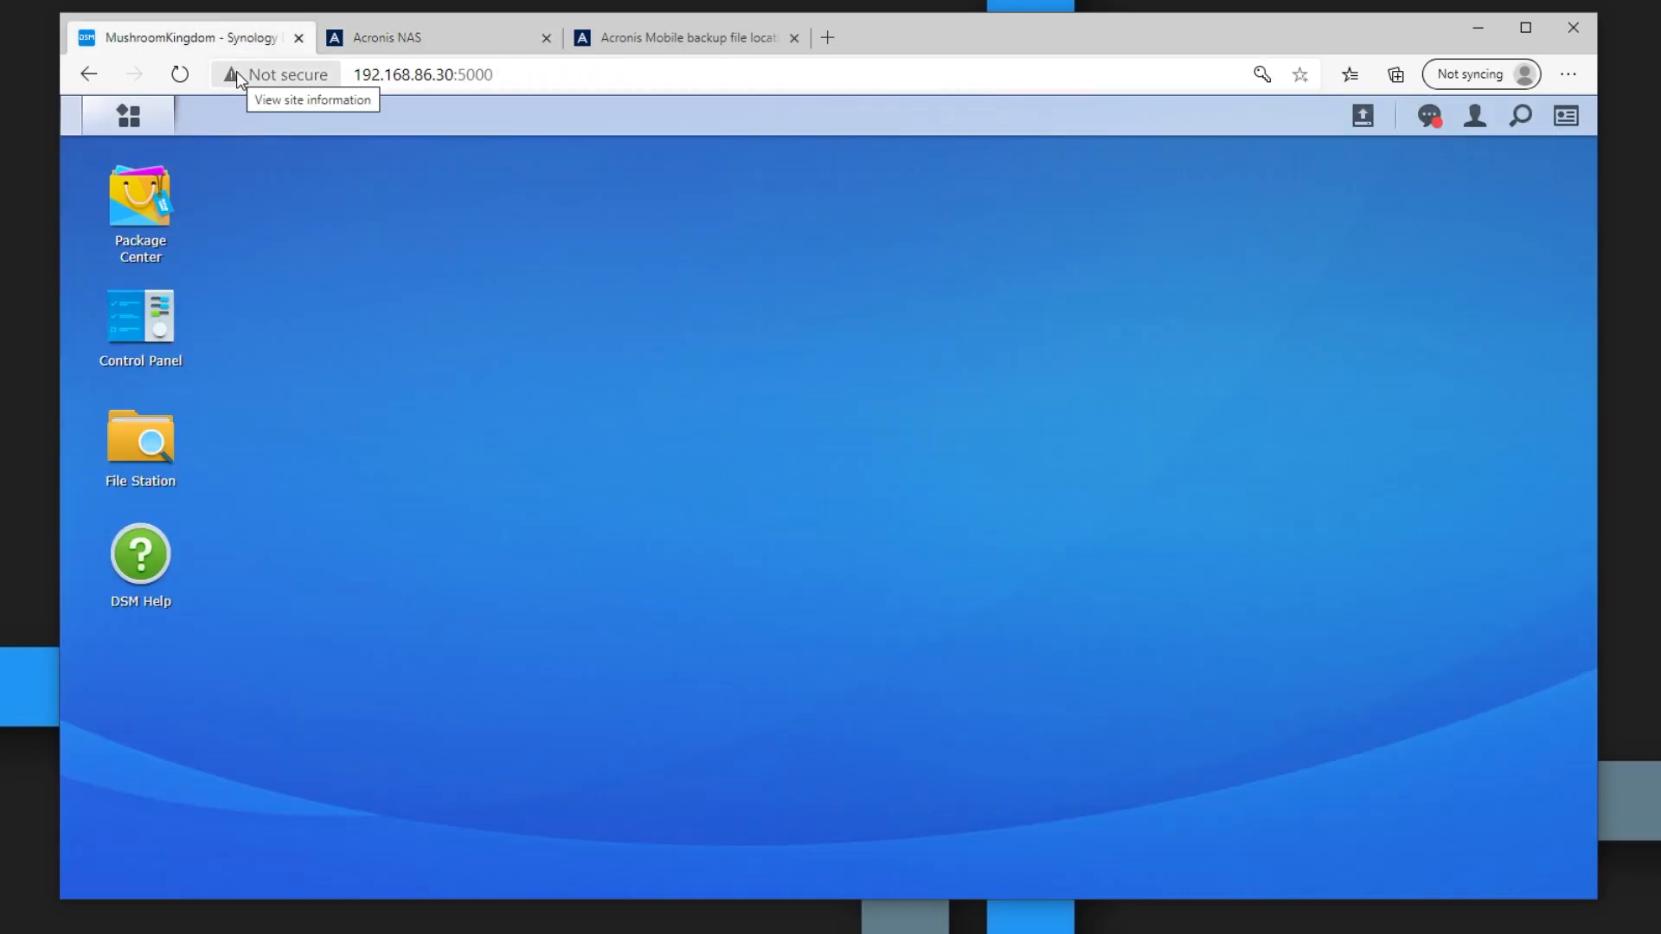
mouse_move(451, 530)
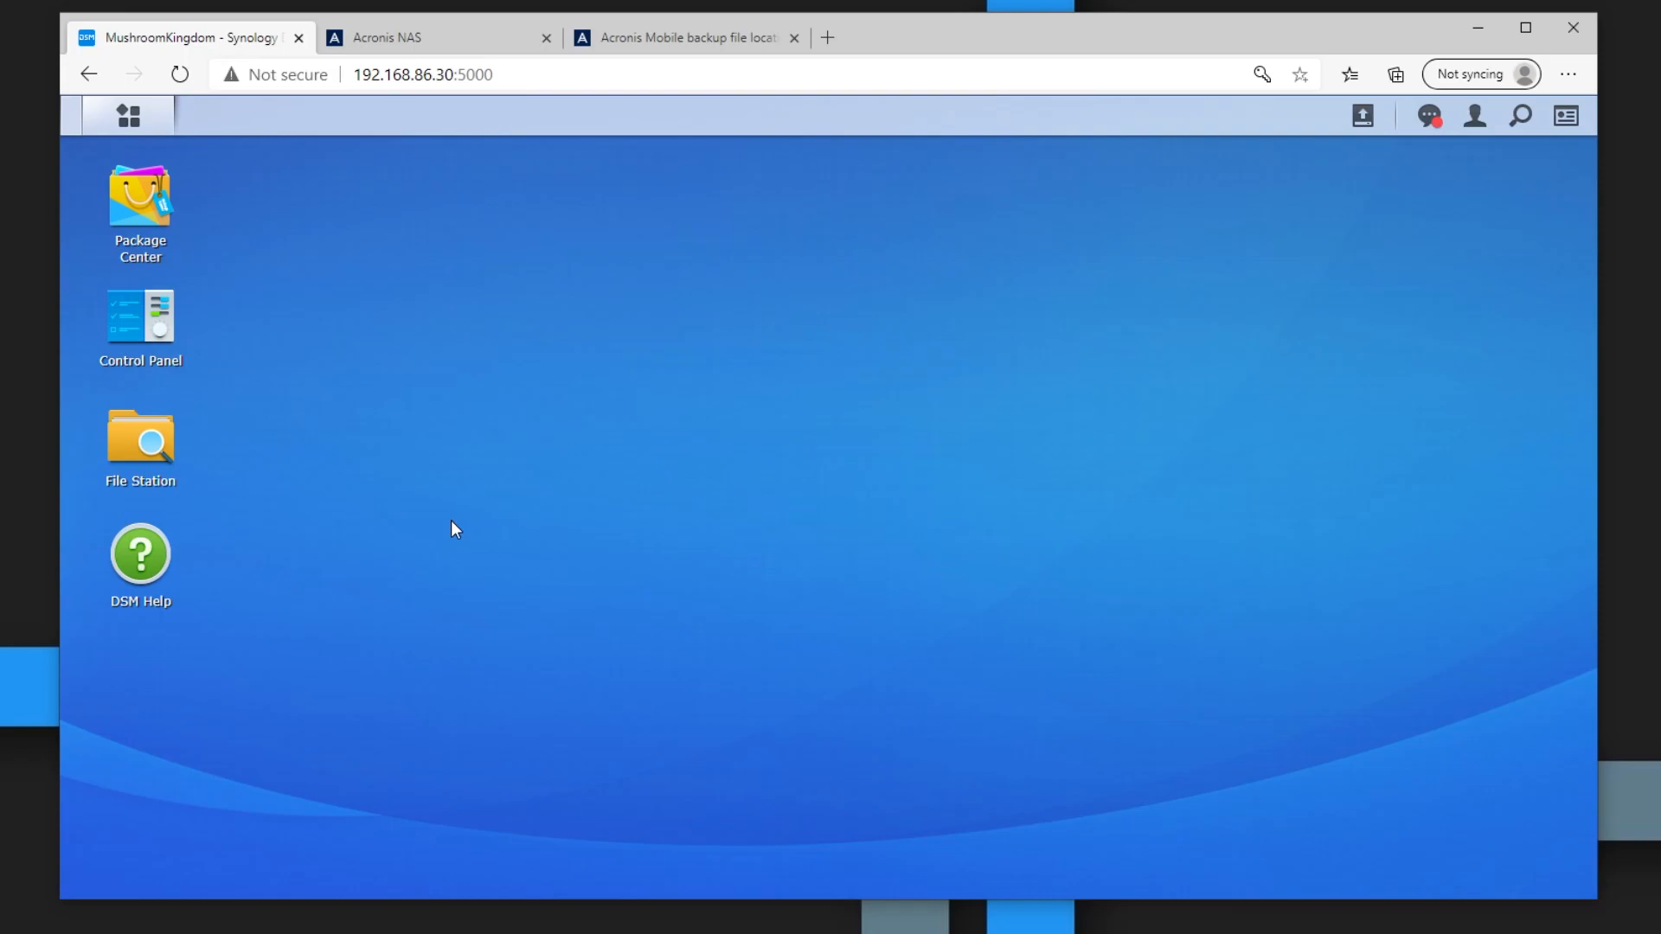
mouse_move(450, 519)
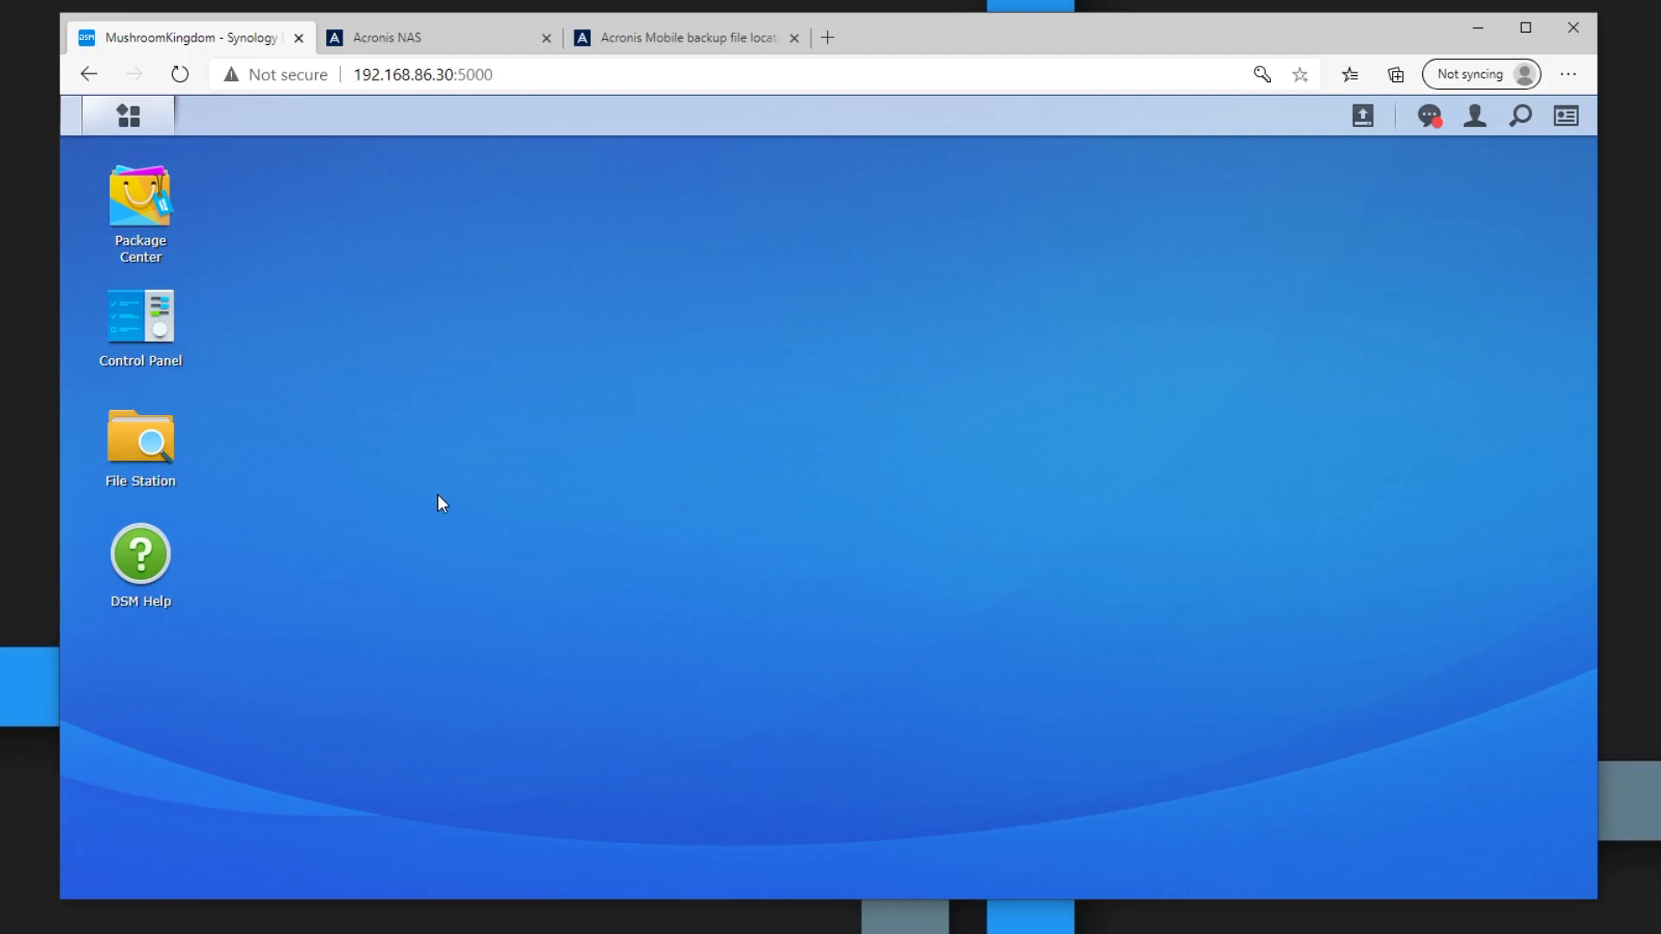
mouse_move(441, 509)
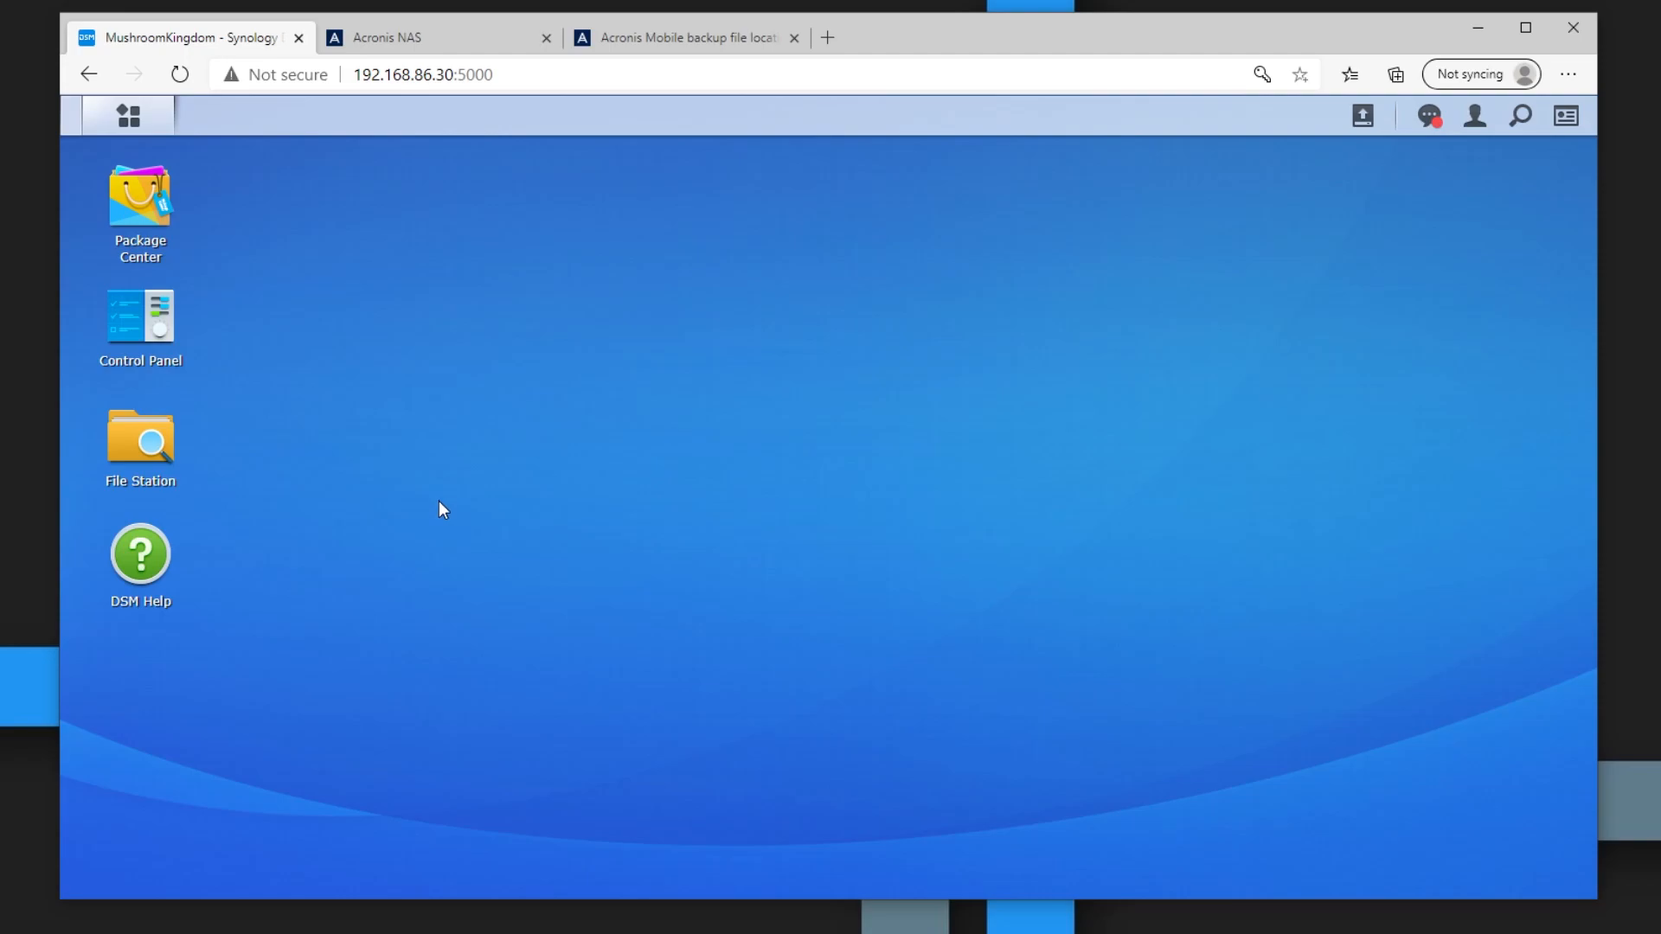